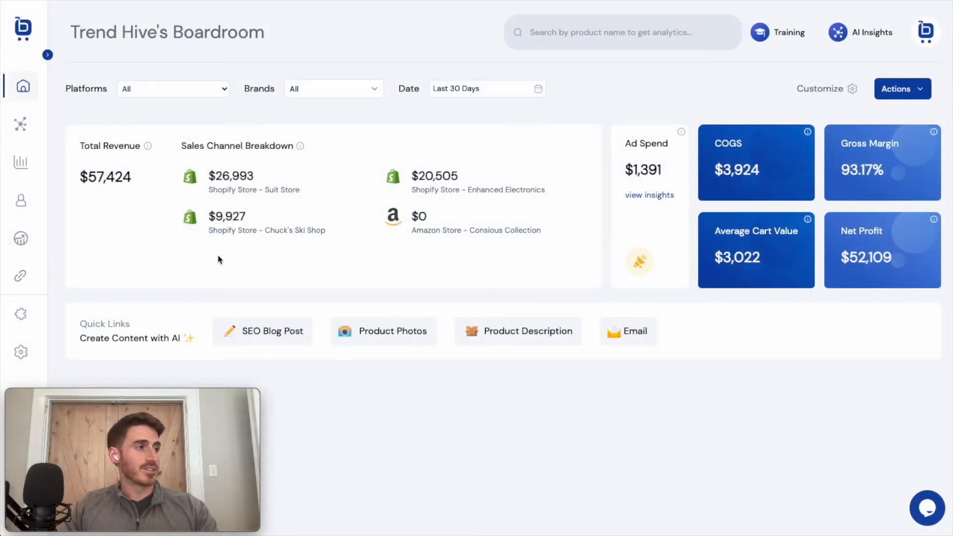
mouse_move(180, 262)
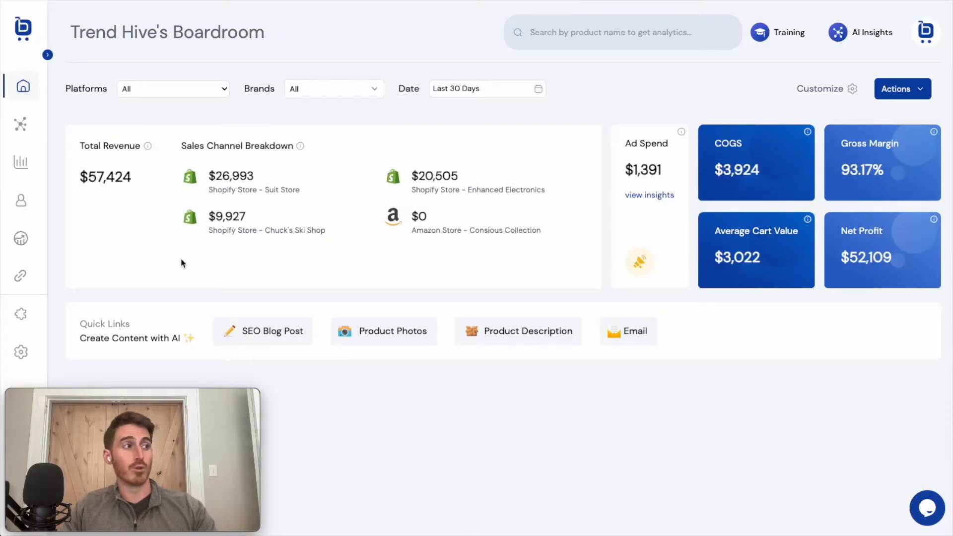
mouse_move(162, 209)
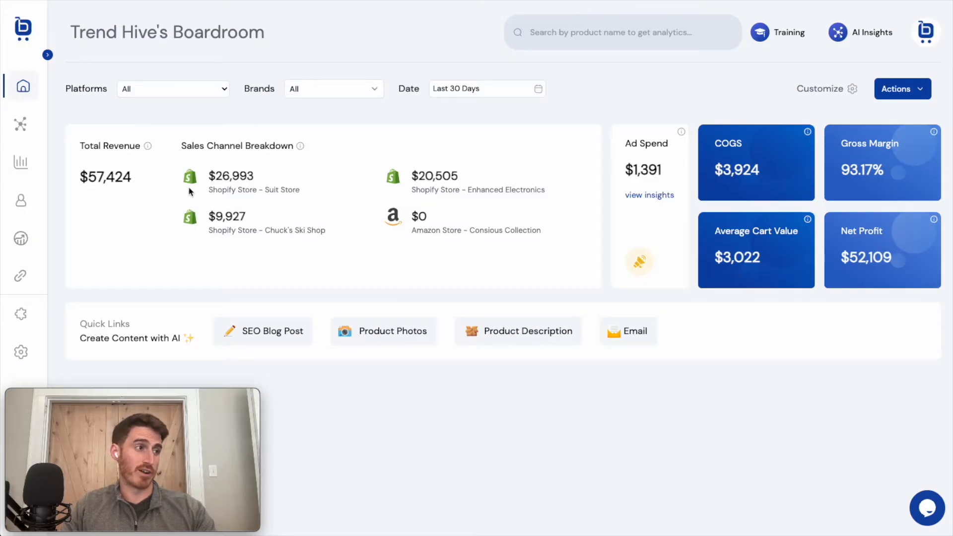
mouse_move(379, 201)
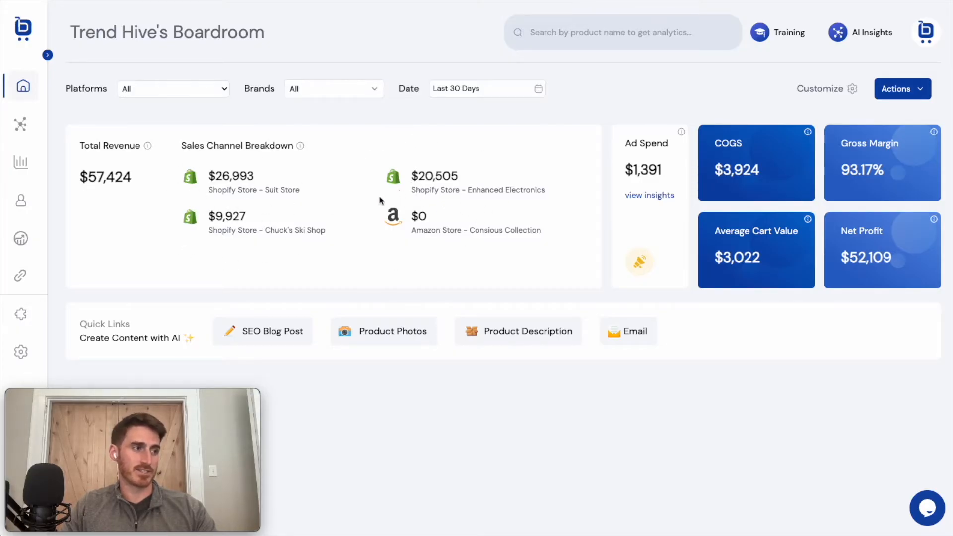
mouse_move(370, 253)
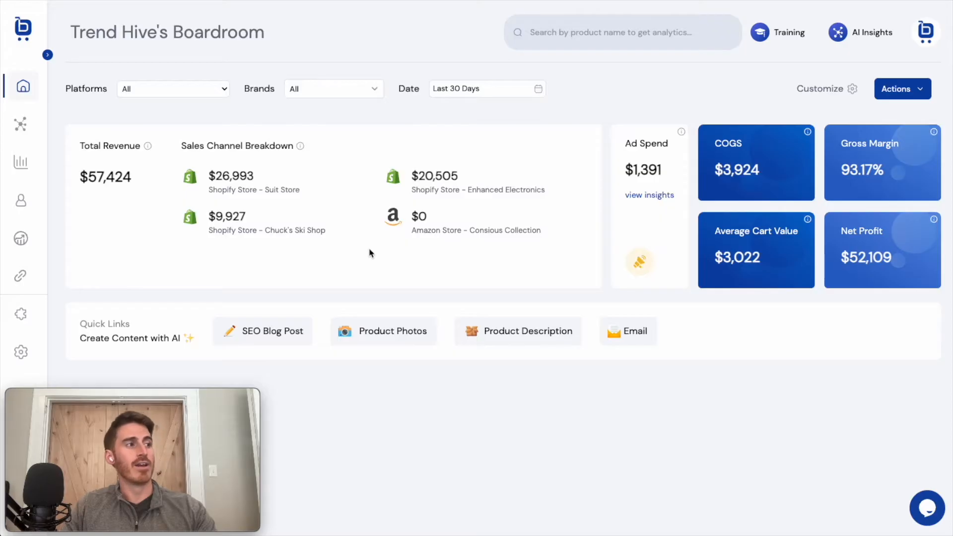
mouse_move(247, 251)
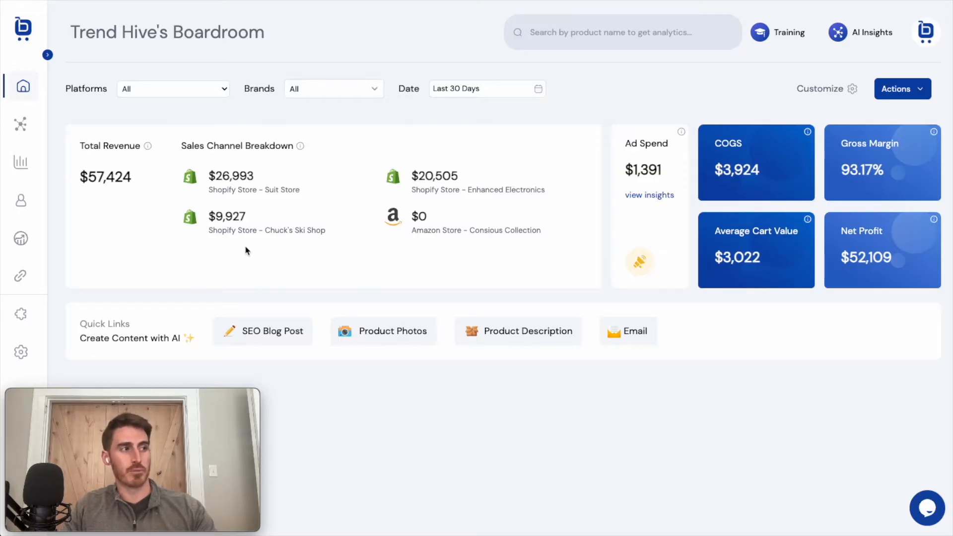
mouse_move(126, 125)
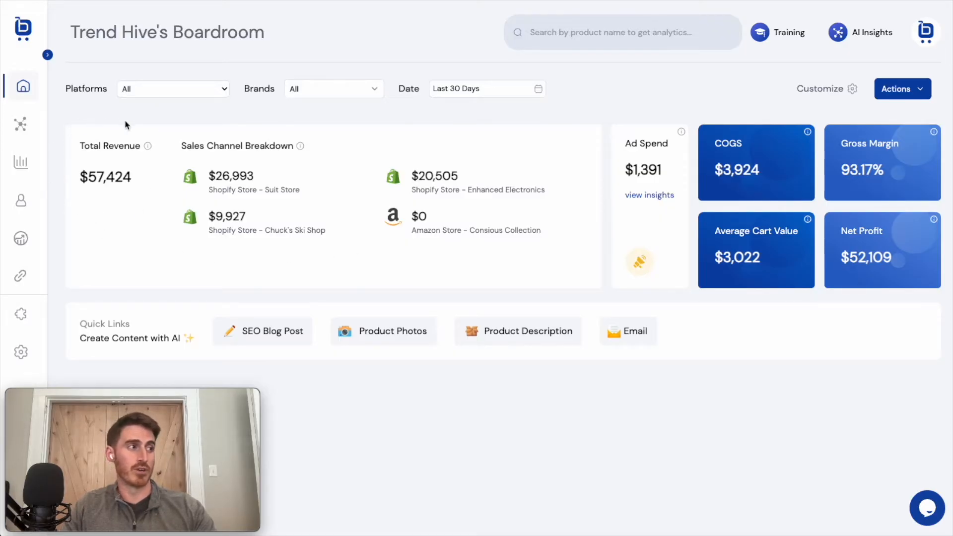
mouse_move(498, 136)
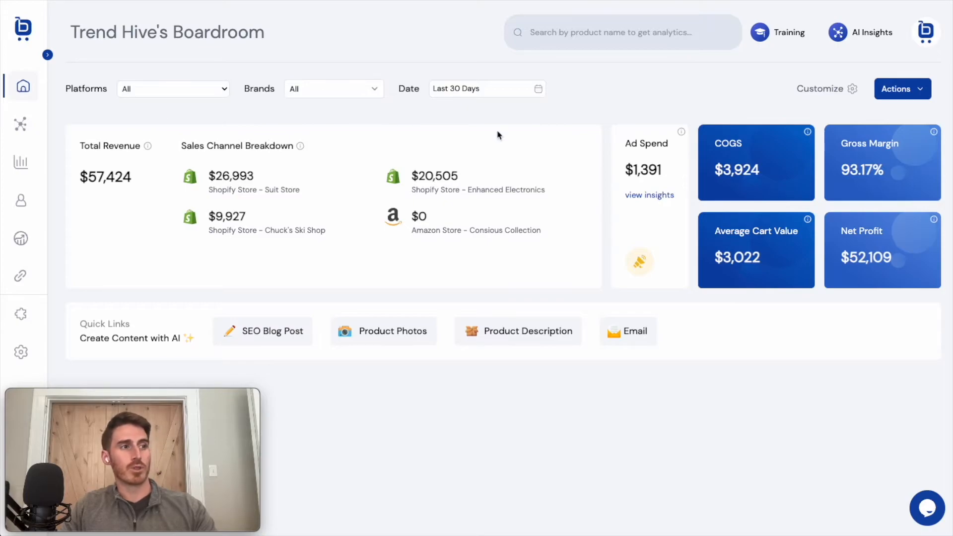
mouse_move(542, 156)
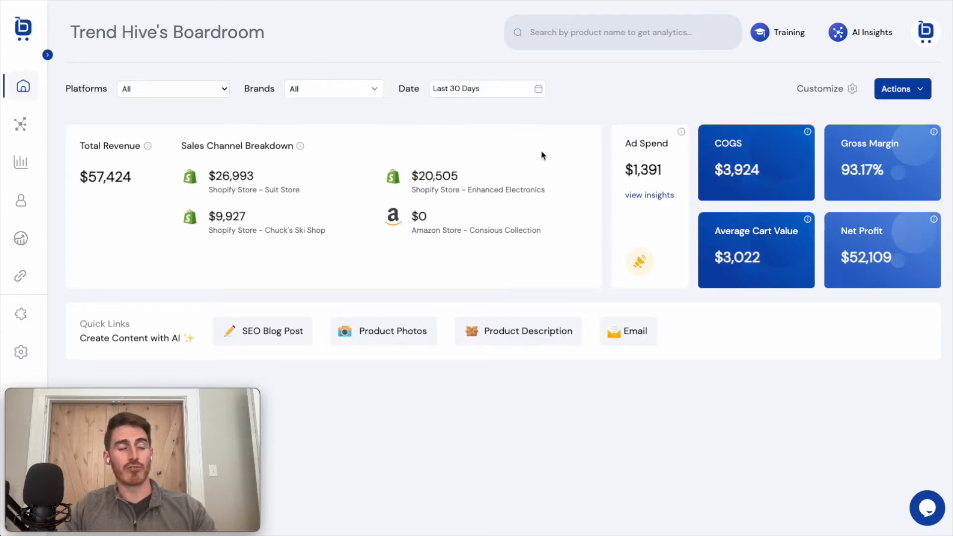
mouse_move(644, 217)
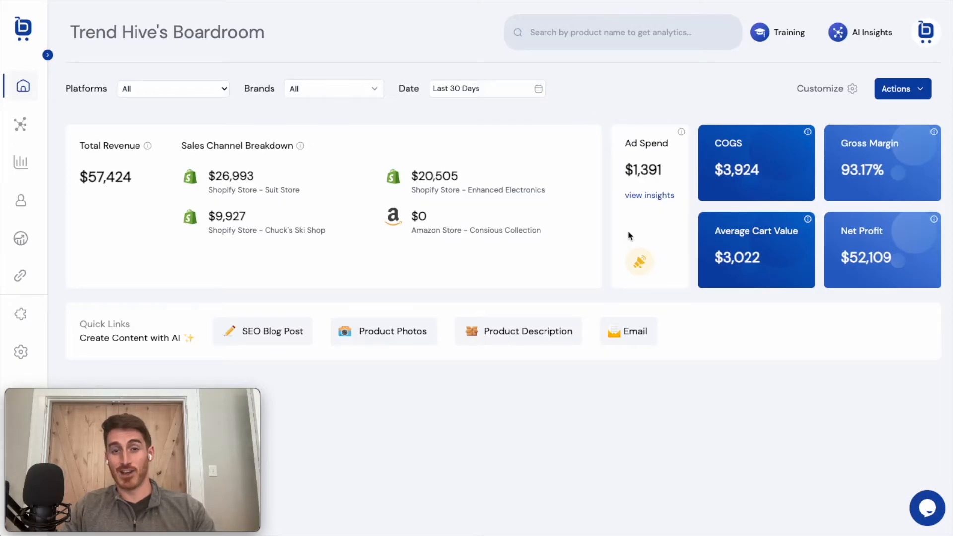
mouse_move(641, 207)
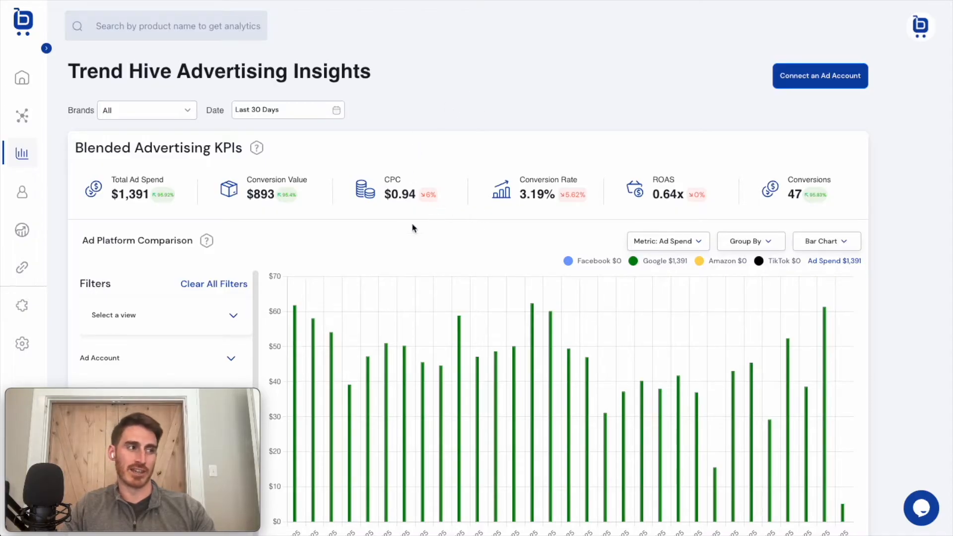
mouse_move(404, 232)
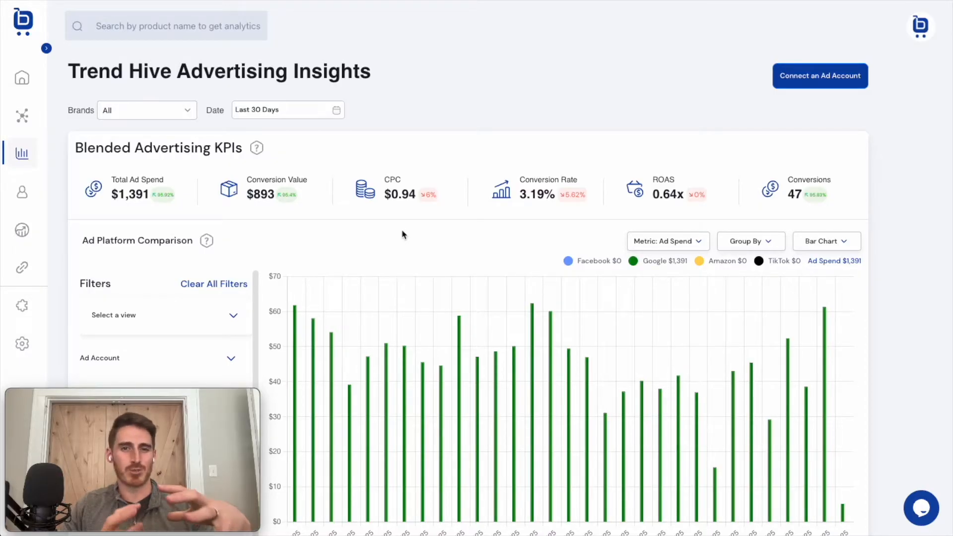
mouse_move(325, 169)
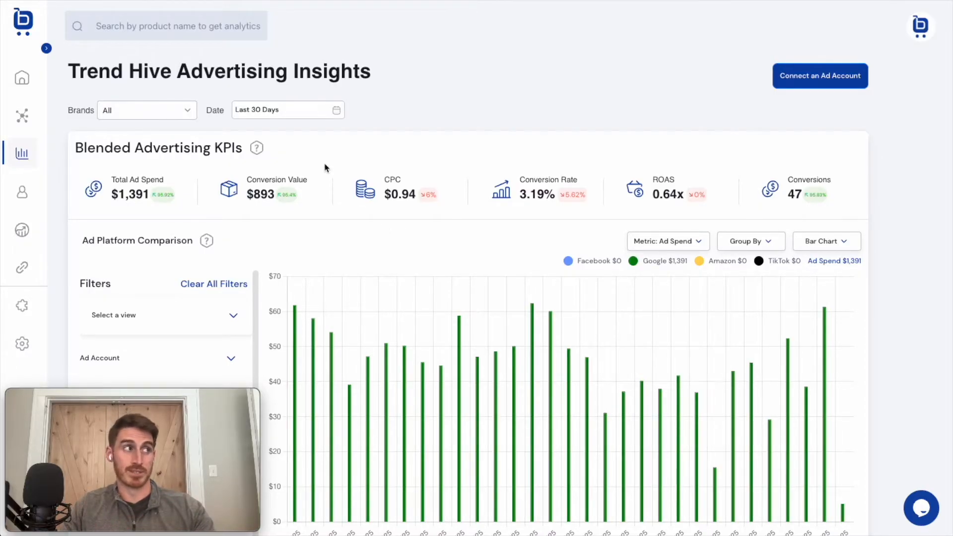
Return to the Trend Hive home overview dashboard from the left sidebar.
left_click(21, 85)
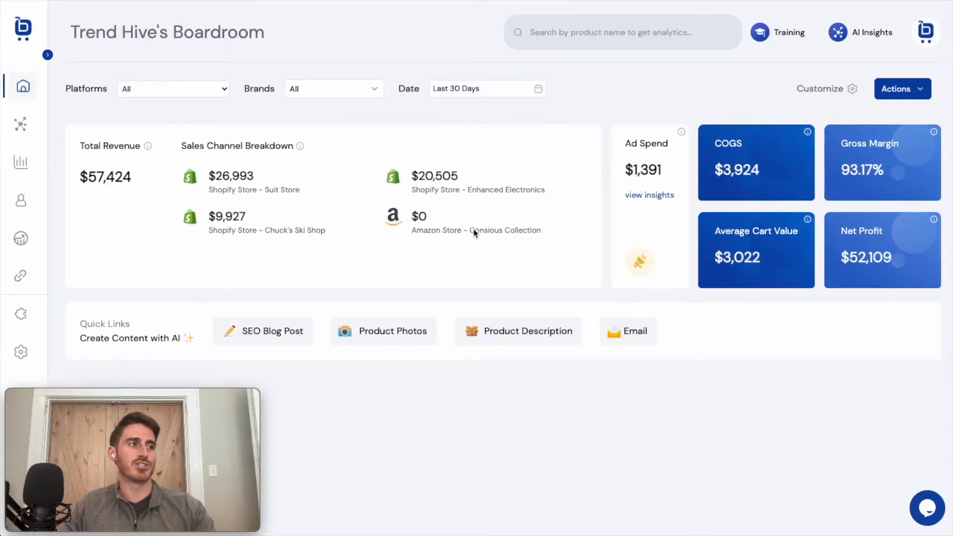
mouse_move(542, 238)
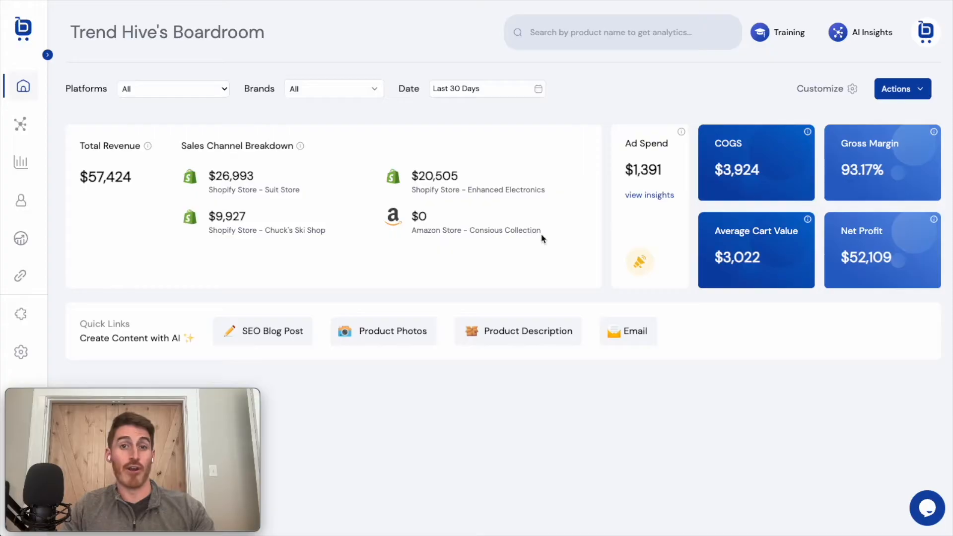
mouse_move(791, 340)
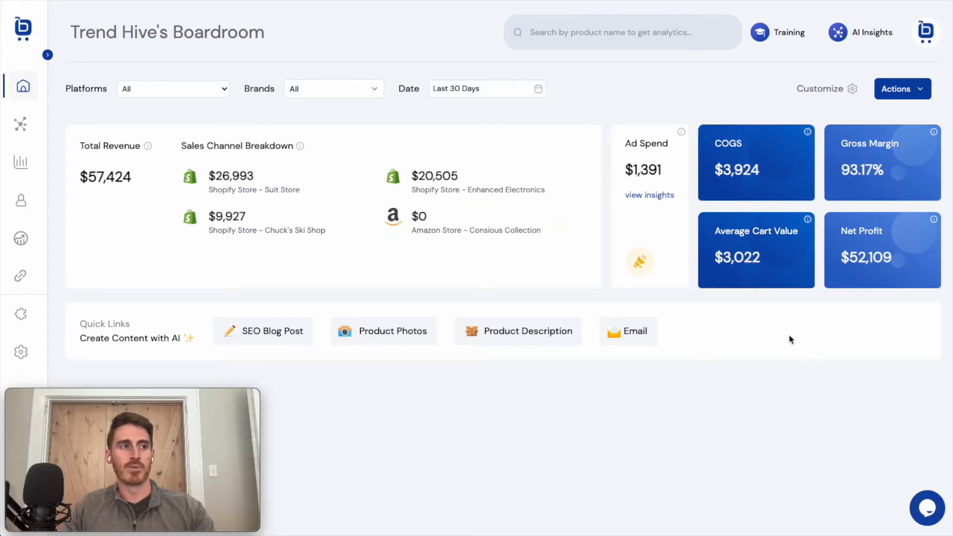
mouse_move(791, 295)
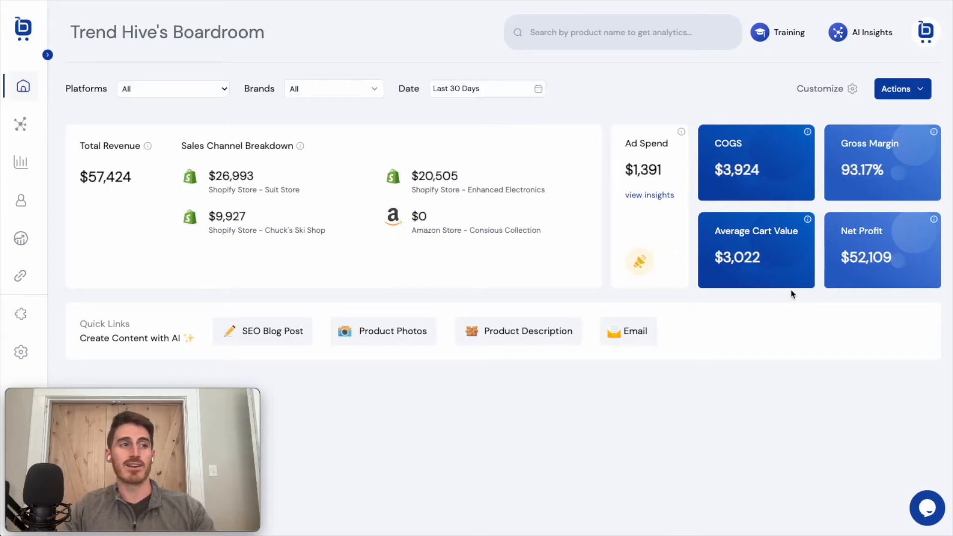
mouse_move(854, 194)
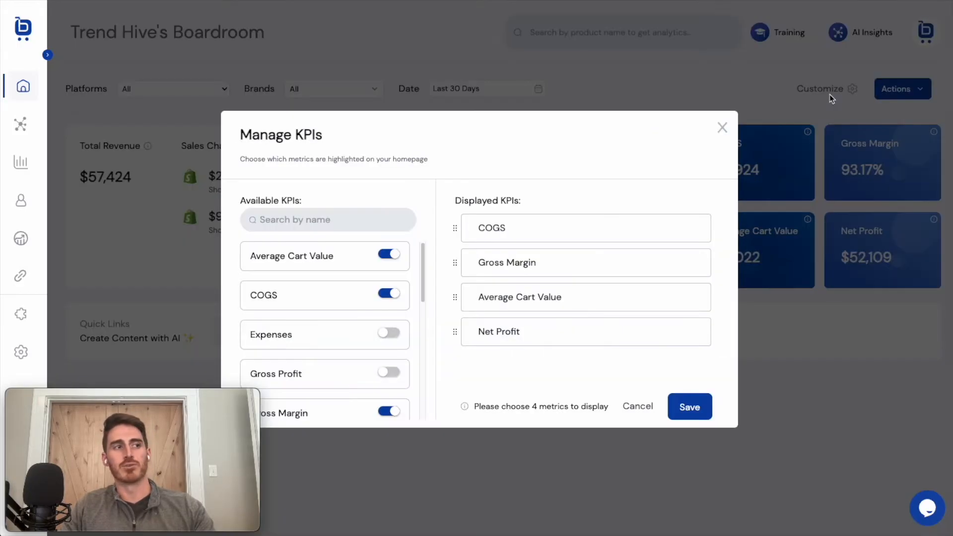
mouse_move(440, 161)
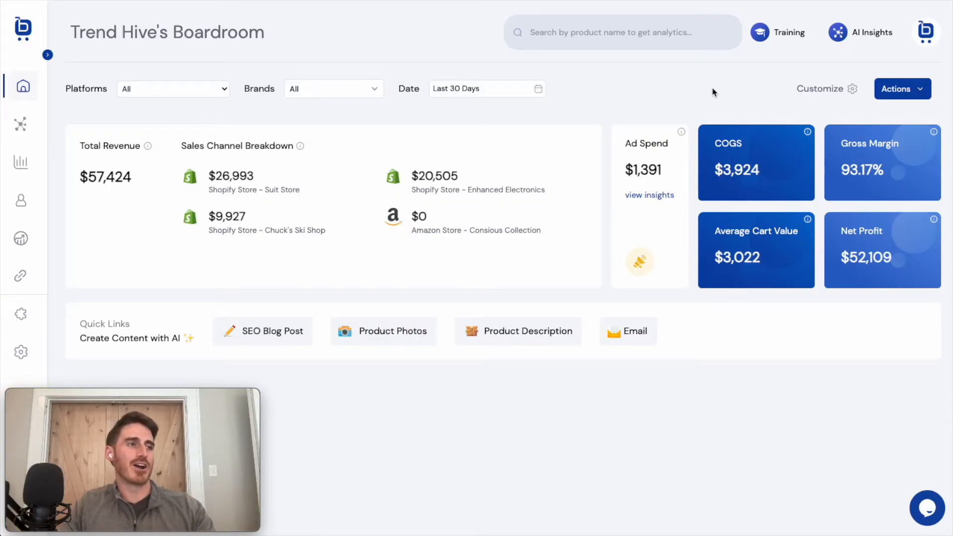
mouse_move(389, 145)
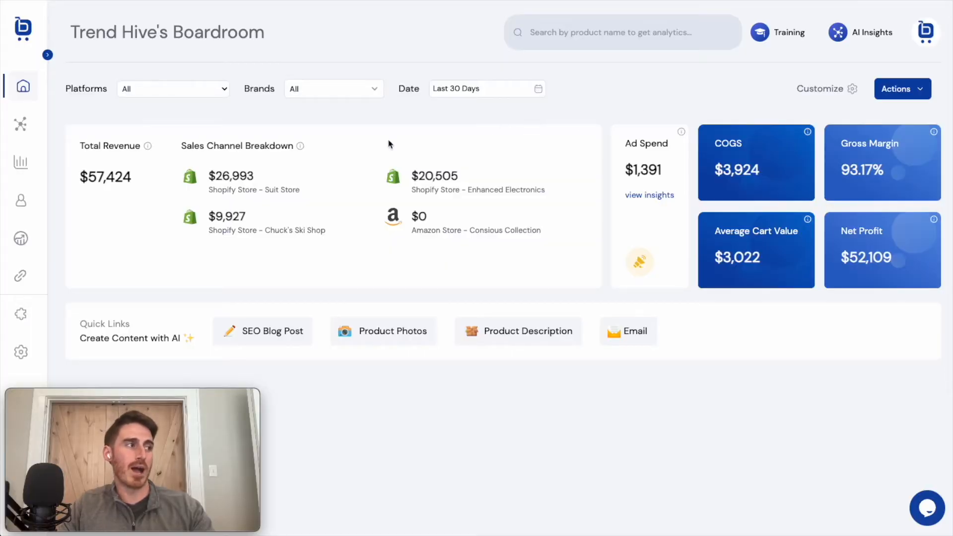
mouse_move(69, 56)
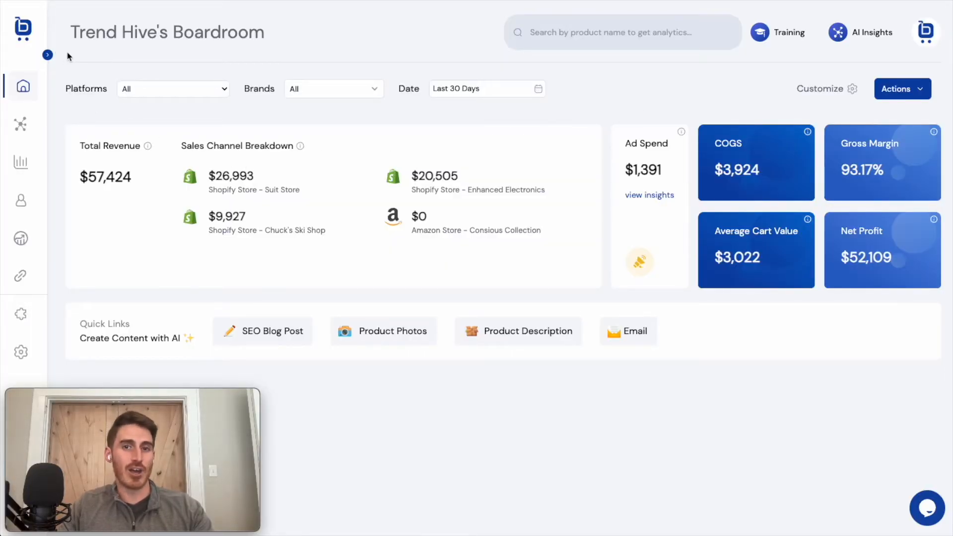
mouse_move(48, 54)
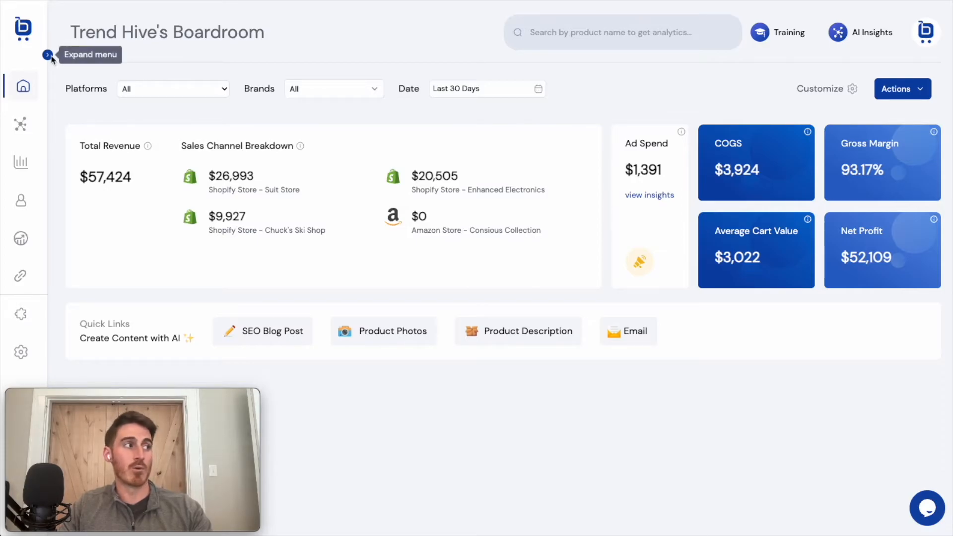
Navigate via the expanded SEO / AI menu to the Keyword Research page.
left_click(48, 55)
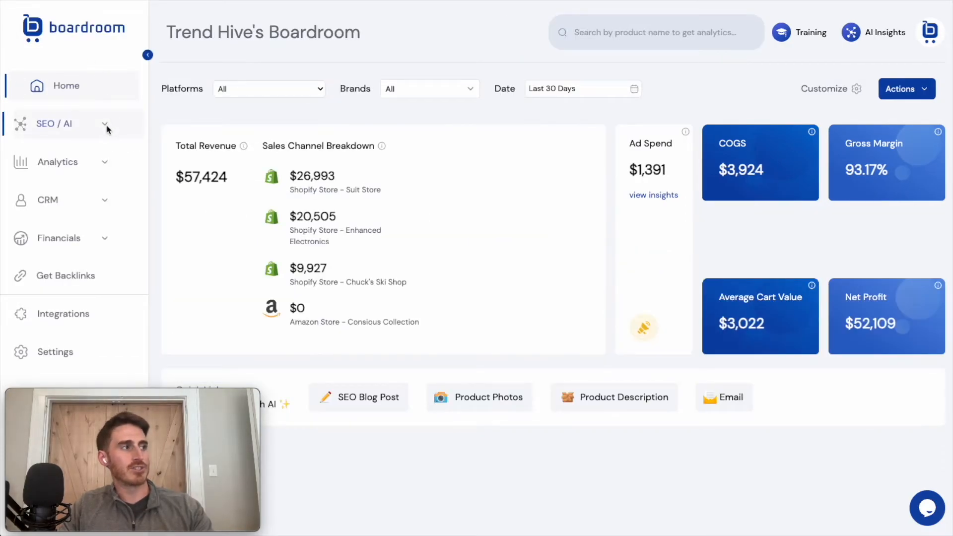
left_click(54, 124)
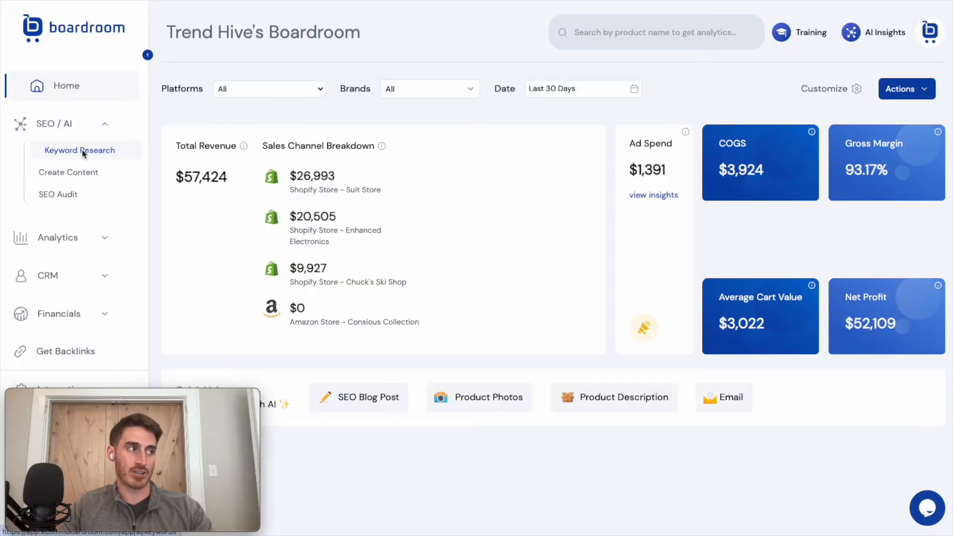
left_click(80, 150)
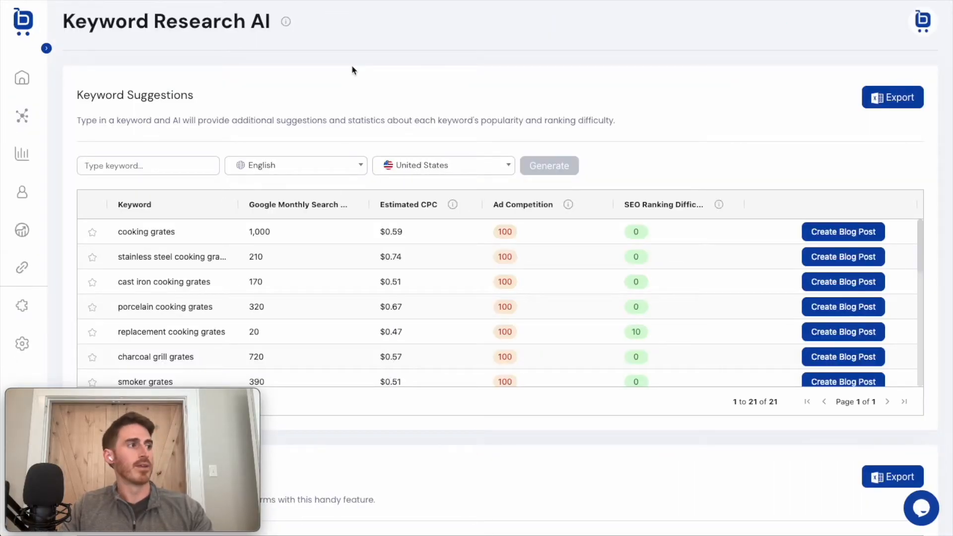
Generate keyword suggestions using 'snowboard' as the seed keyword.
left_click(148, 166)
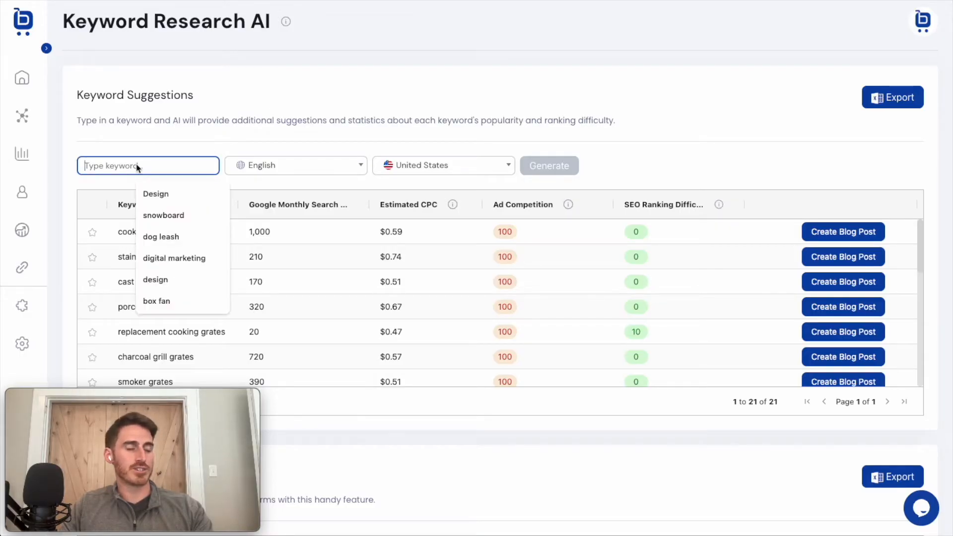
left_click(164, 216)
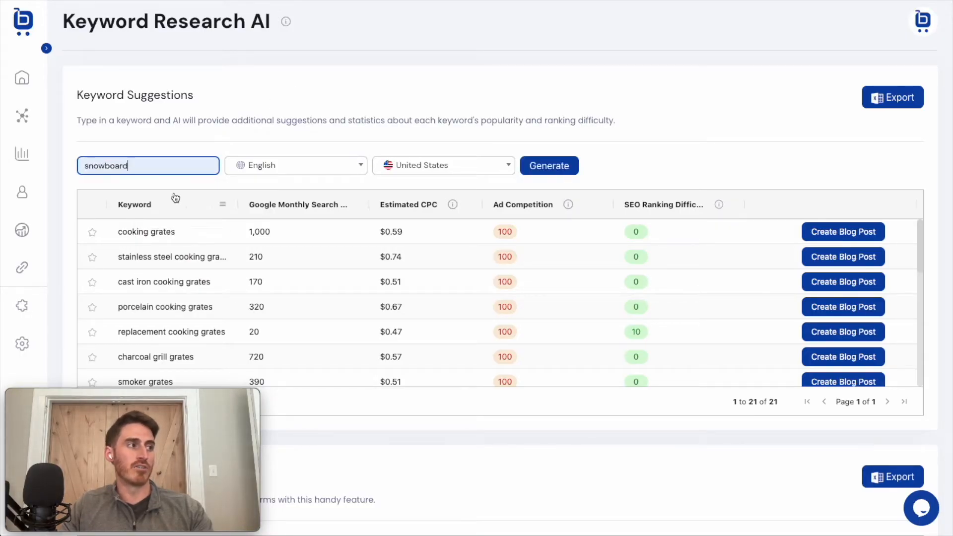
mouse_move(572, 120)
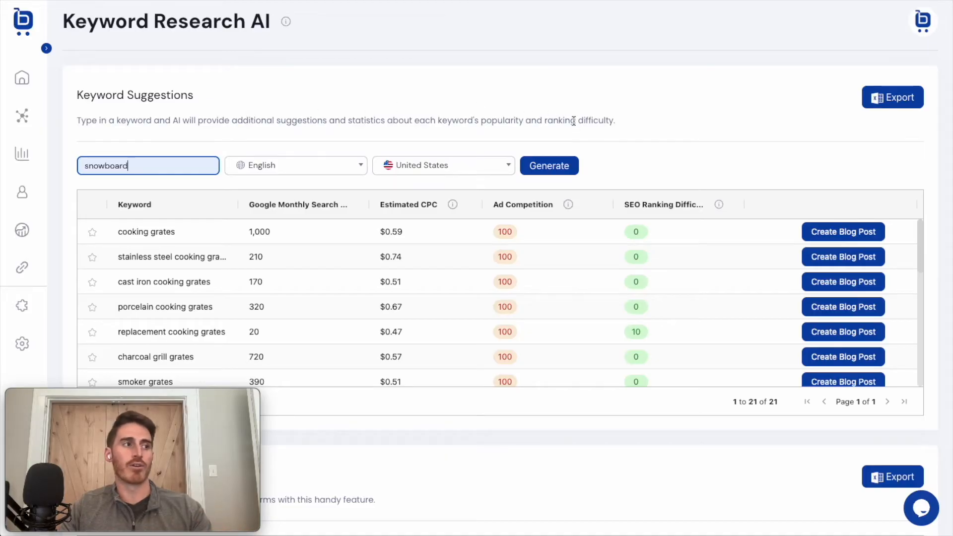
left_click(548, 166)
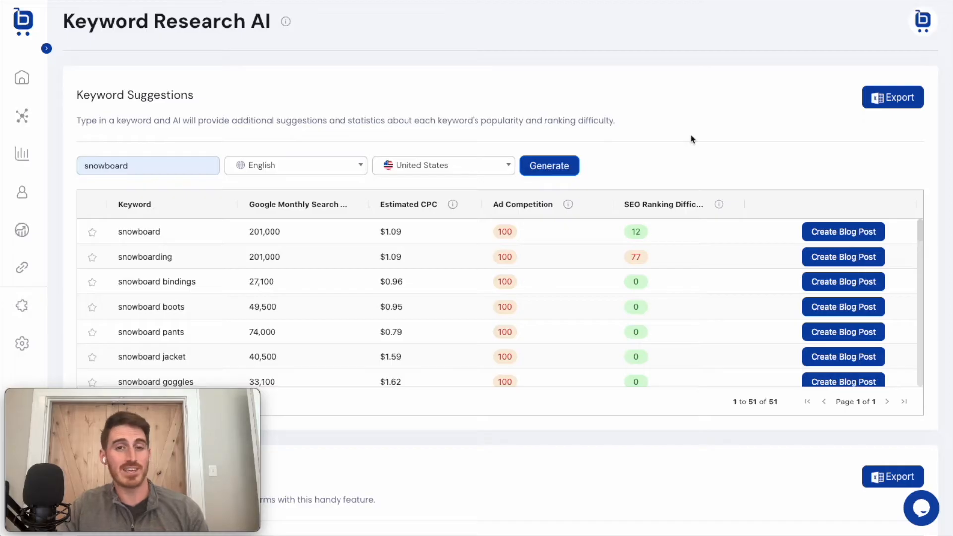
mouse_move(613, 393)
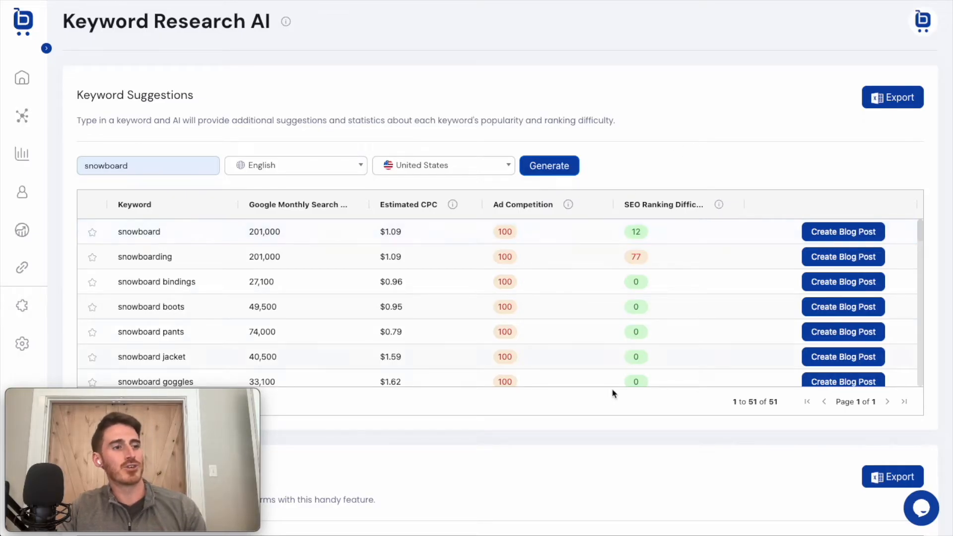
mouse_move(602, 415)
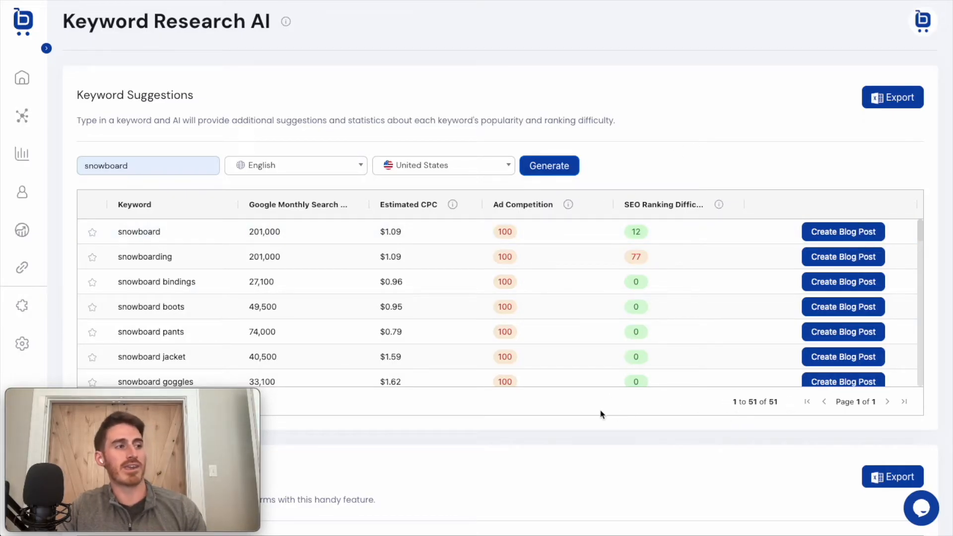
mouse_move(169, 239)
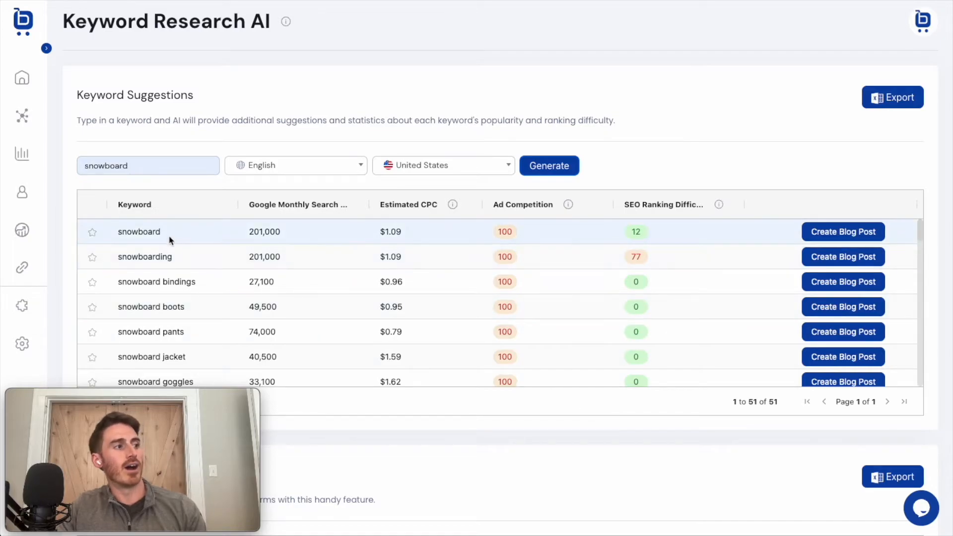
left_click(139, 232)
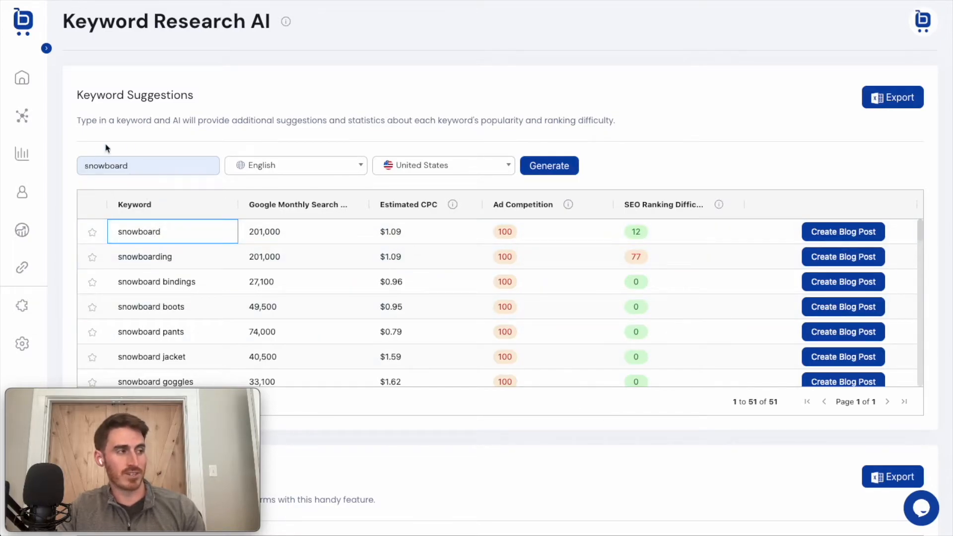
scroll("down", 3)
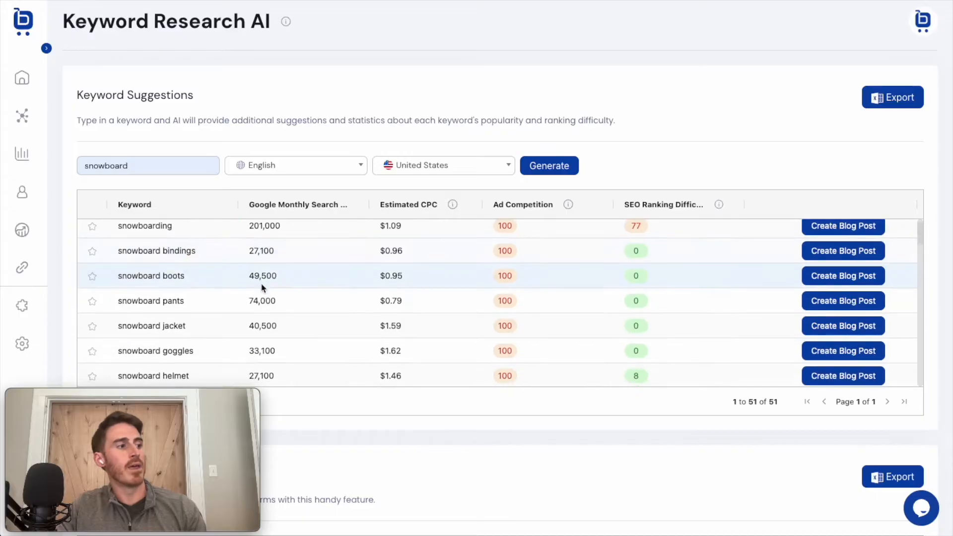
scroll("down", 3)
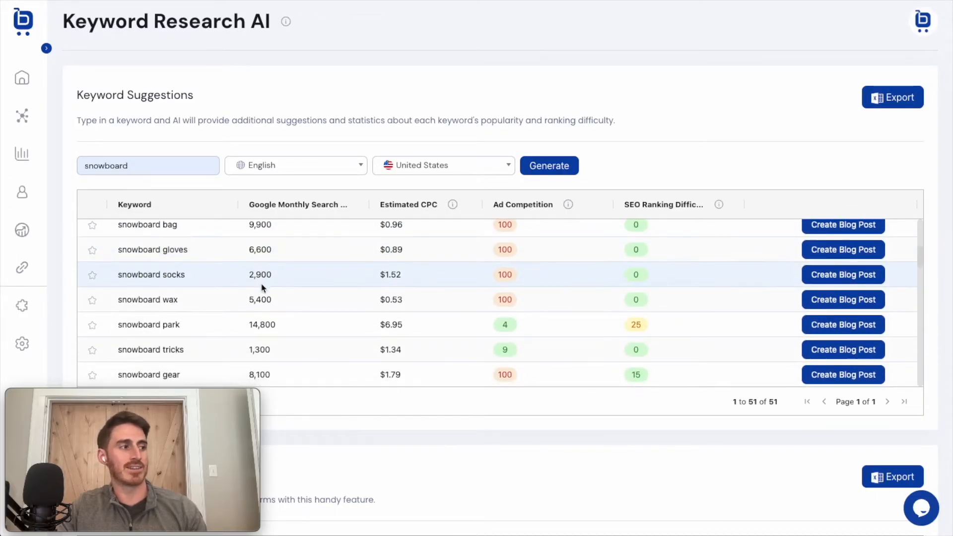
scroll("down", 3)
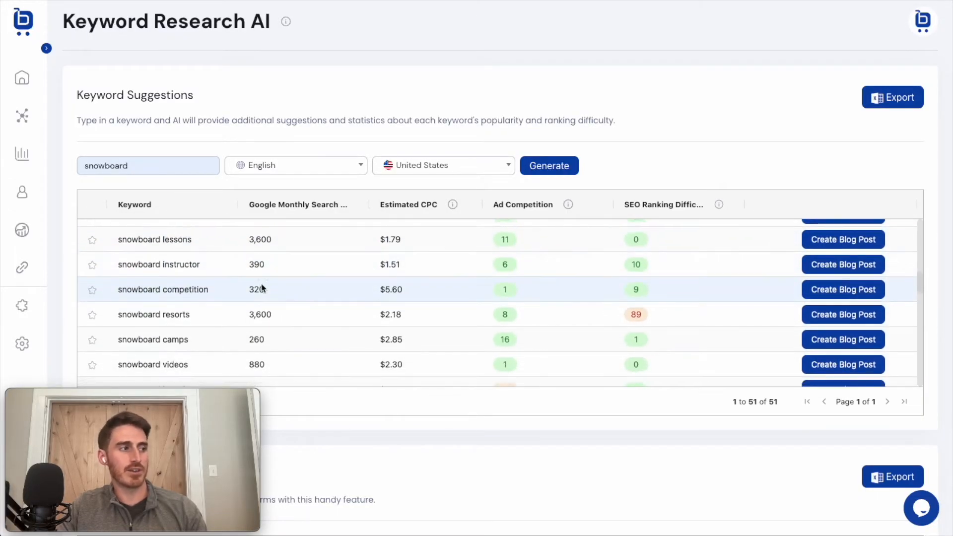
scroll("down", 3)
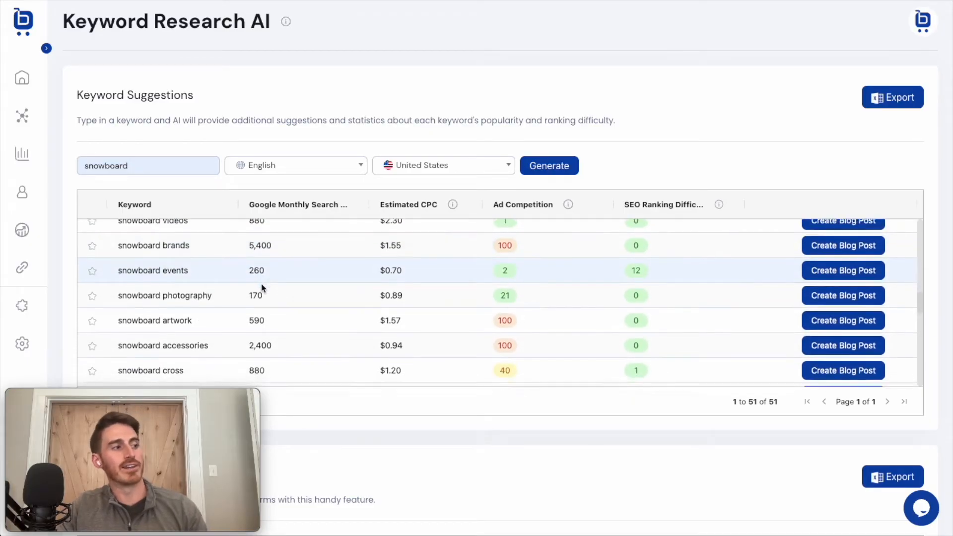
scroll("down", 3)
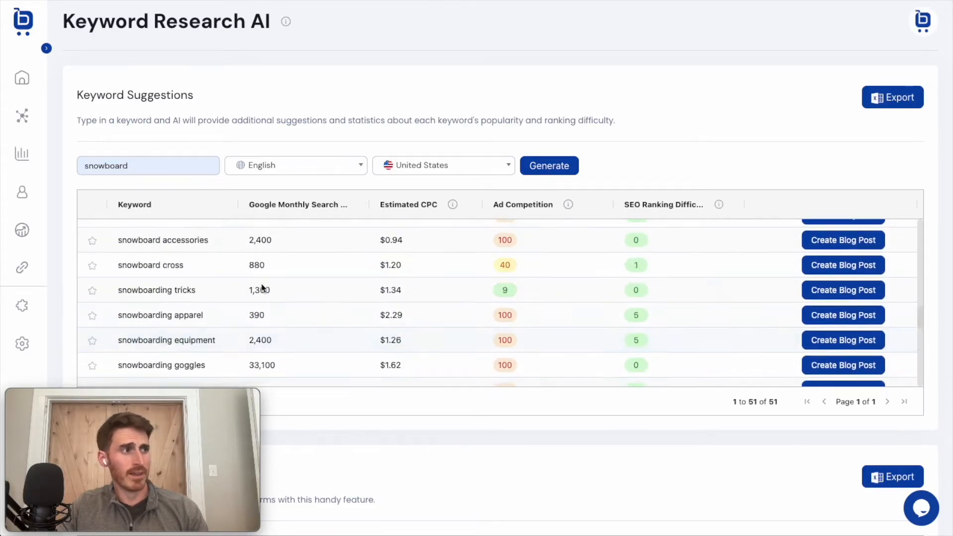
Start a blog post from the snowboard bindings keyword row.
left_click(301, 205)
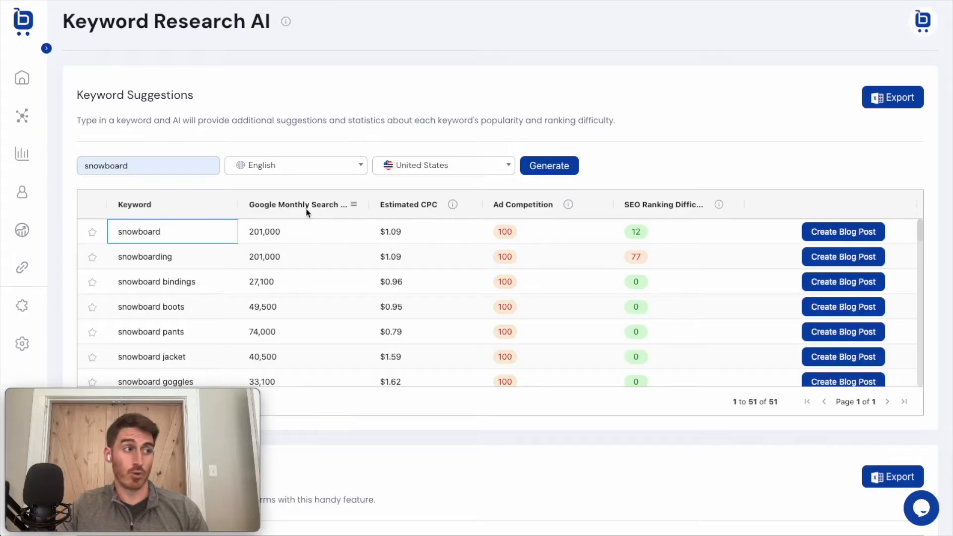
mouse_move(401, 213)
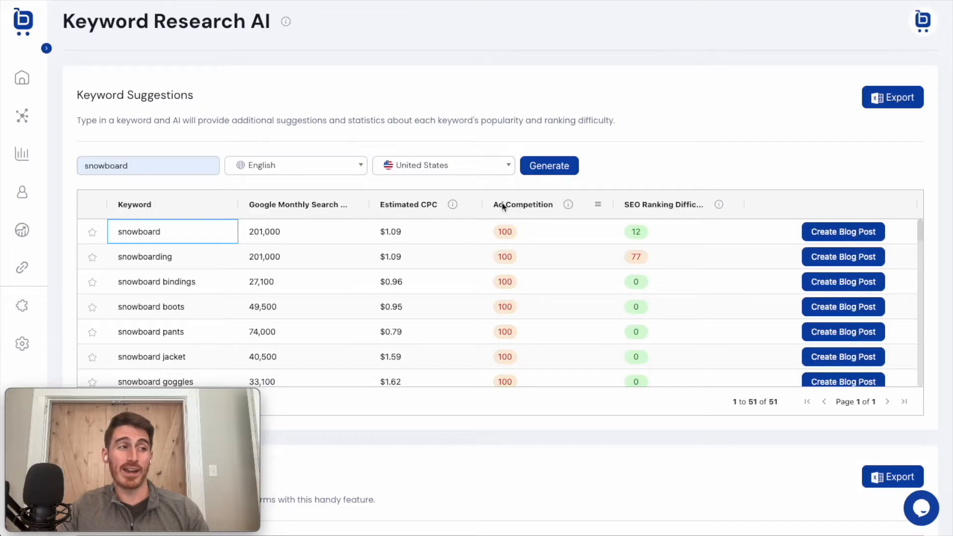
mouse_move(528, 249)
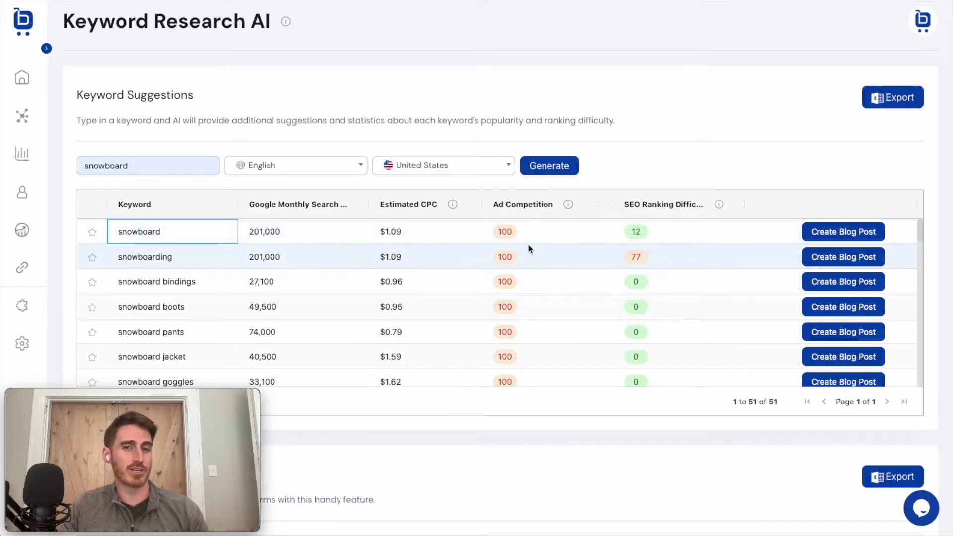
mouse_move(713, 243)
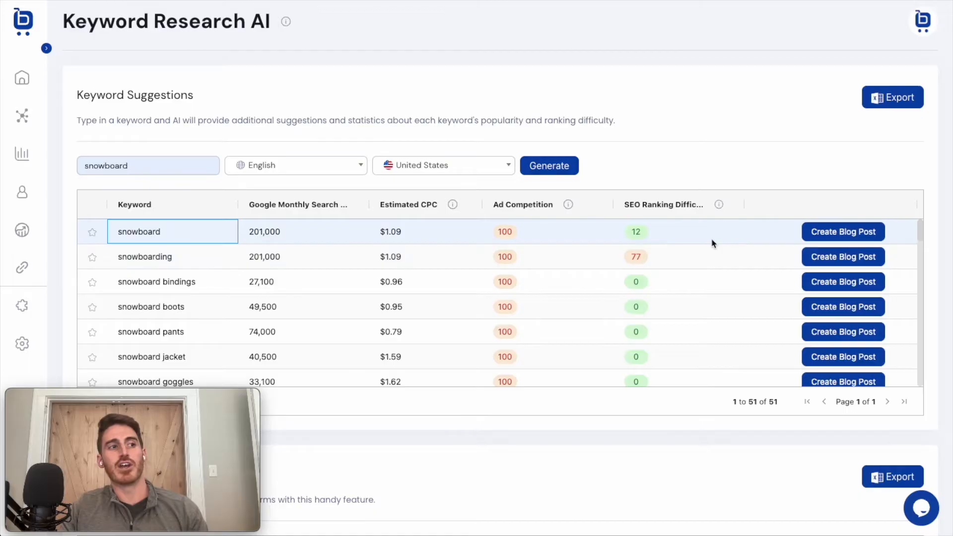
mouse_move(745, 207)
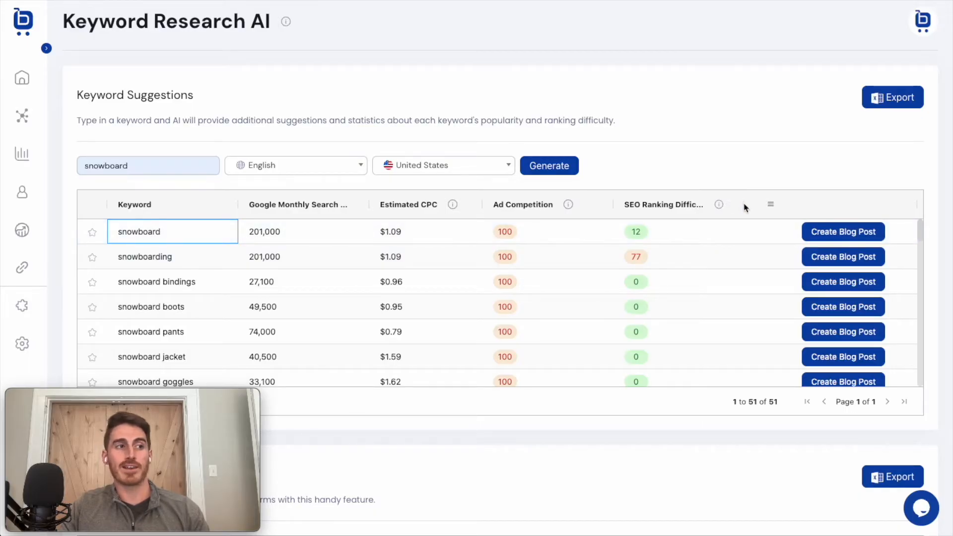
mouse_move(695, 187)
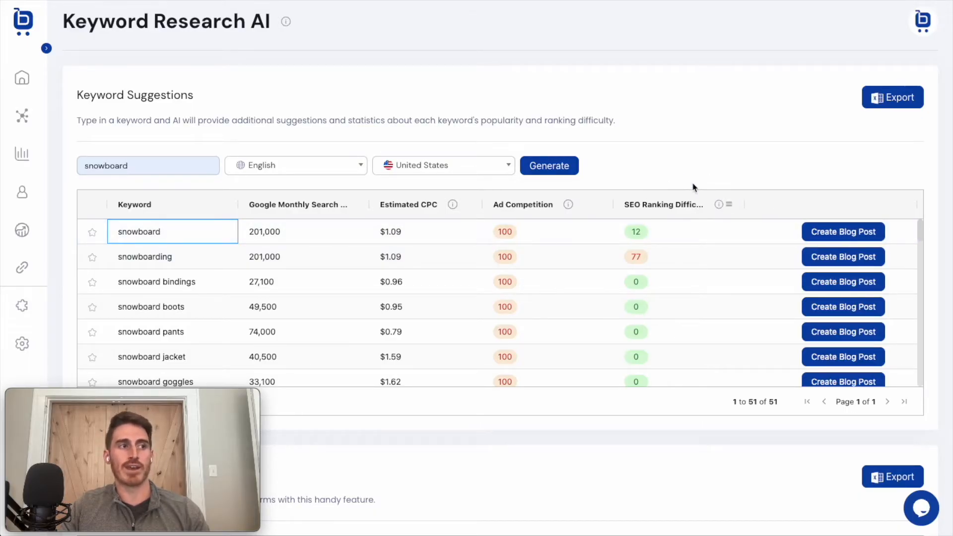
mouse_move(732, 331)
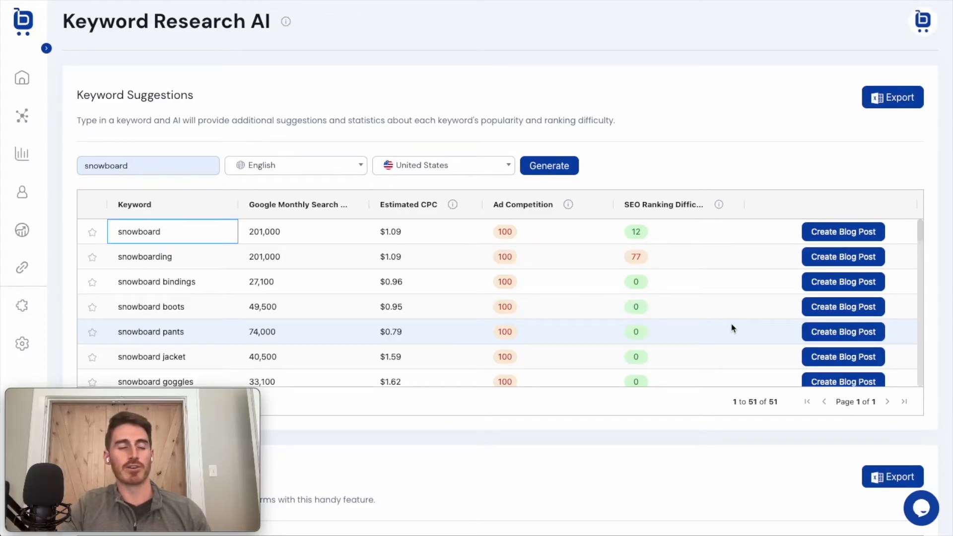
mouse_move(299, 222)
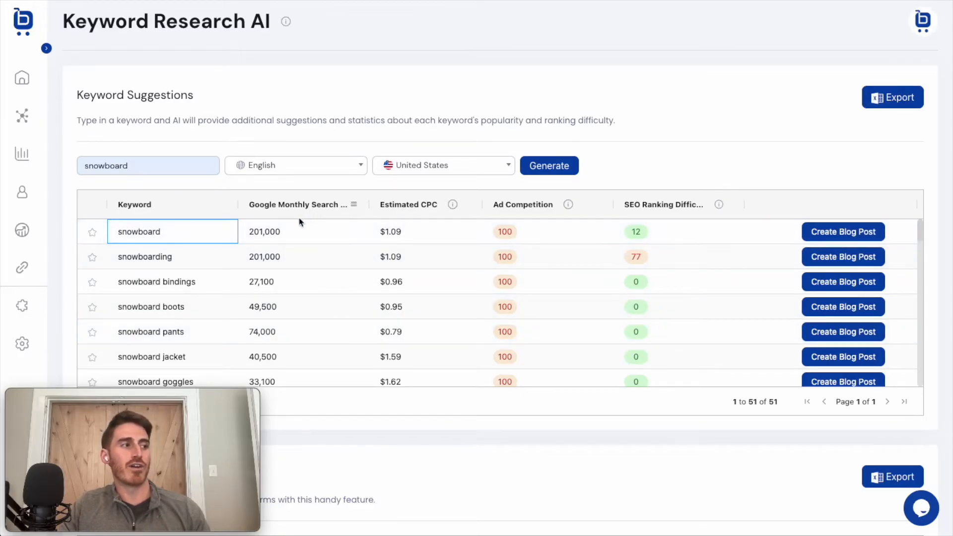
mouse_move(683, 234)
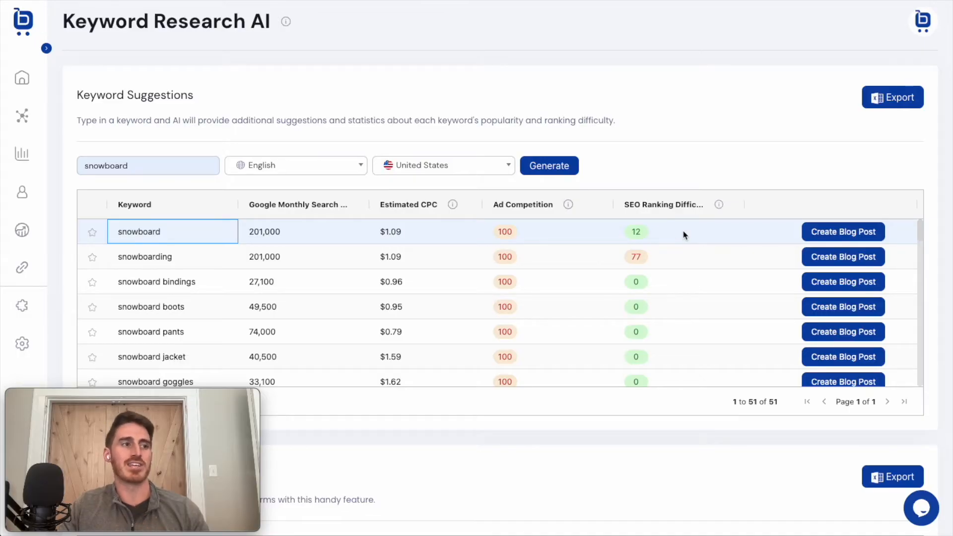
mouse_move(706, 245)
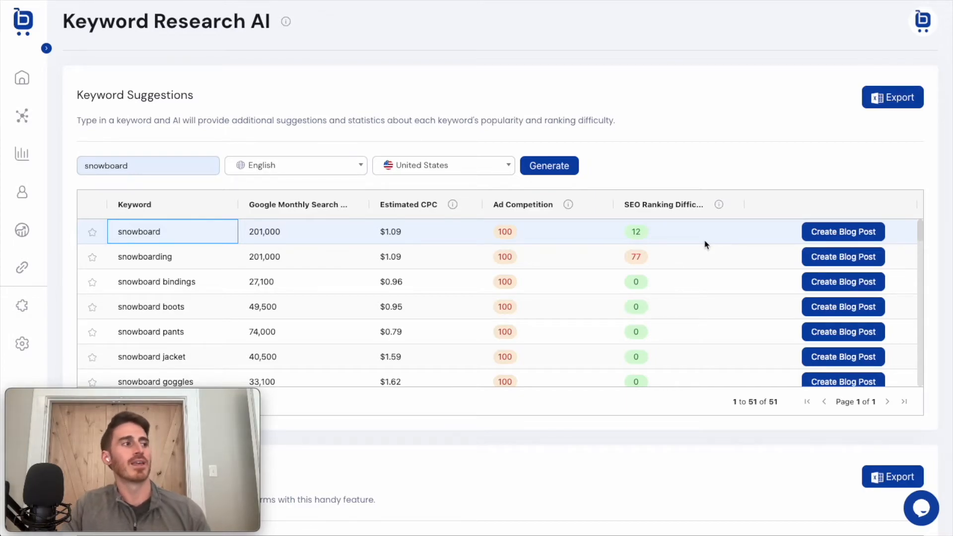
scroll("down", 3)
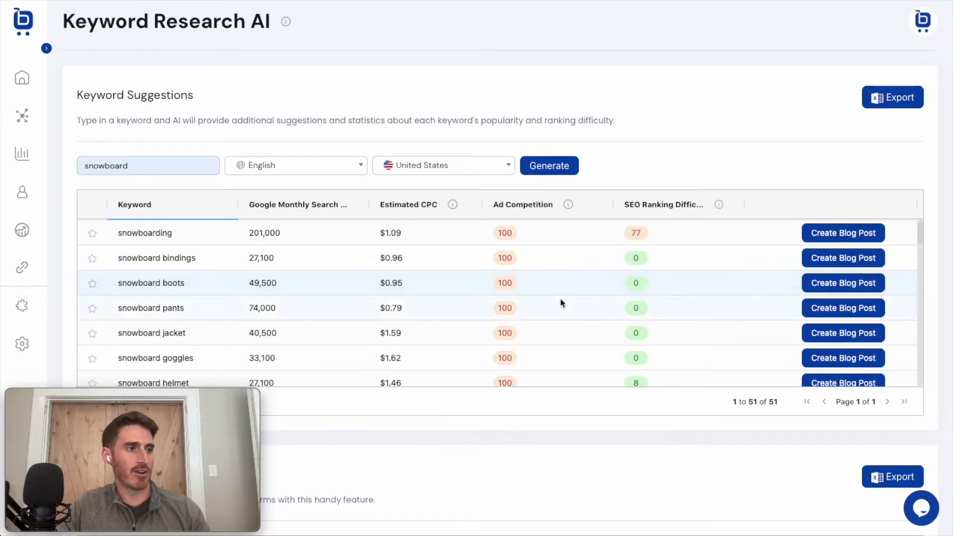
mouse_move(843, 258)
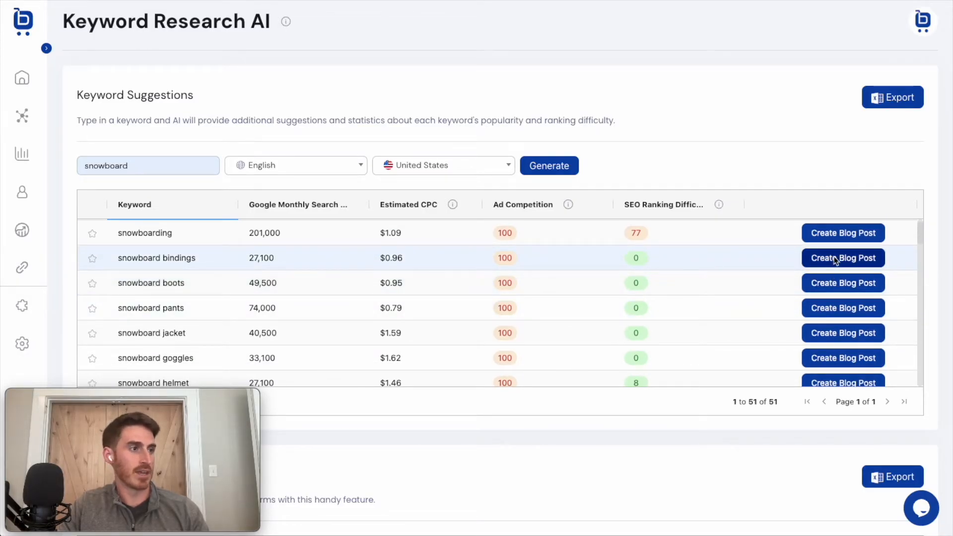
mouse_move(178, 266)
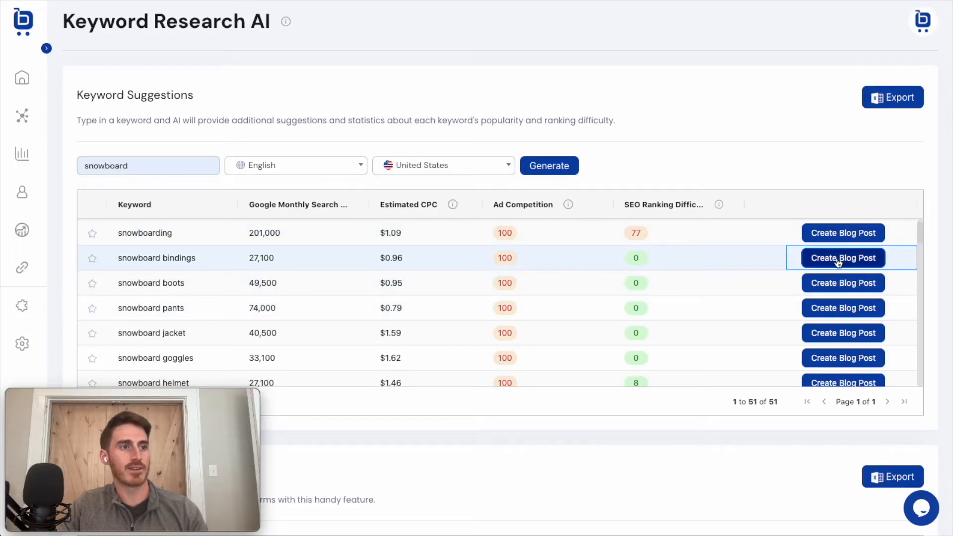
left_click(843, 258)
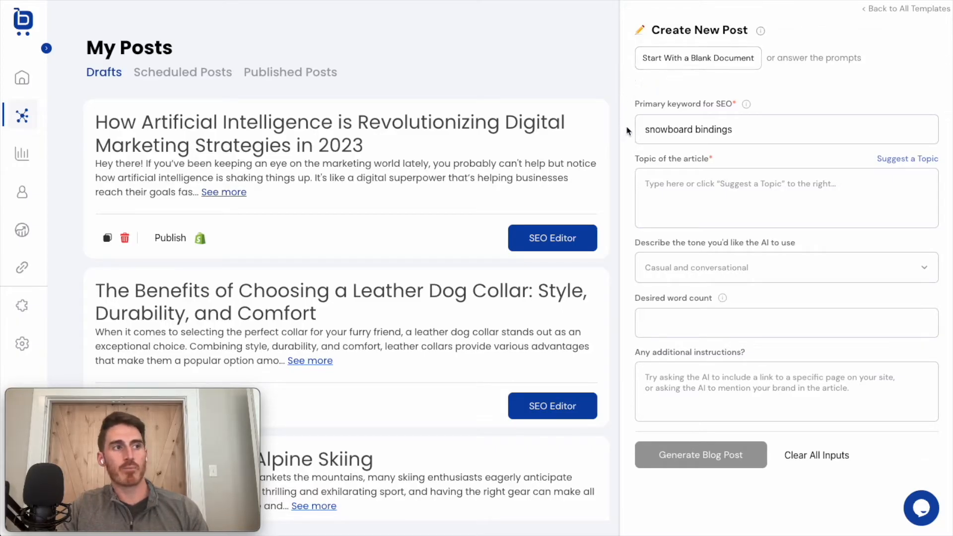
mouse_move(669, 94)
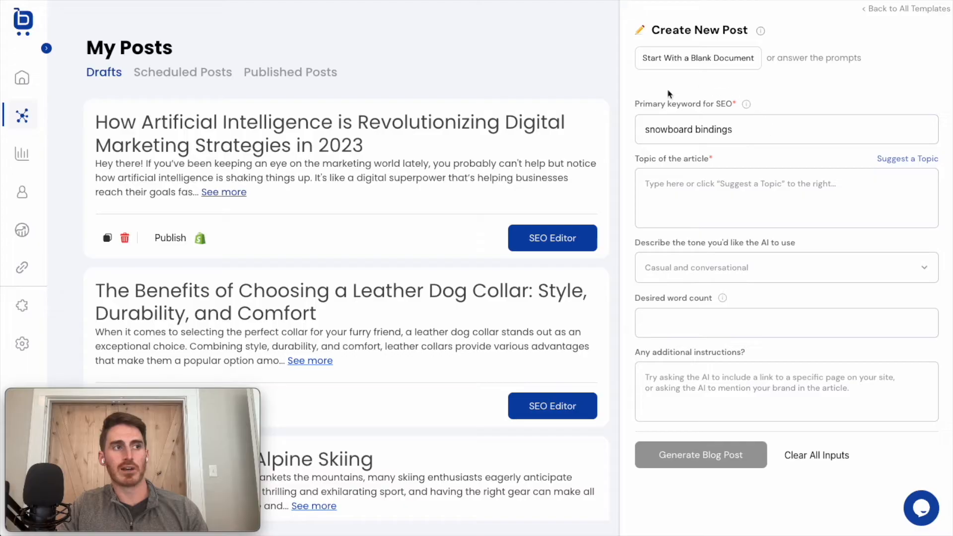
mouse_move(907, 159)
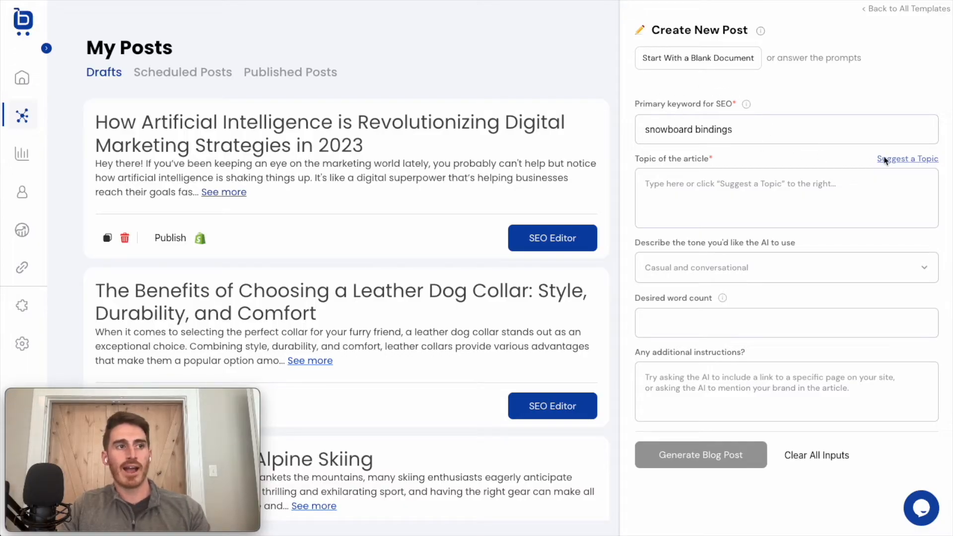
Generate the post with an AI-suggested topic, casual conversational tone and 500 words.
left_click(907, 159)
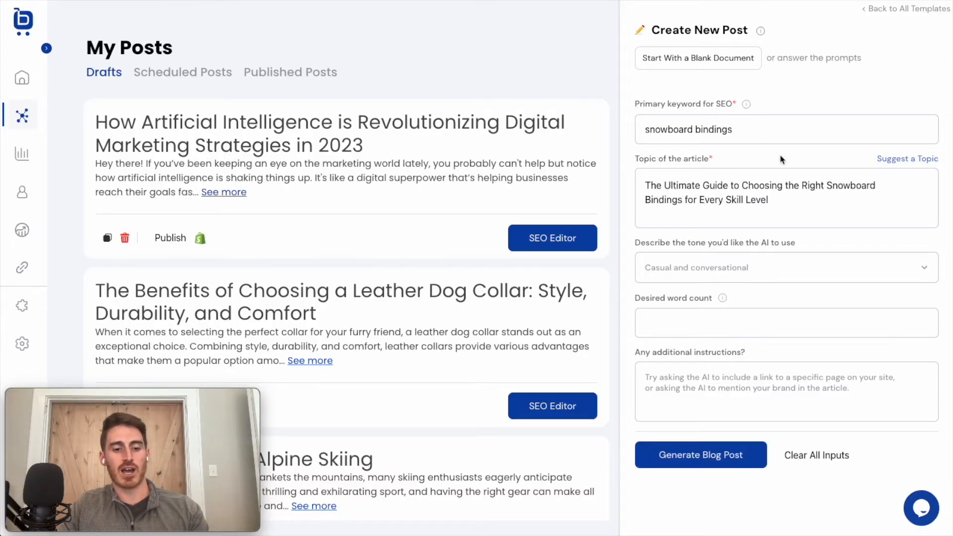
mouse_move(673, 204)
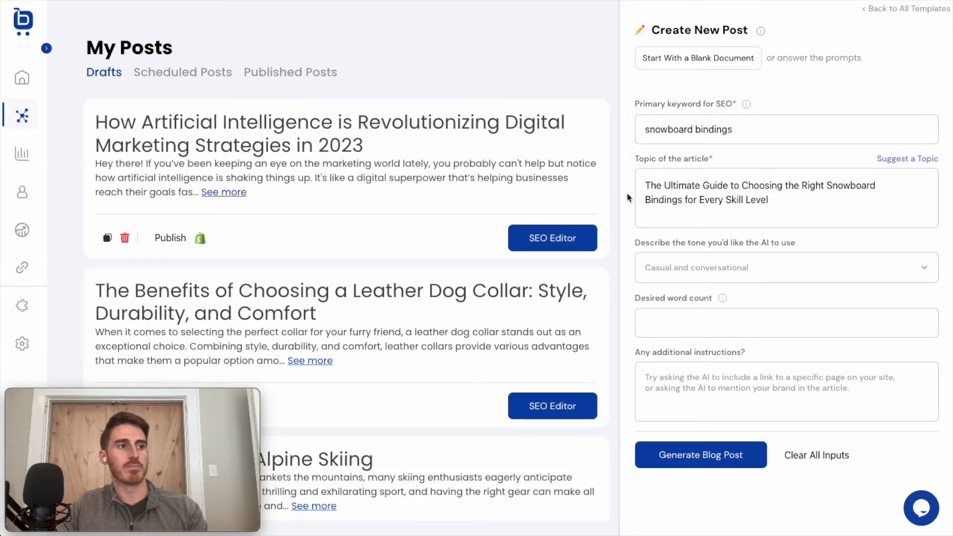
left_click(785, 268)
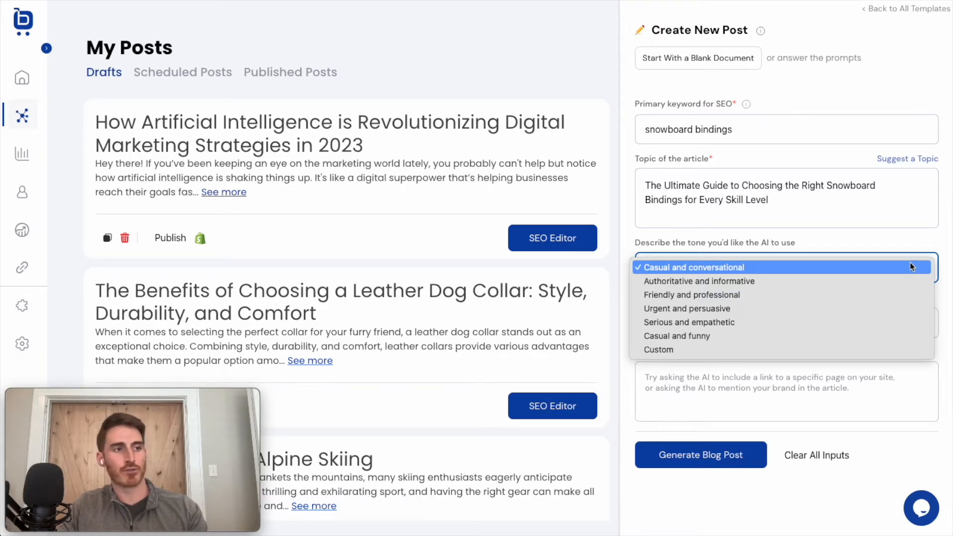
left_click(691, 267)
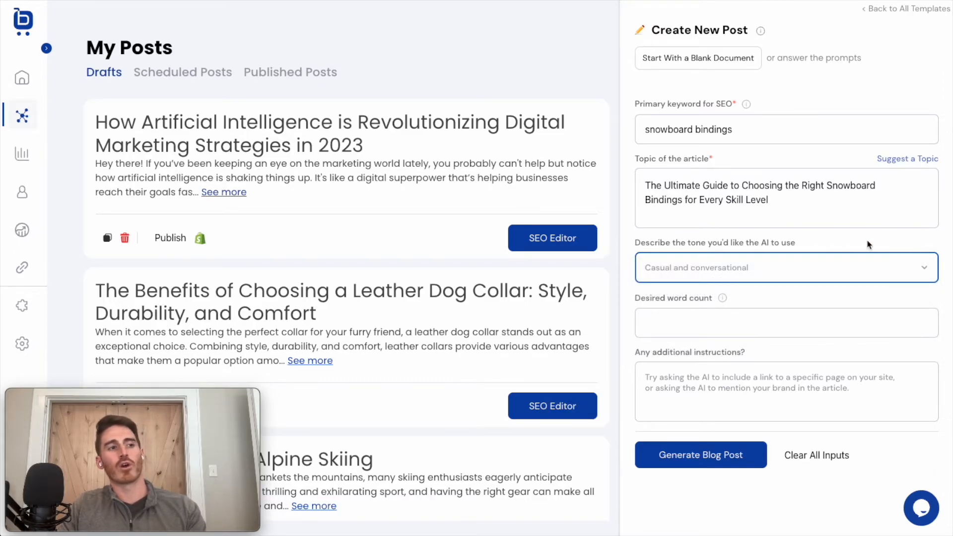
left_click(785, 322)
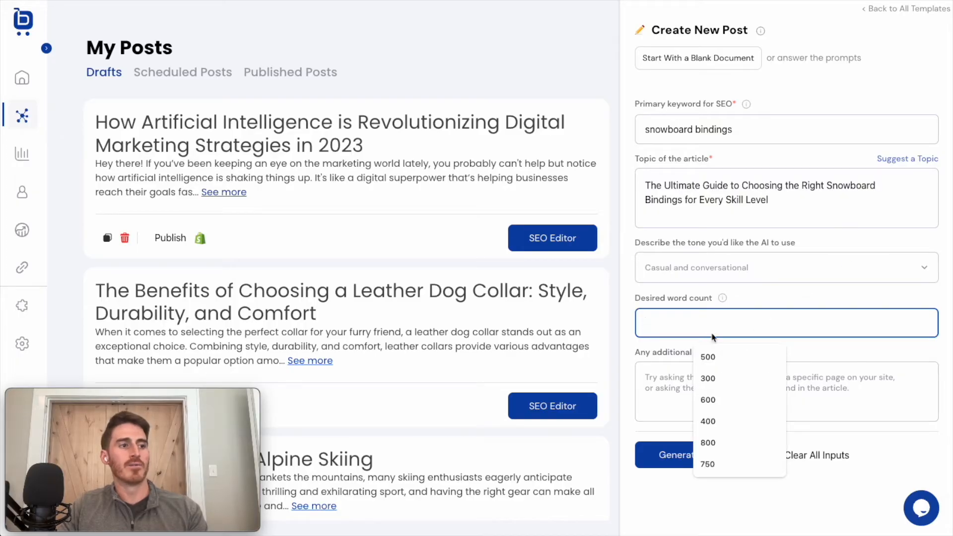
left_click(708, 356)
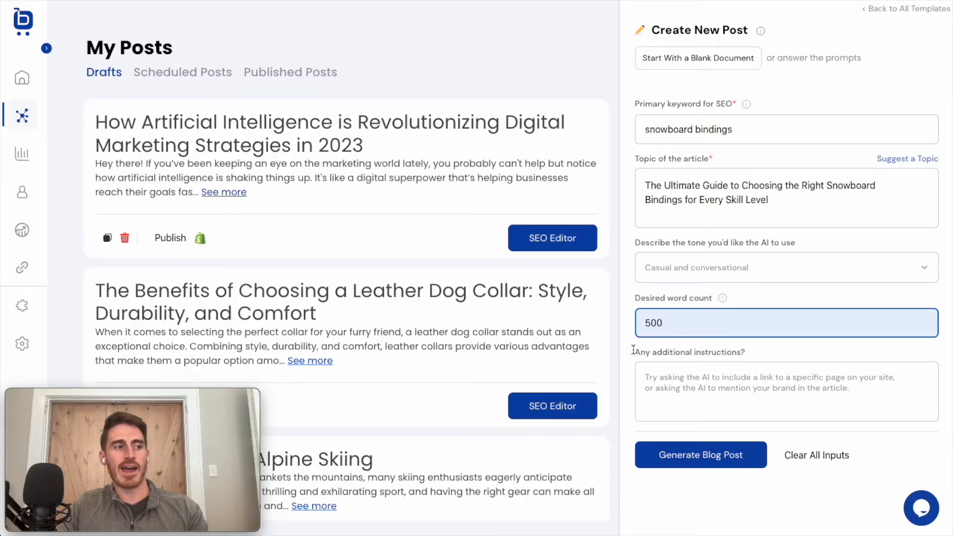
left_click(700, 455)
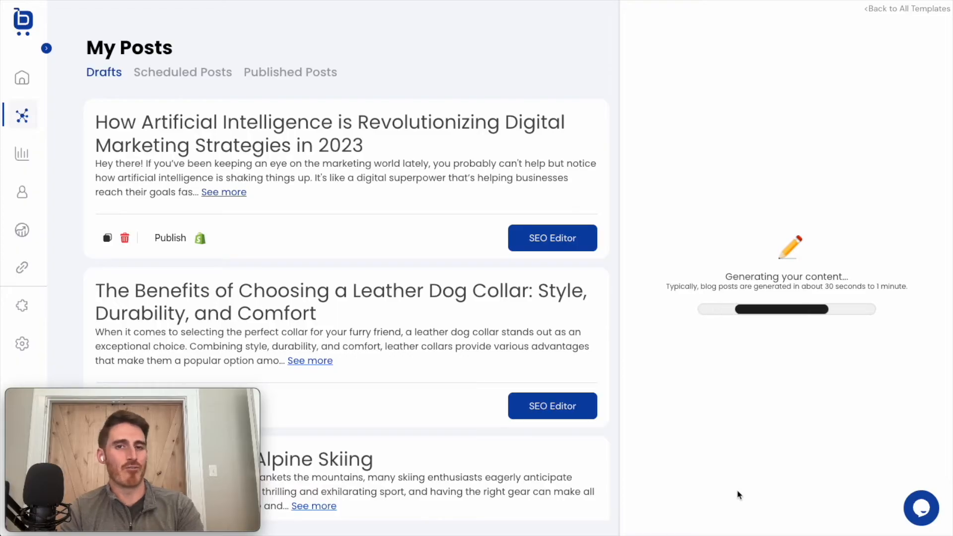
mouse_move(333, 335)
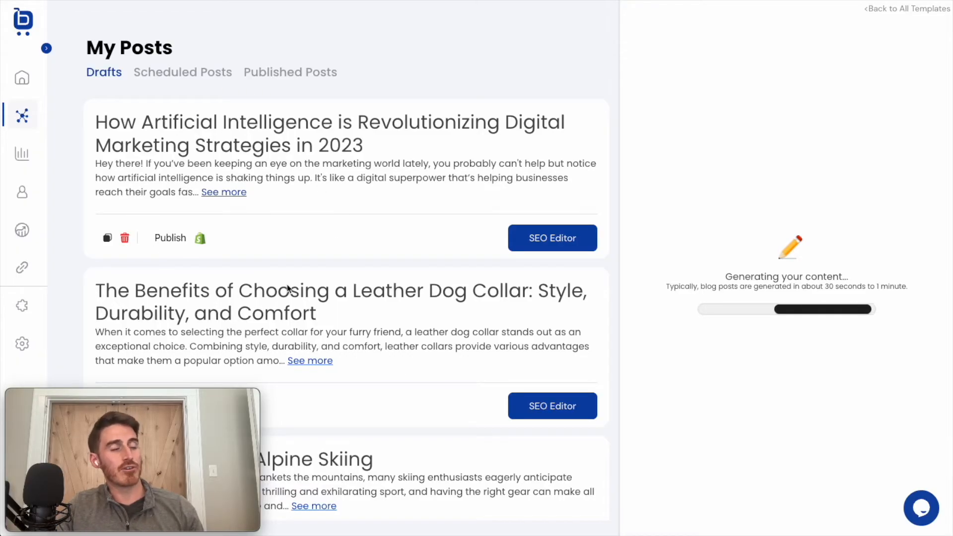
mouse_move(112, 88)
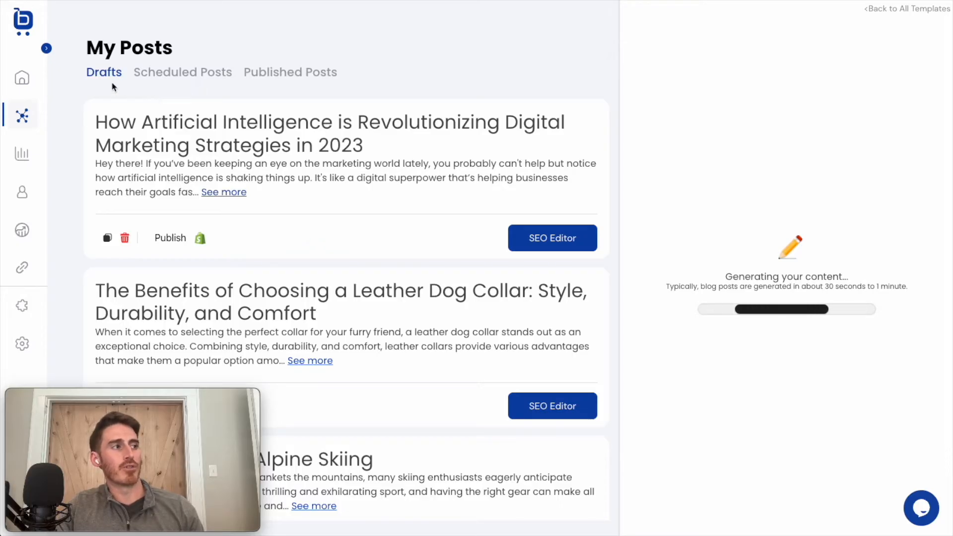
mouse_move(171, 83)
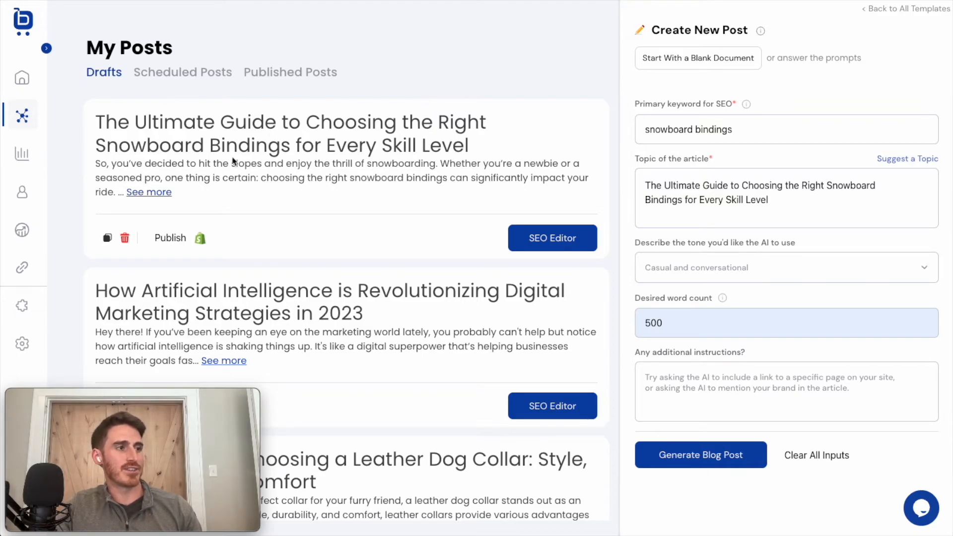
Scroll through the generated snowboard bindings guide draft.
scroll("down", 3)
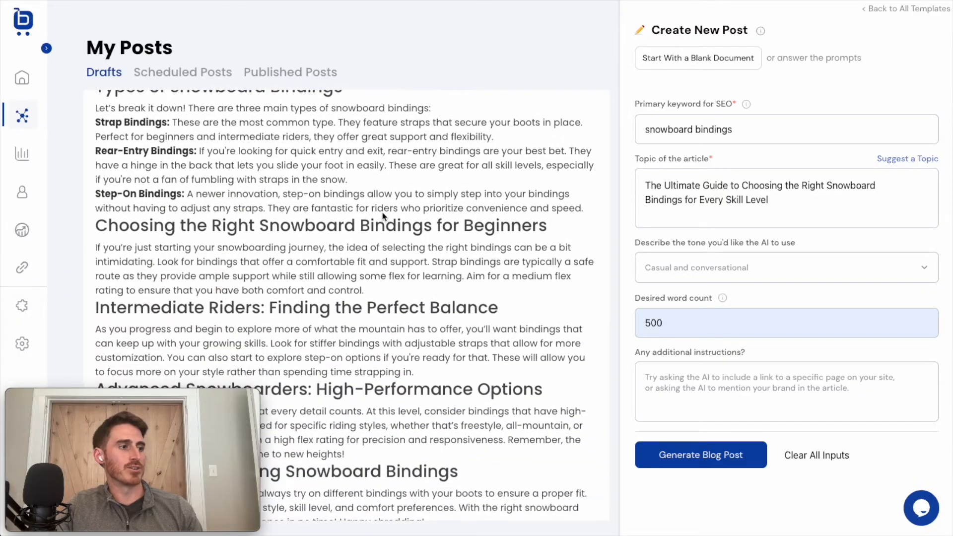
scroll("down", 3)
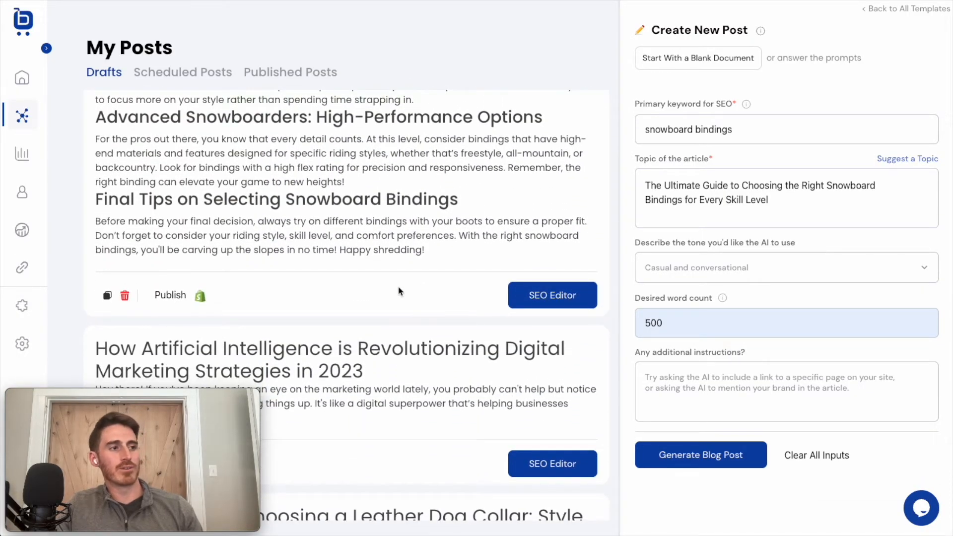
Open the snowboard bindings draft in the SEO editor and review its score 59 and tips.
left_click(551, 295)
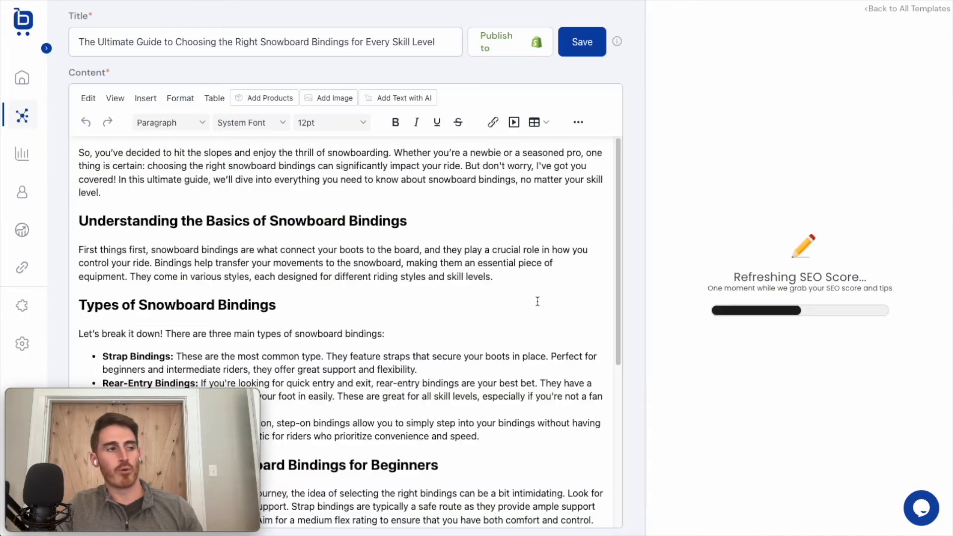
mouse_move(323, 190)
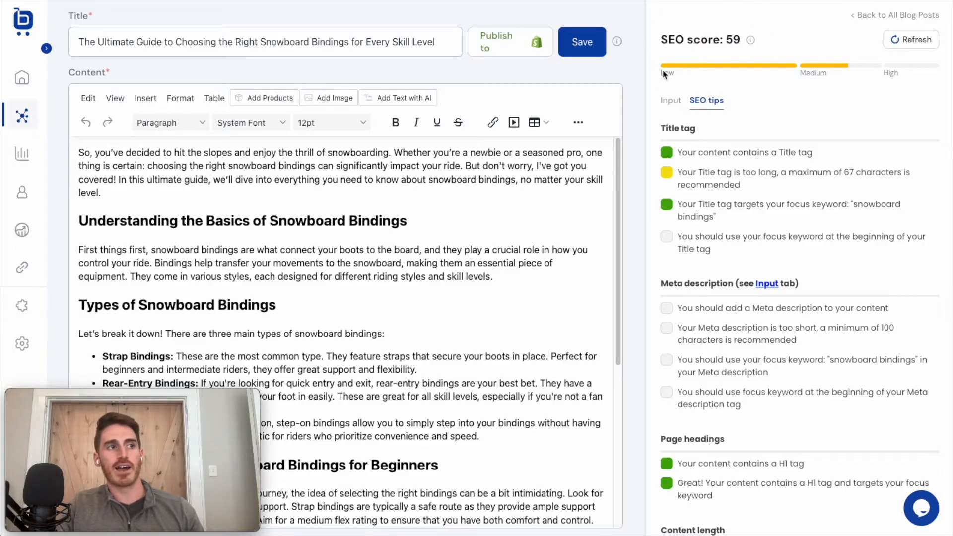
mouse_move(632, 76)
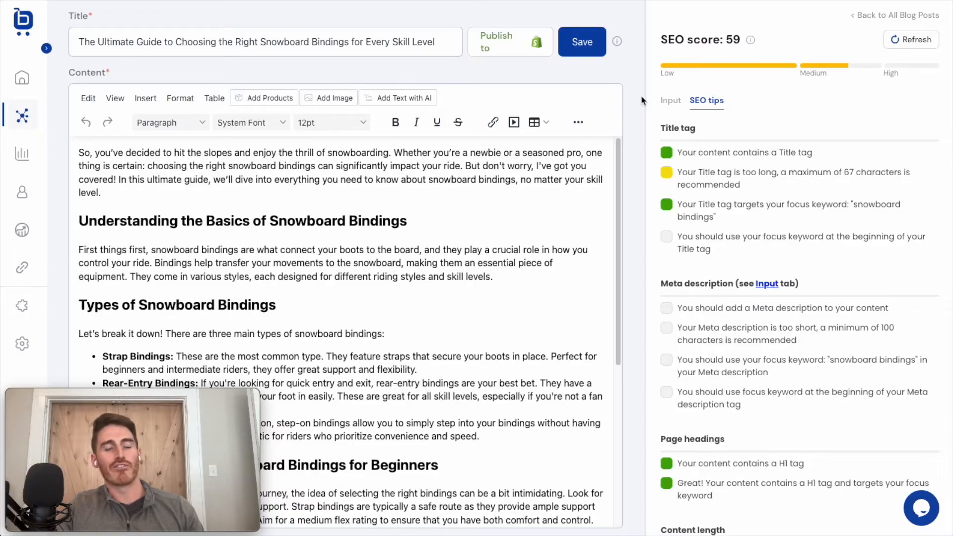
scroll("down", 3)
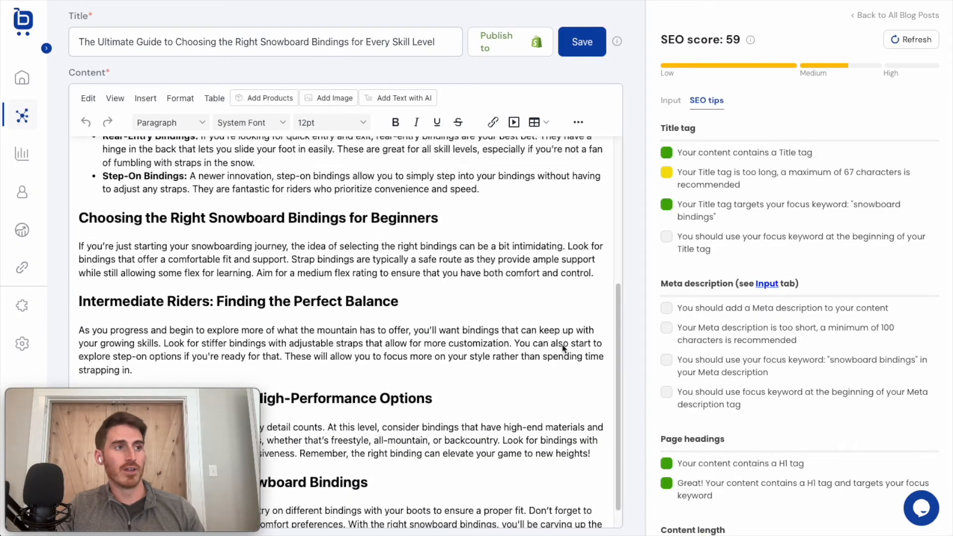
scroll("up", 3)
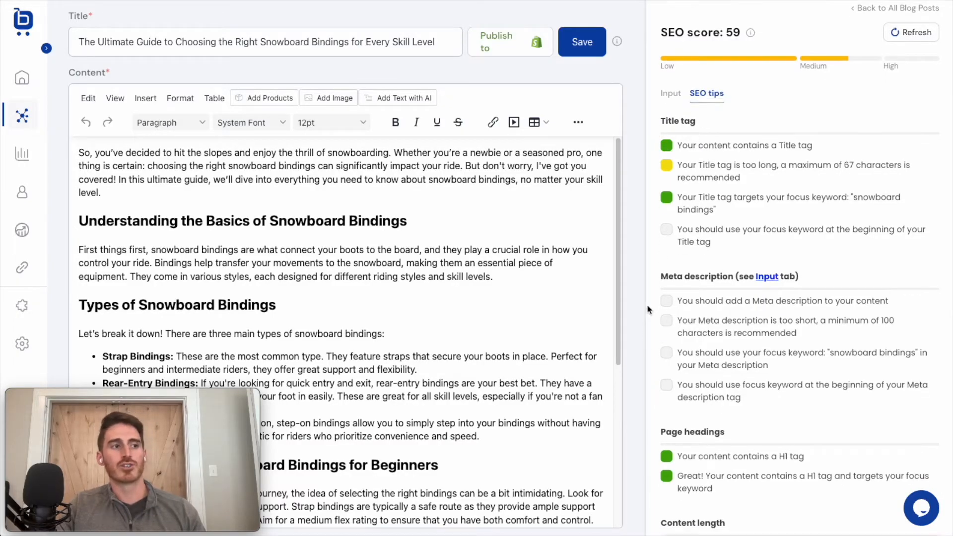
scroll("down", 3)
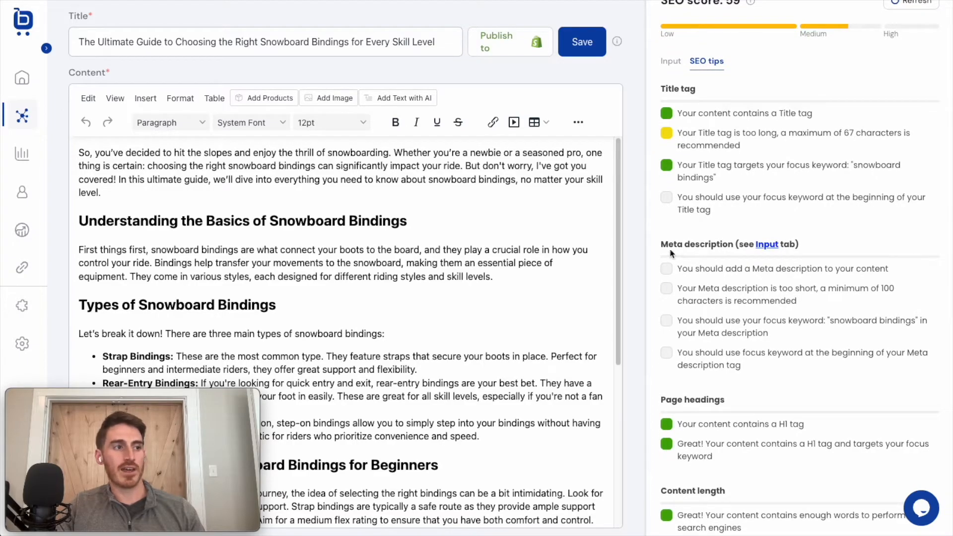
mouse_move(699, 255)
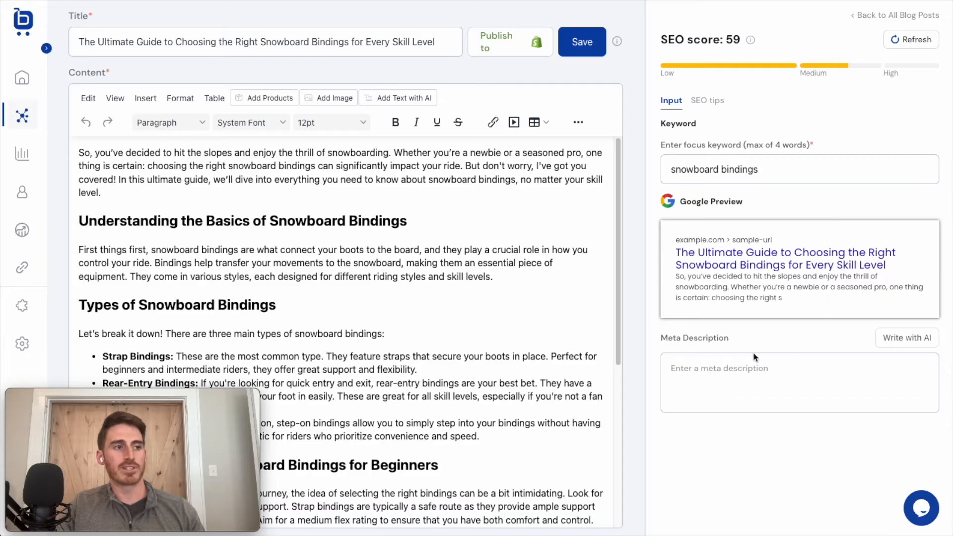
mouse_move(730, 321)
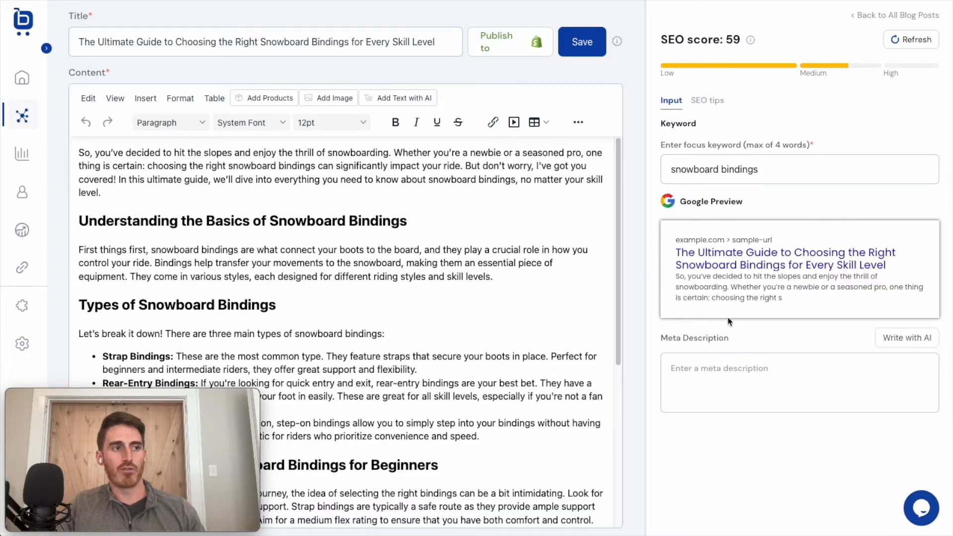
mouse_move(696, 347)
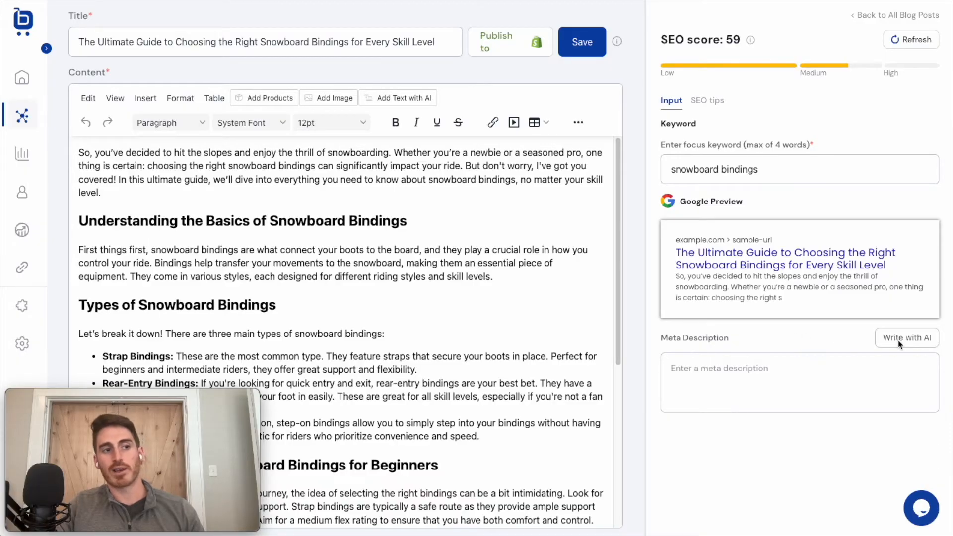
Have AI write the meta description, then refresh the SEO score.
left_click(907, 338)
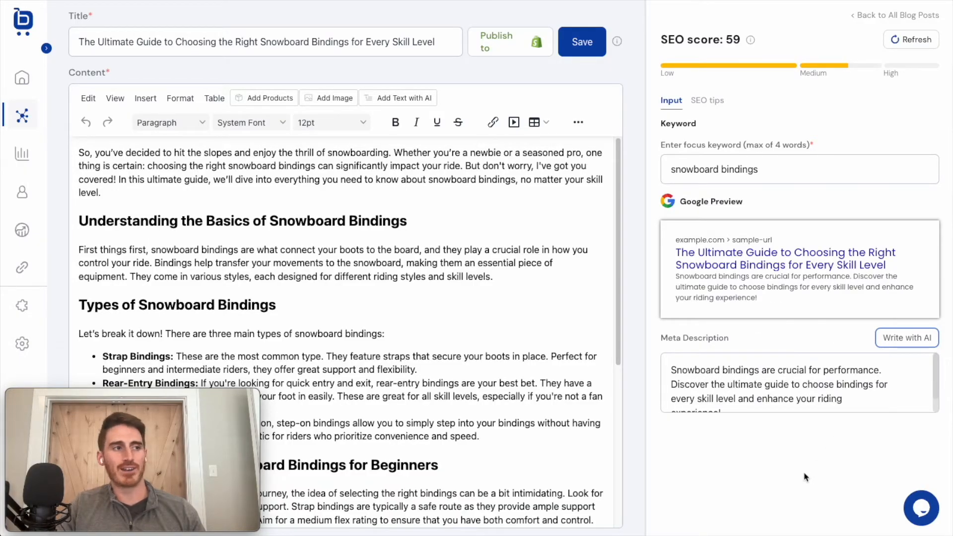
mouse_move(738, 135)
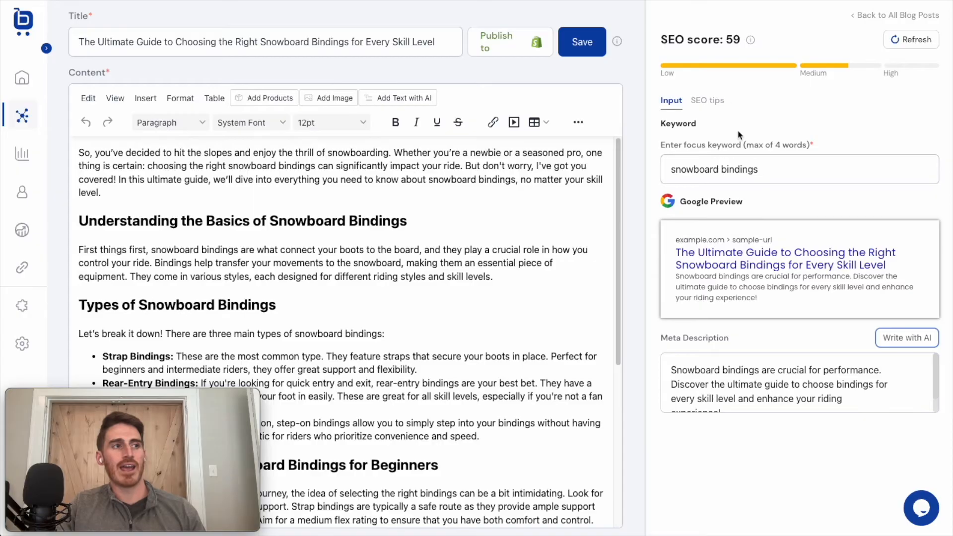
left_click(911, 40)
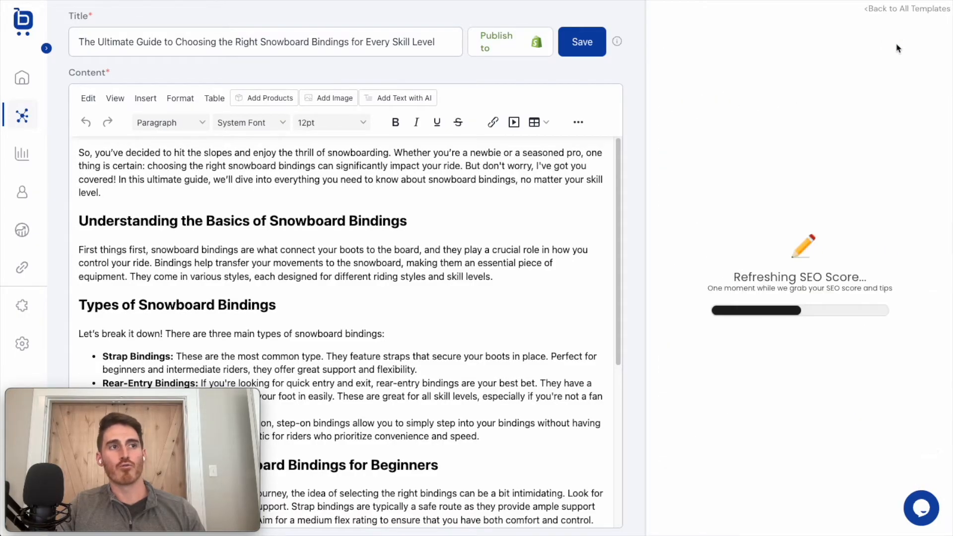
mouse_move(826, 201)
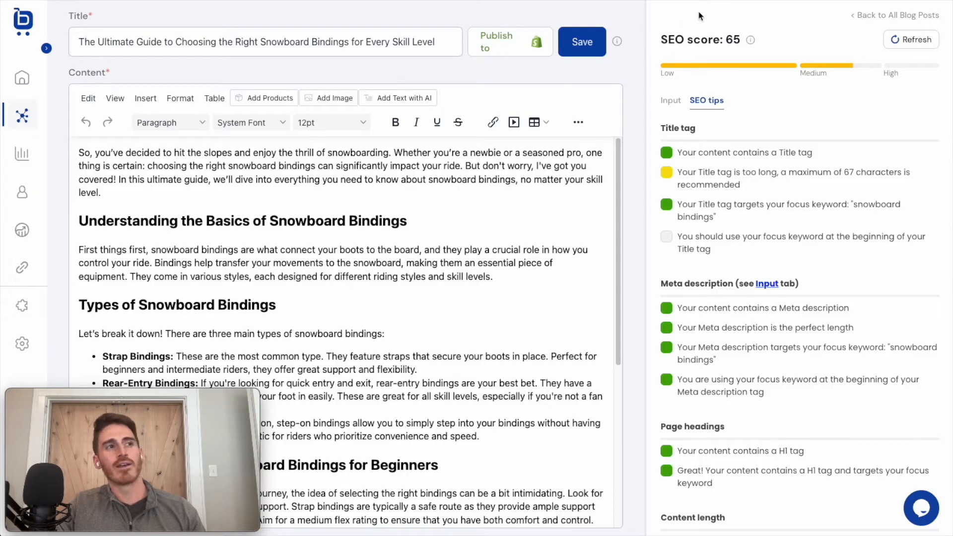
mouse_move(732, 210)
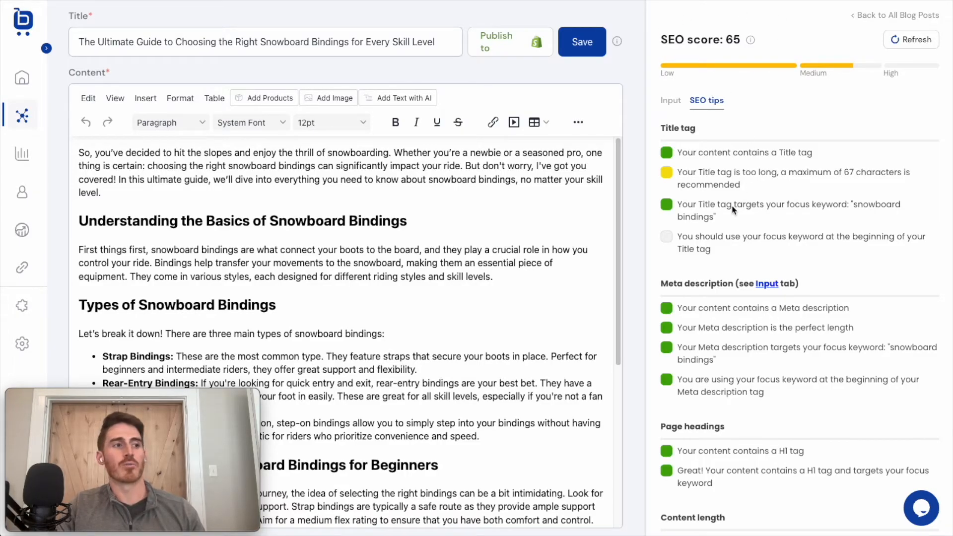
mouse_move(837, 407)
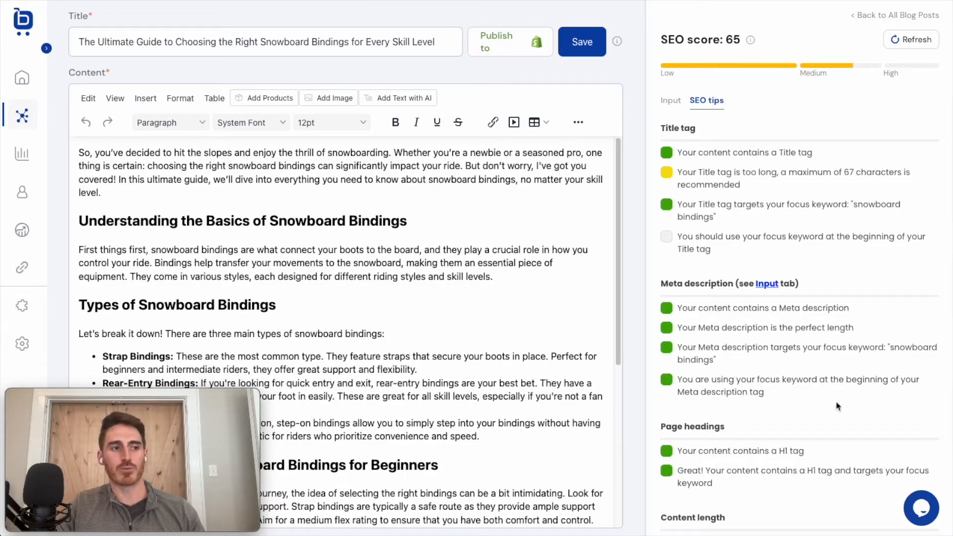
mouse_move(698, 318)
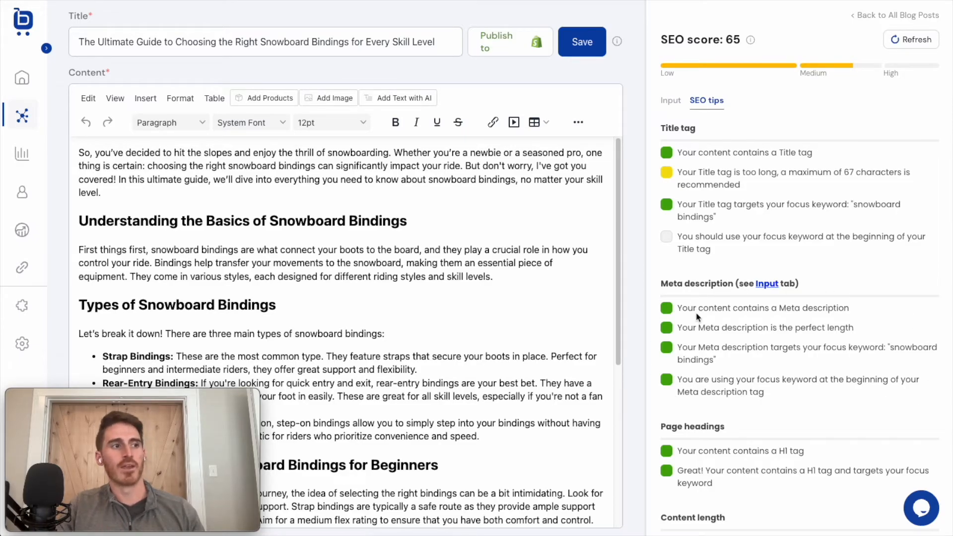
Review the refreshed SEO tips showing score 65 with meta description checks passing.
scroll("down", 3)
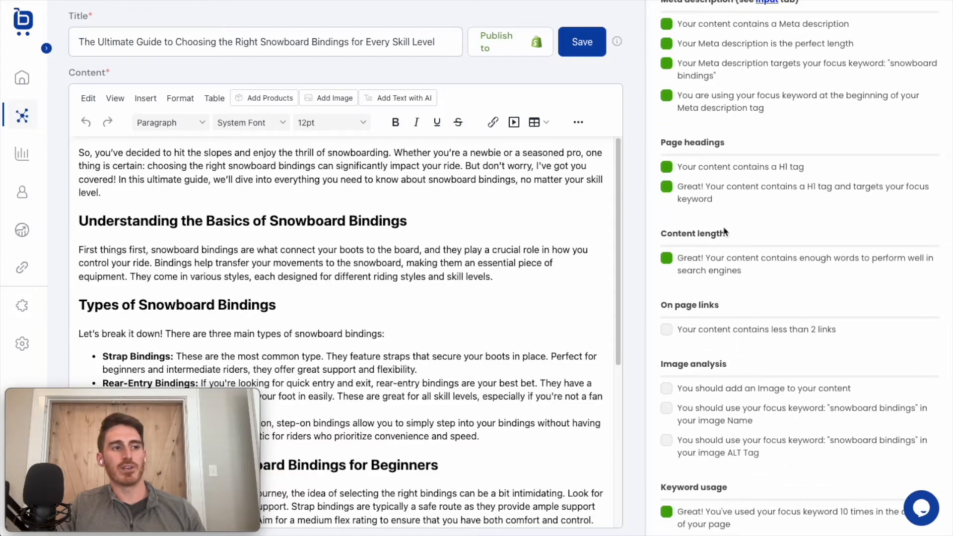
scroll("up", 3)
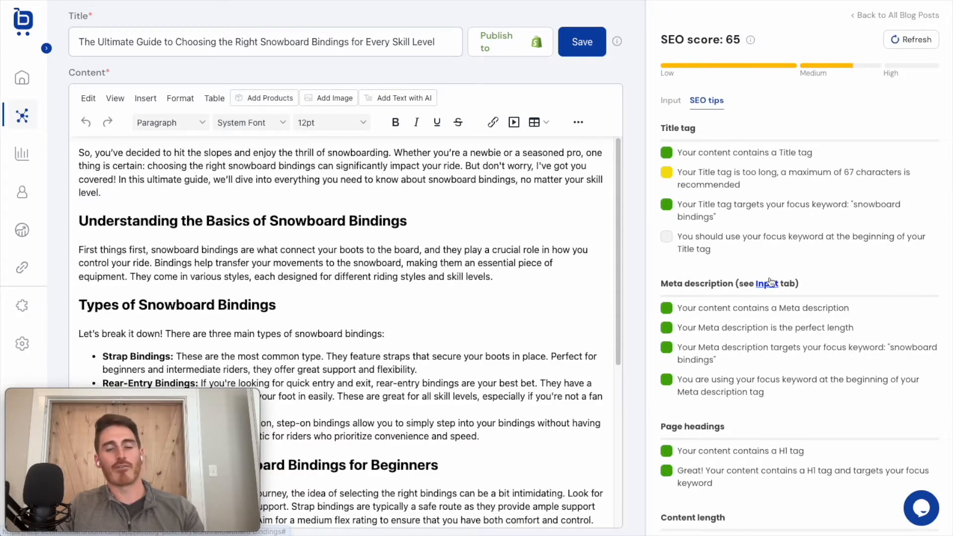
mouse_move(405, 190)
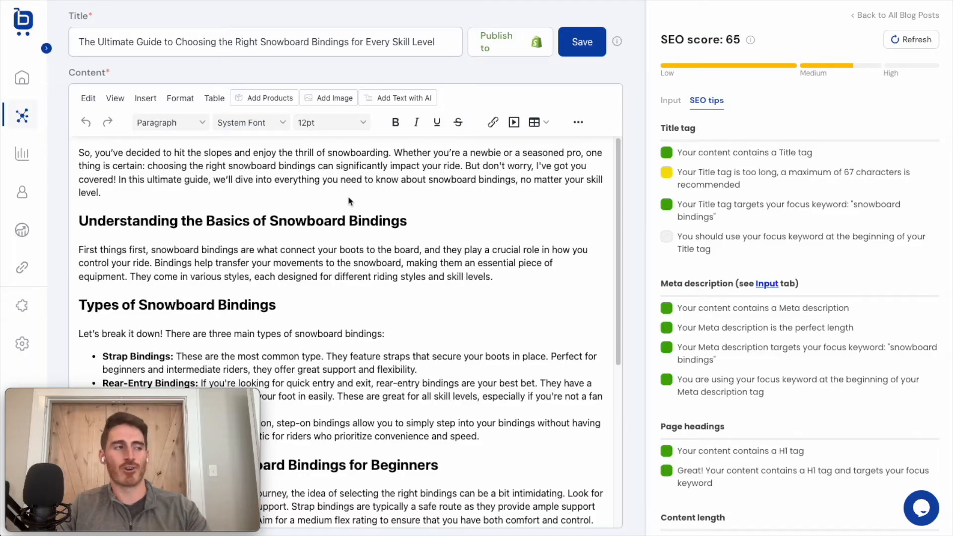
mouse_move(248, 196)
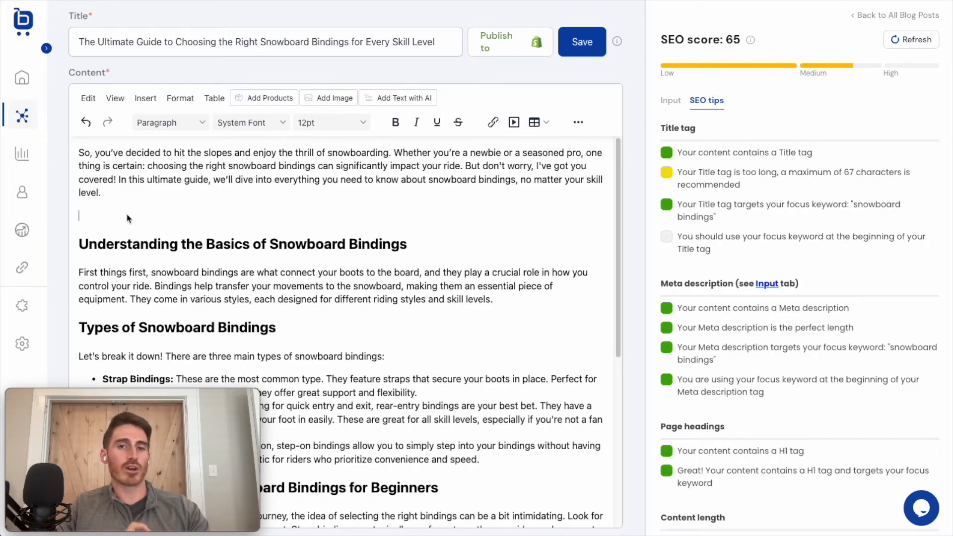
mouse_move(101, 186)
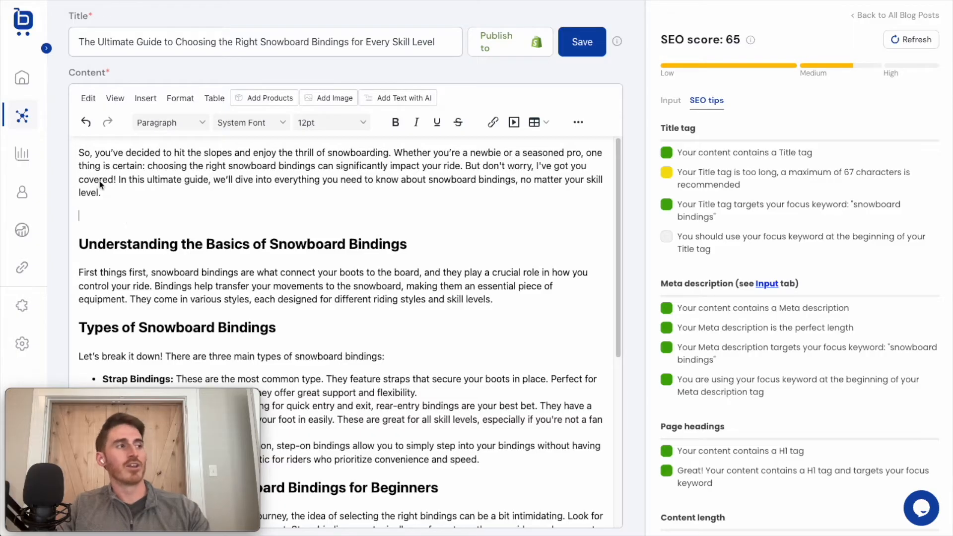
left_click(269, 99)
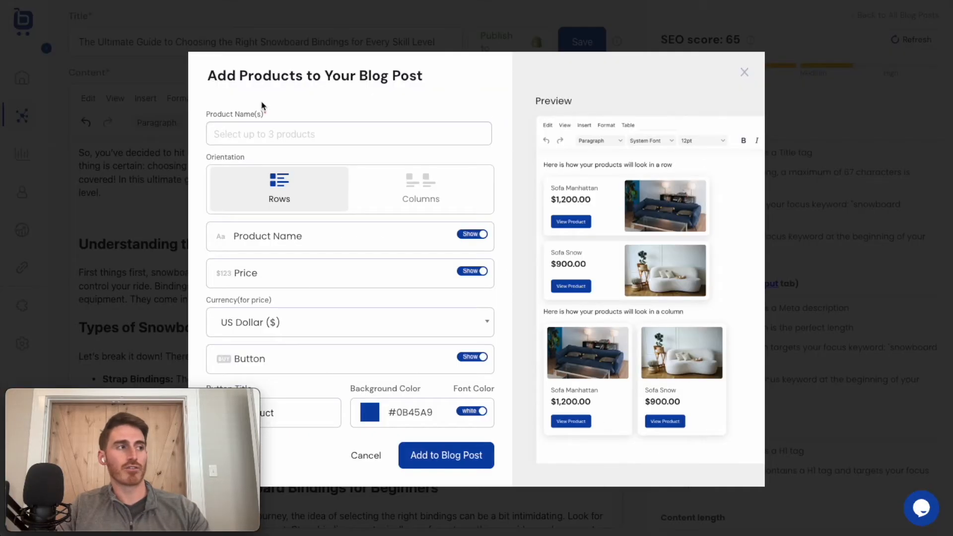
mouse_move(251, 134)
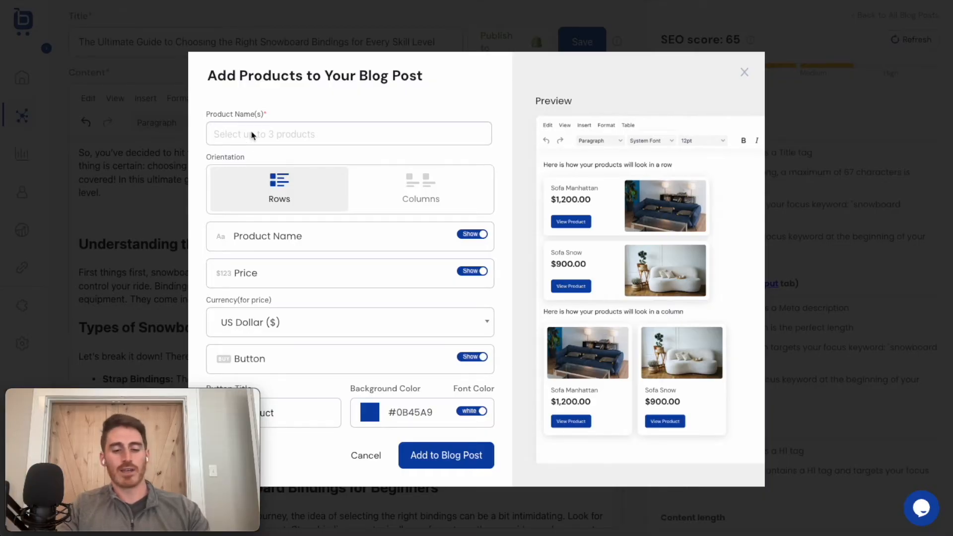
left_click(349, 134)
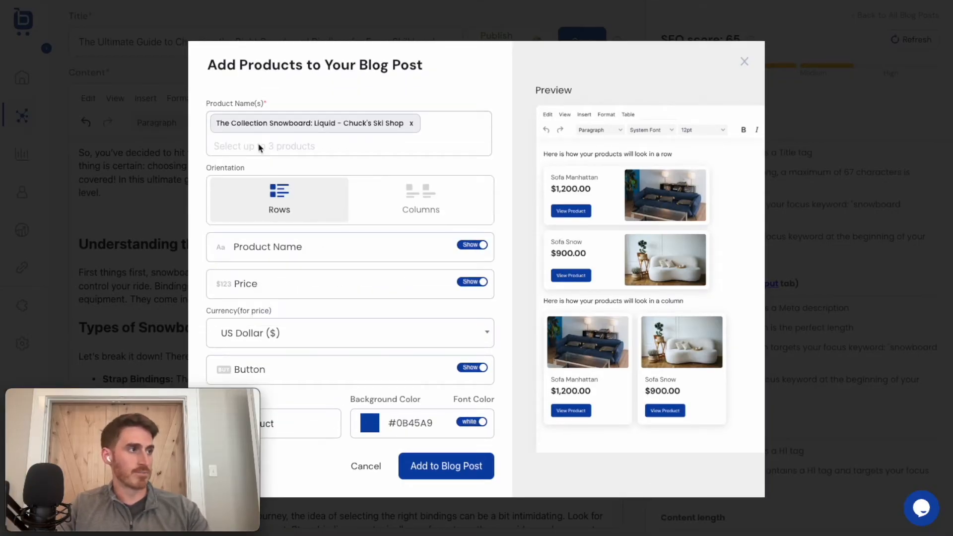
type("snow")
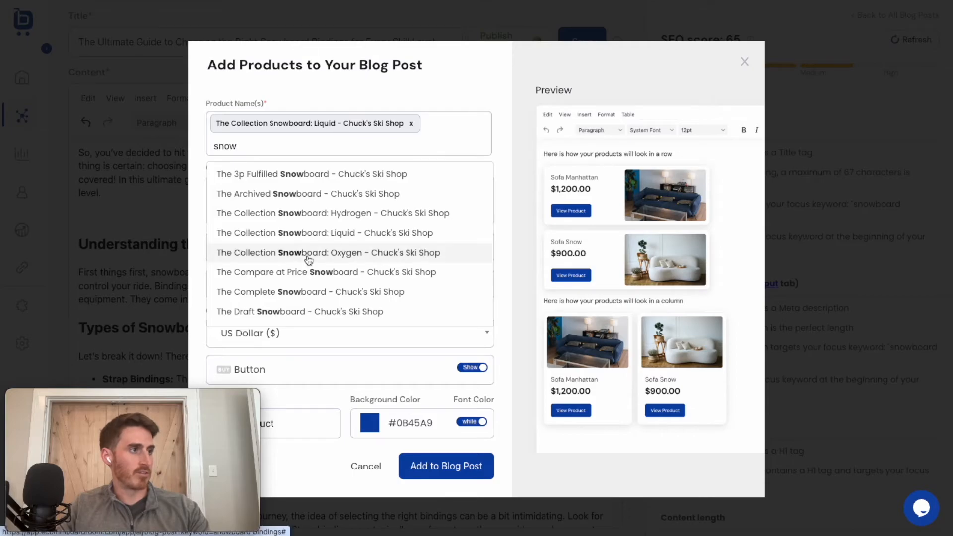
left_click(326, 253)
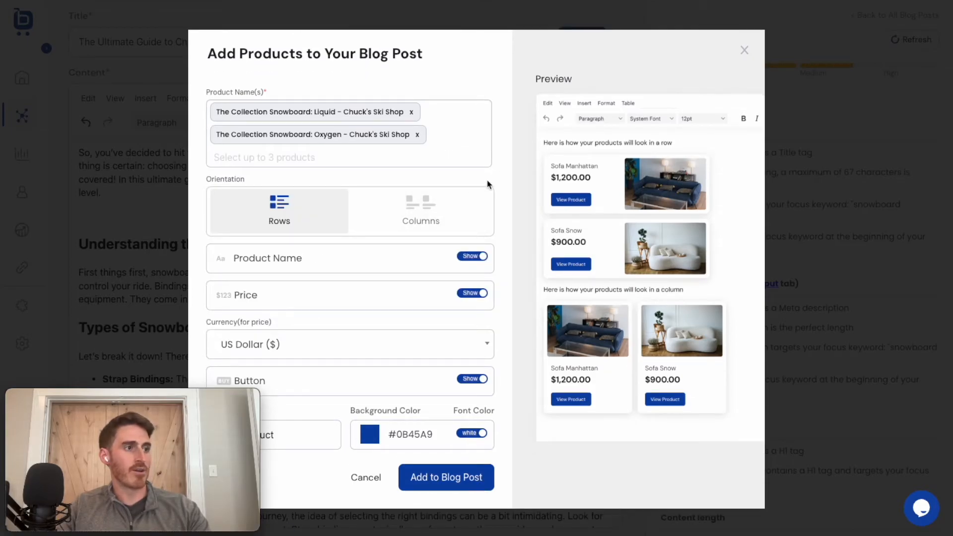
mouse_move(347, 234)
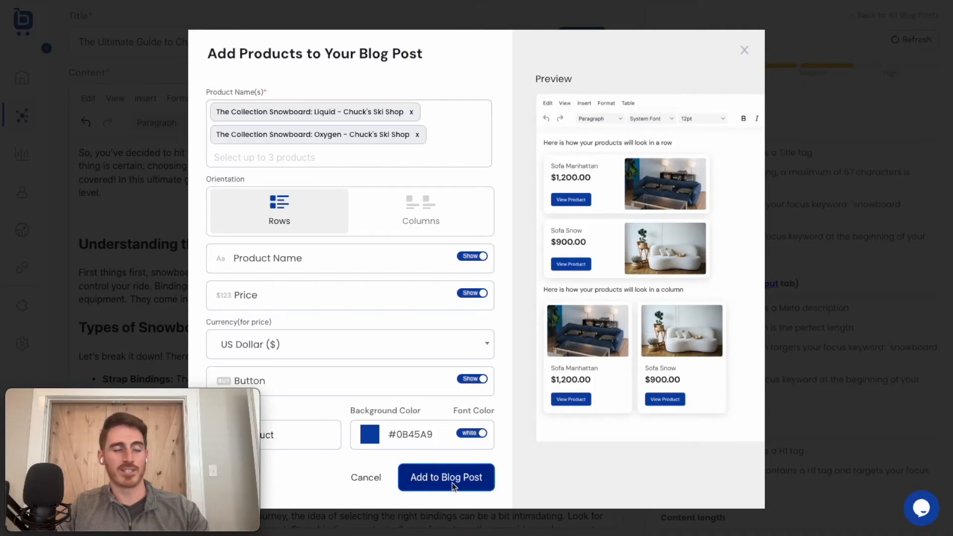
left_click(445, 477)
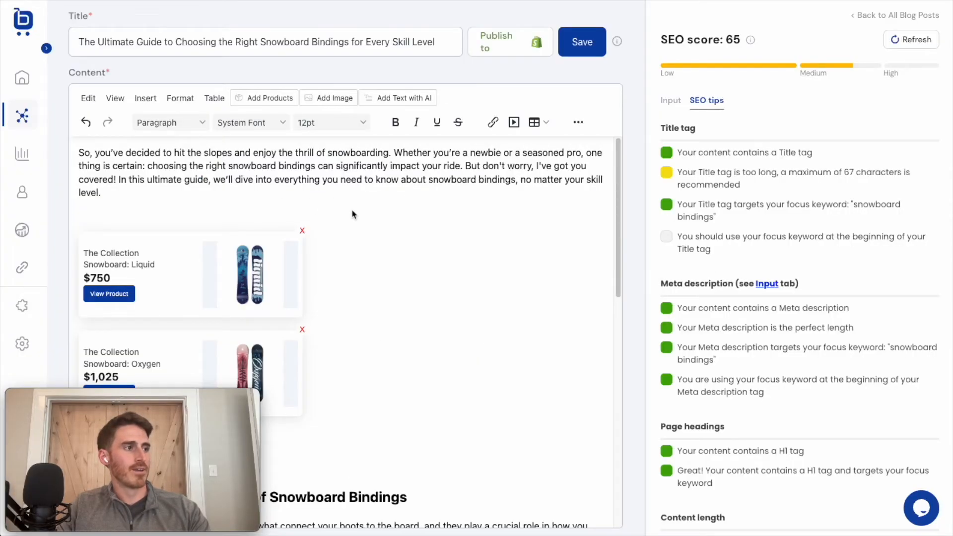
scroll("down", 3)
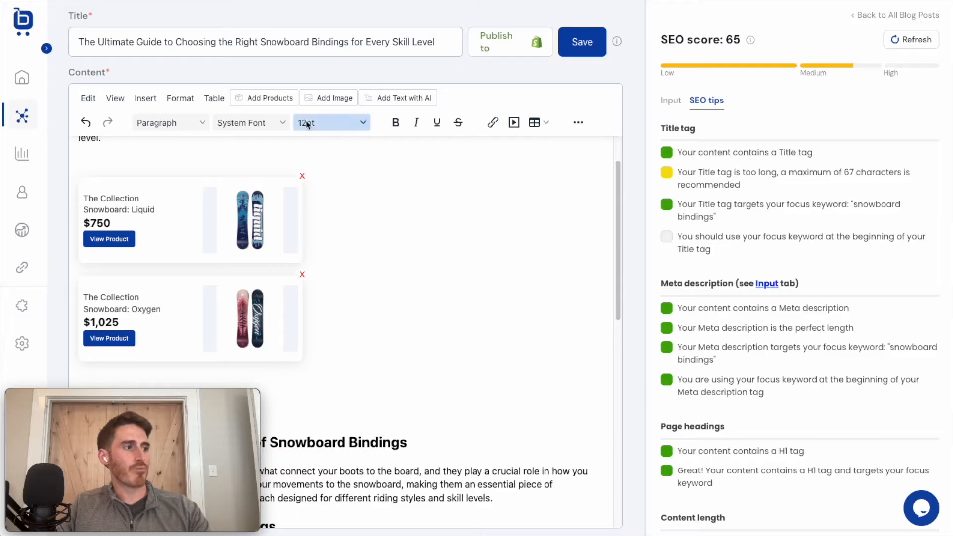
mouse_move(390, 249)
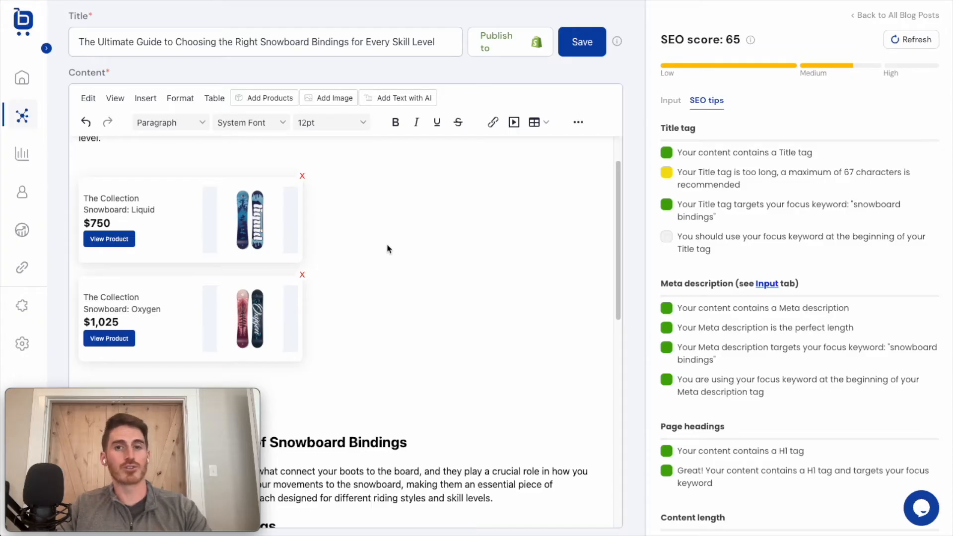
mouse_move(417, 228)
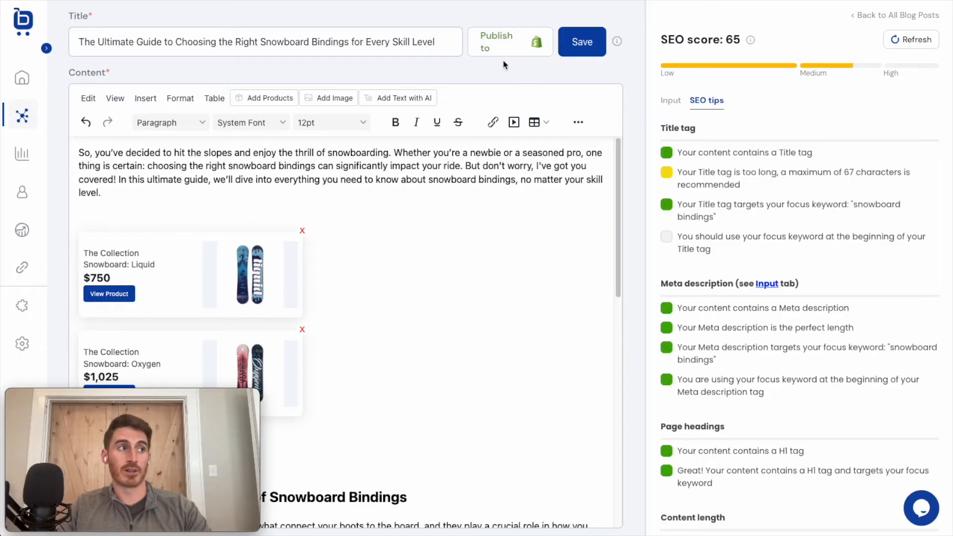
Choose the first Shopify store's News blog as destination, checking and leaving the scheduling option.
left_click(497, 42)
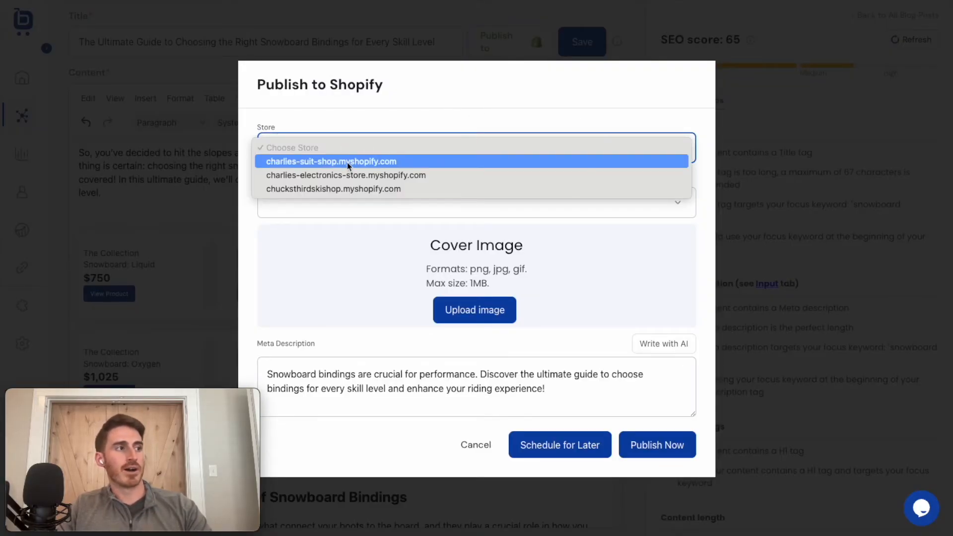
left_click(331, 161)
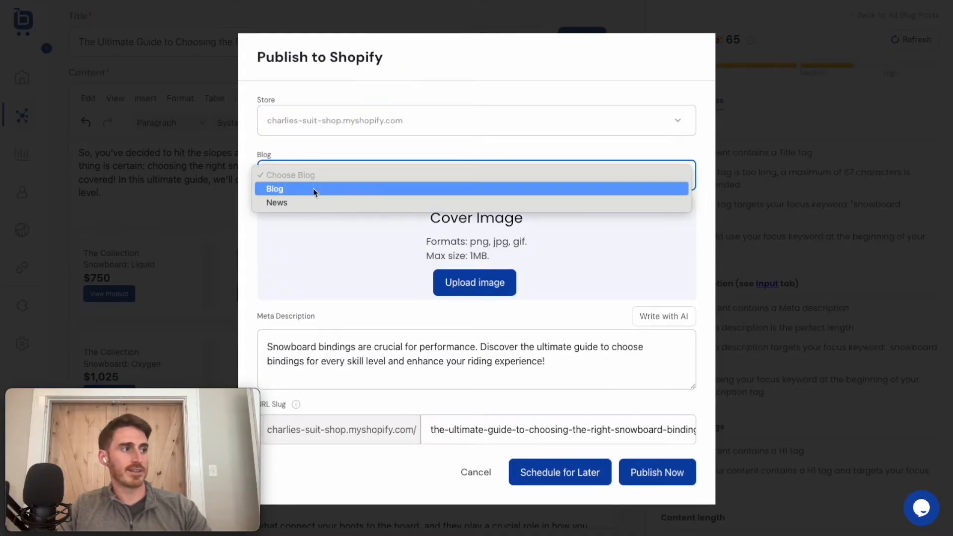
left_click(277, 202)
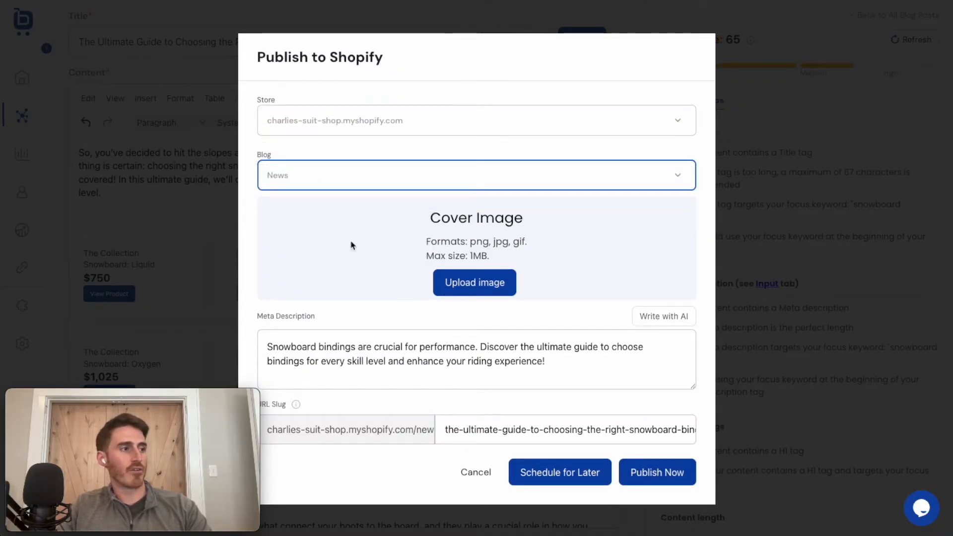
mouse_move(593, 423)
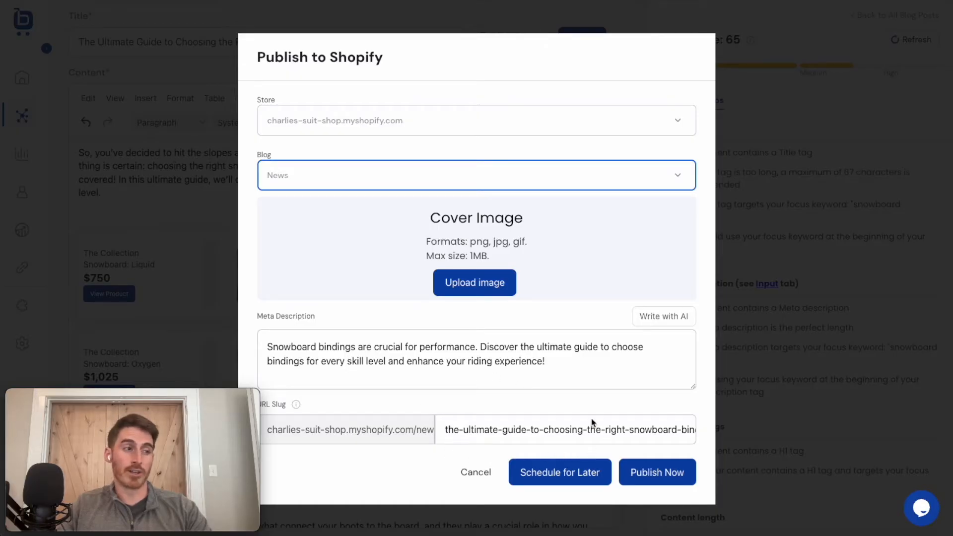
mouse_move(458, 397)
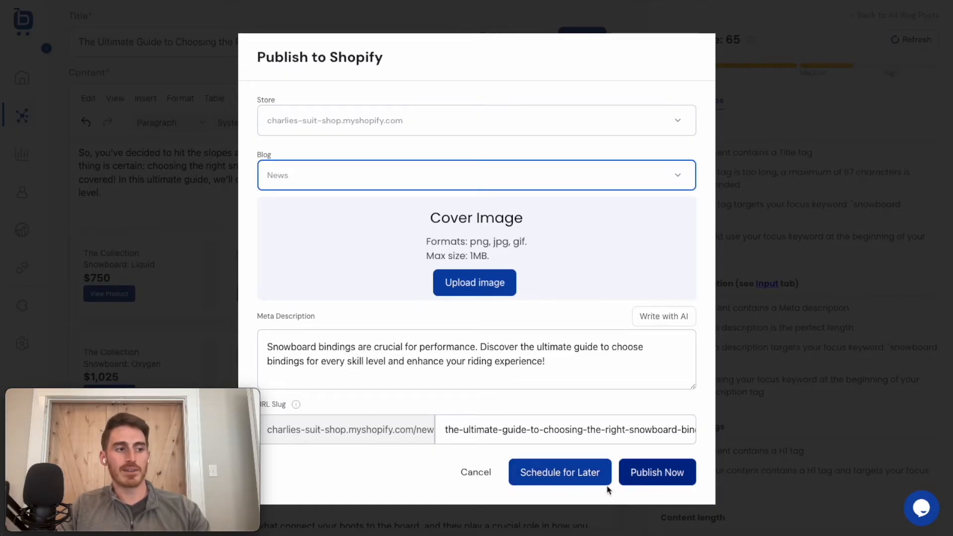
left_click(559, 473)
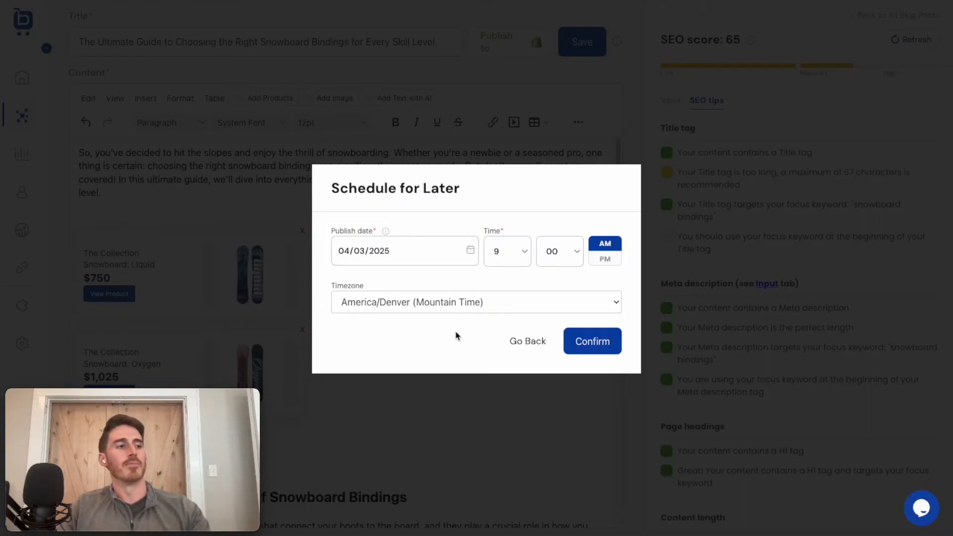
left_click(527, 340)
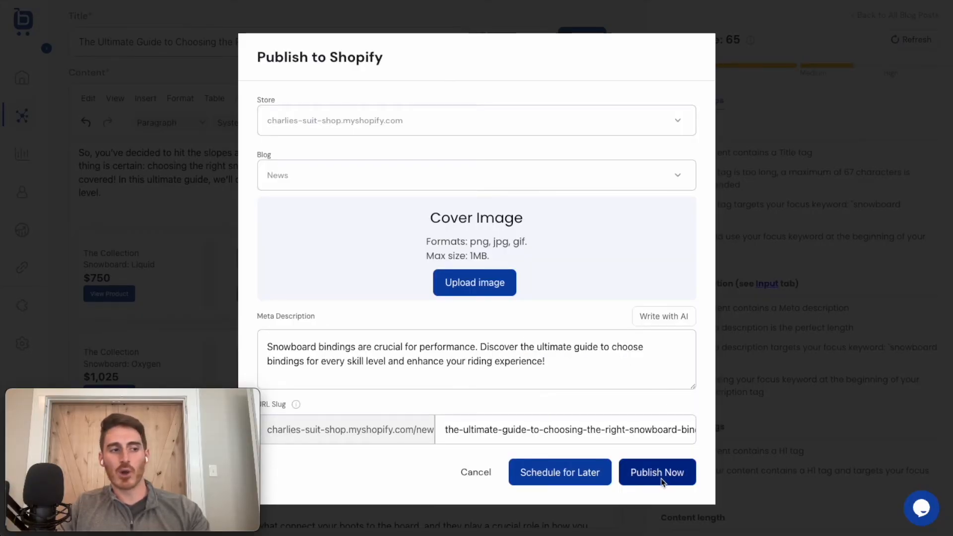
Publish the snowboard bindings post to the News blog now.
left_click(657, 473)
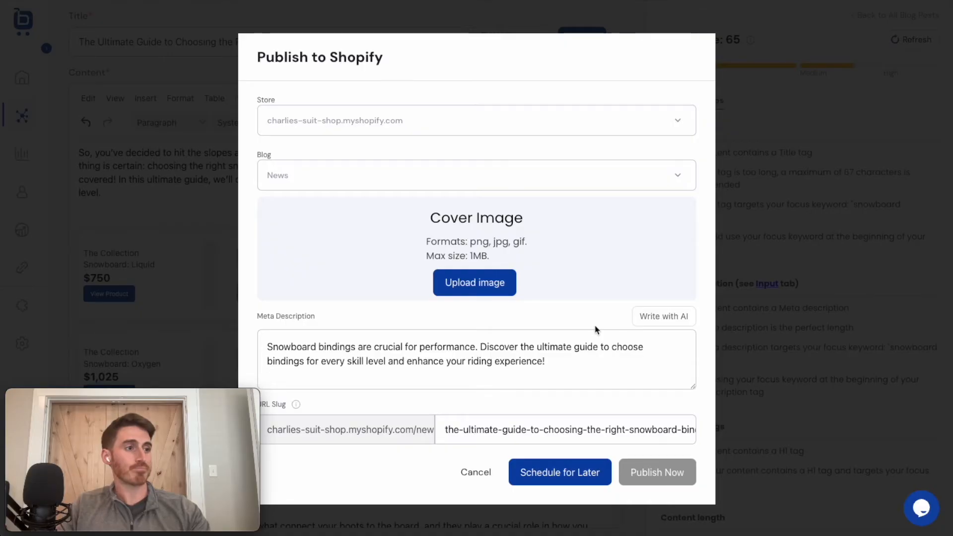
left_click(656, 472)
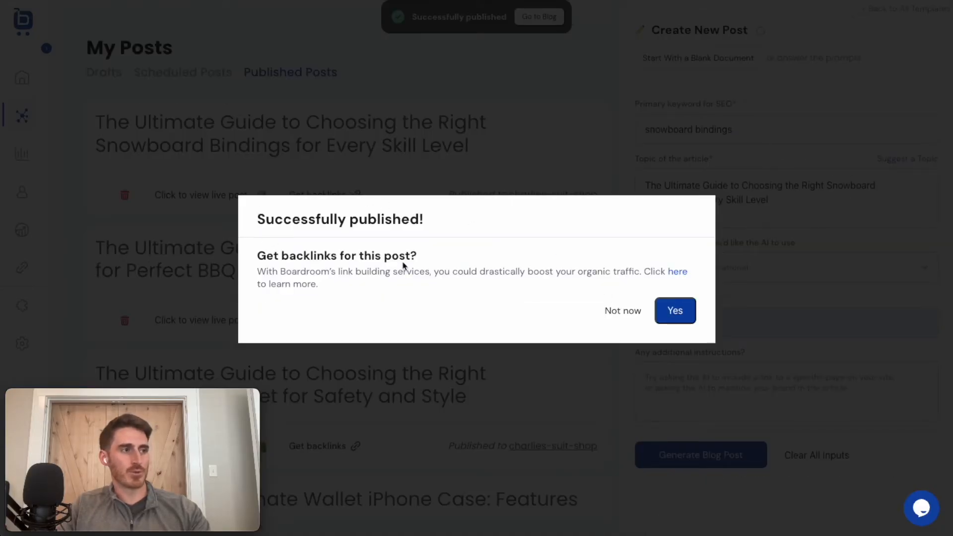
Dismiss the backlink purchase offer with Not now.
left_click(621, 311)
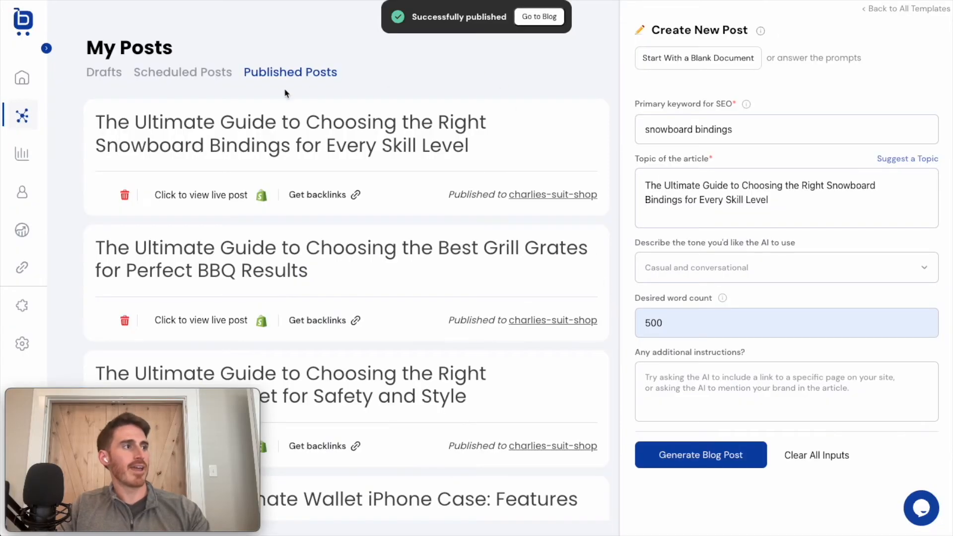
mouse_move(338, 112)
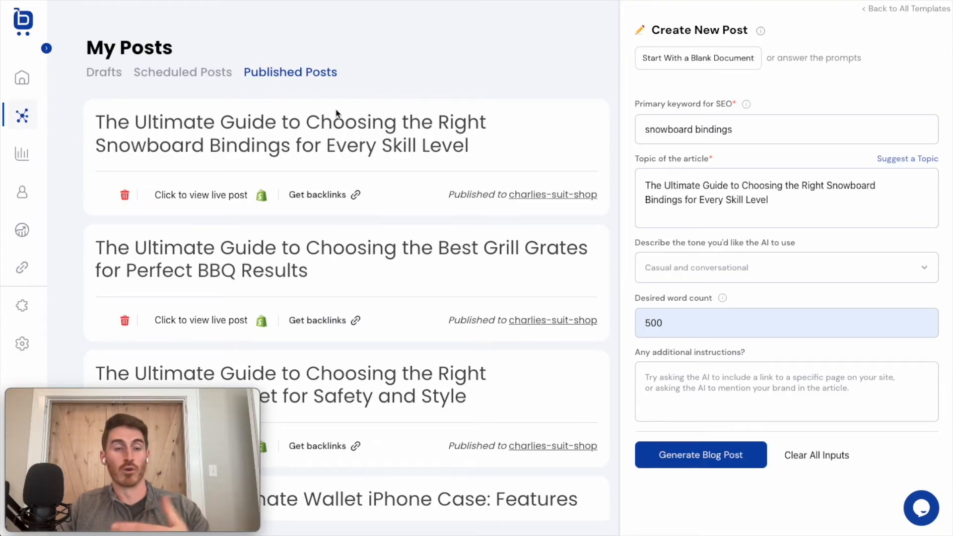
mouse_move(325, 195)
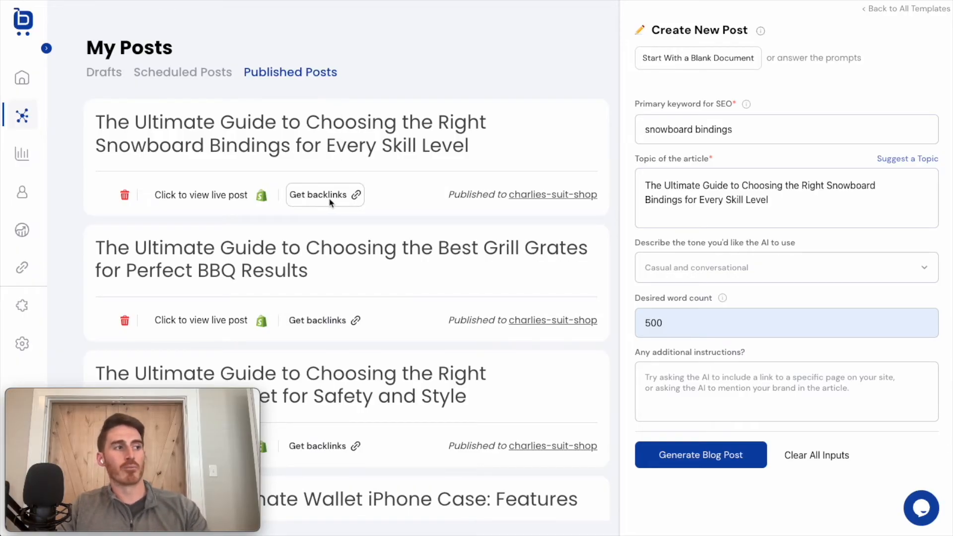
mouse_move(303, 187)
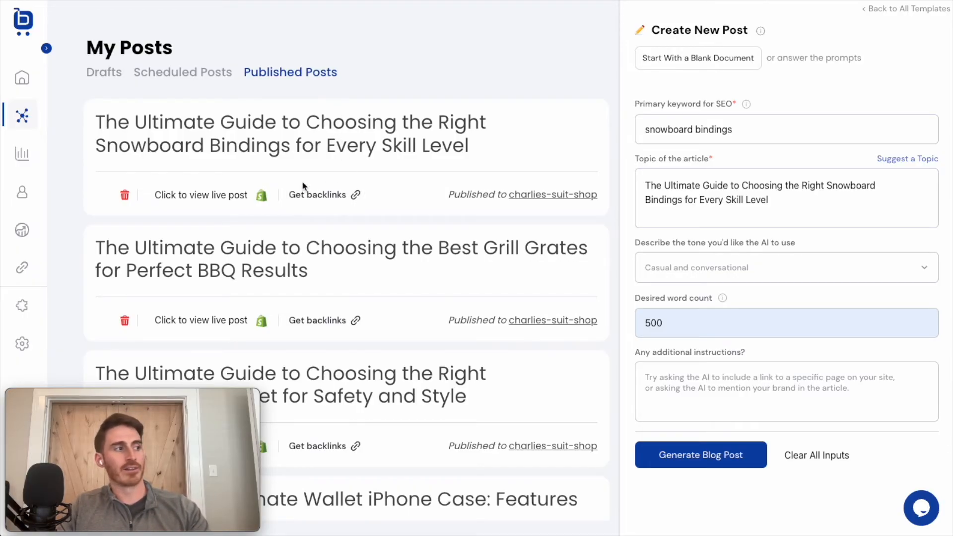
mouse_move(22, 267)
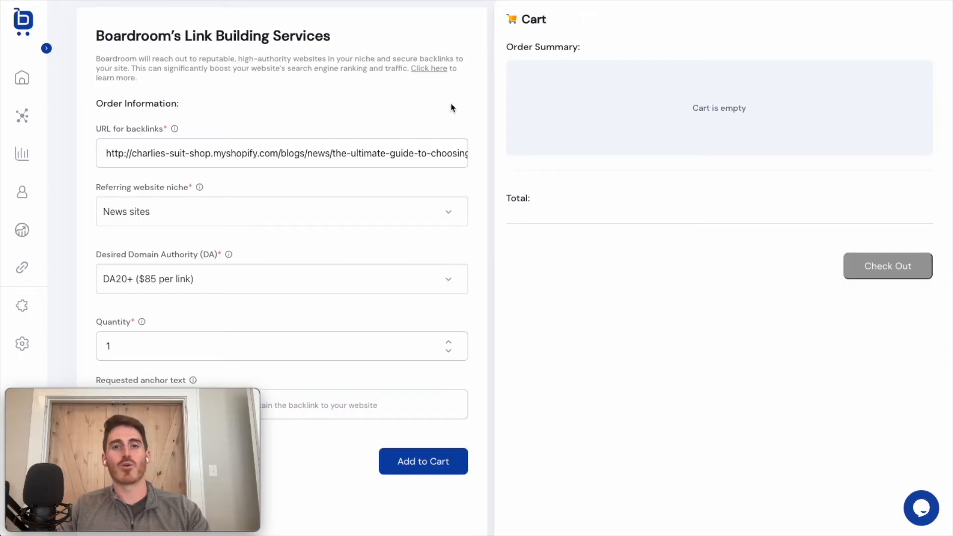
left_click(281, 212)
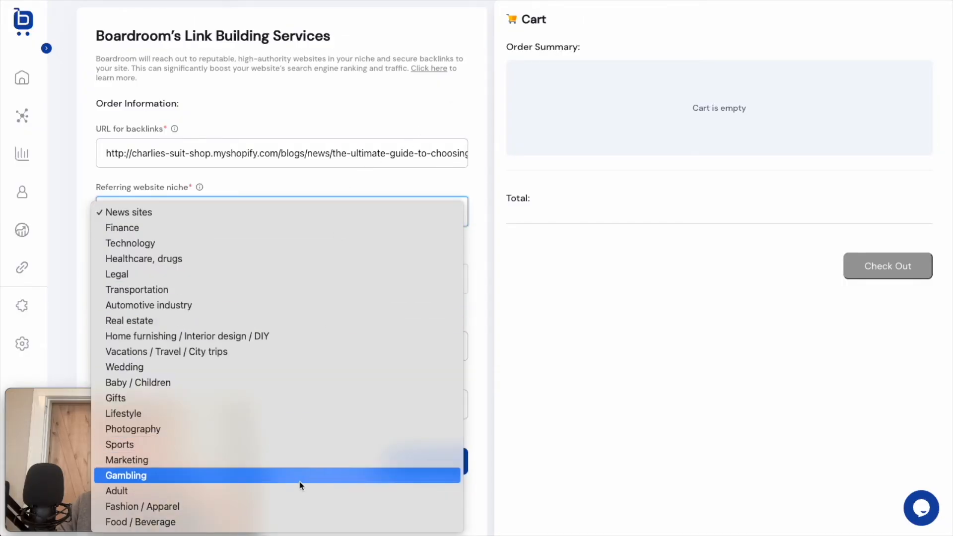
left_click(131, 212)
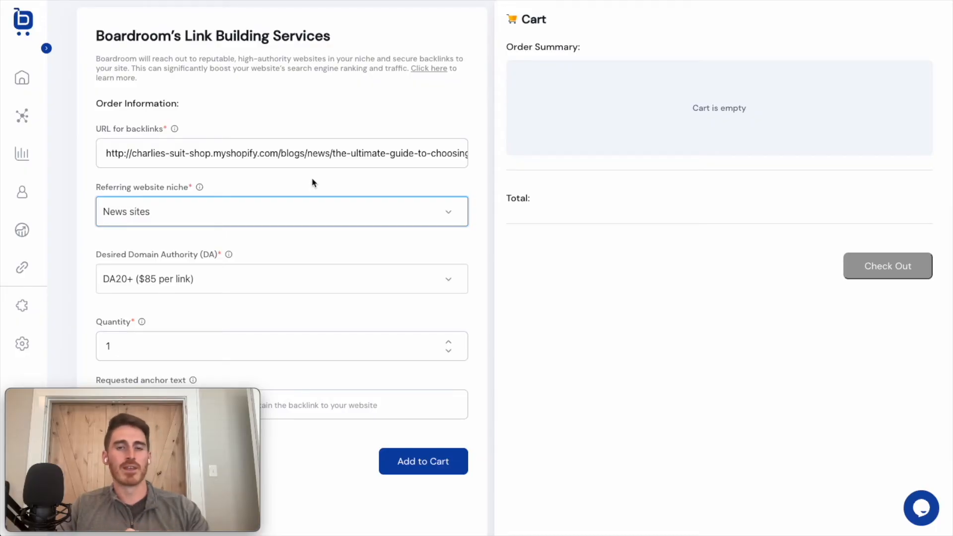
mouse_move(338, 243)
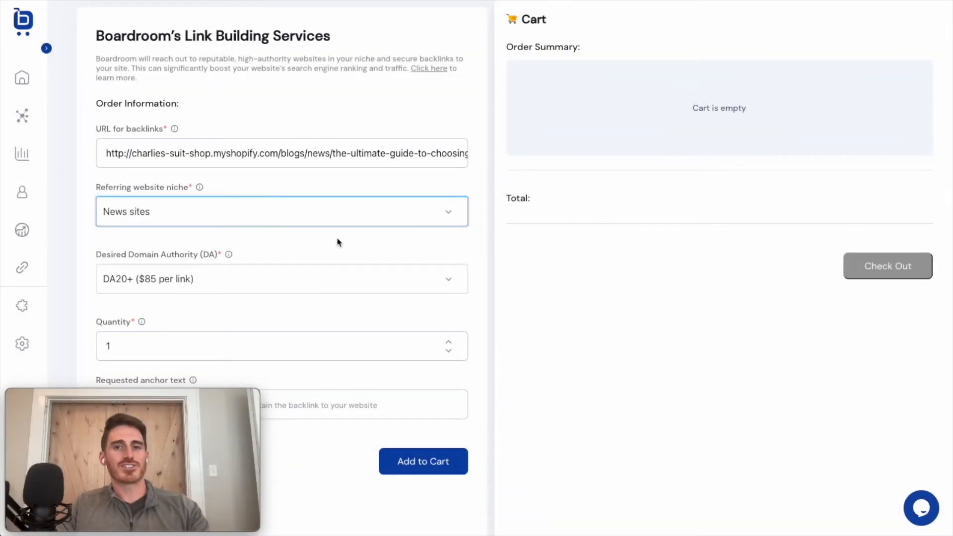
mouse_move(309, 178)
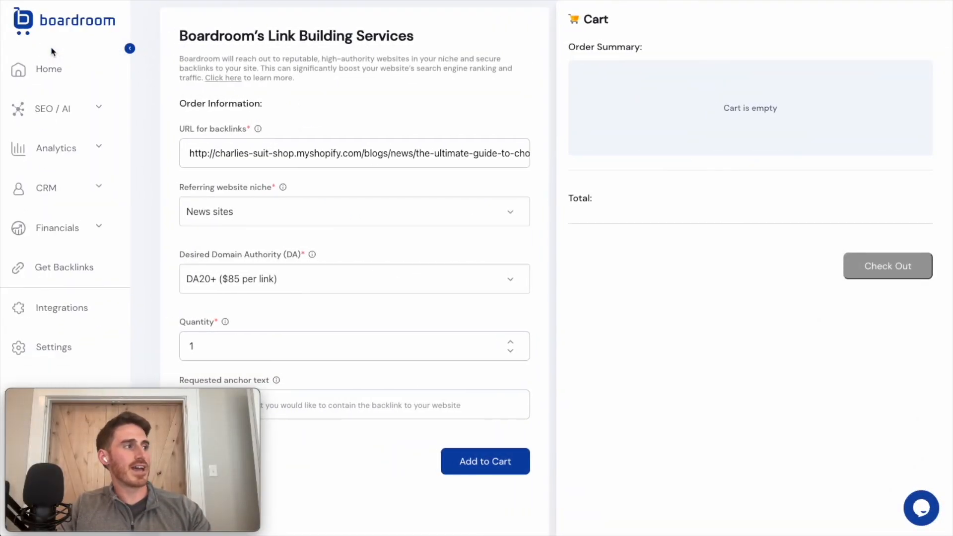
left_click(53, 108)
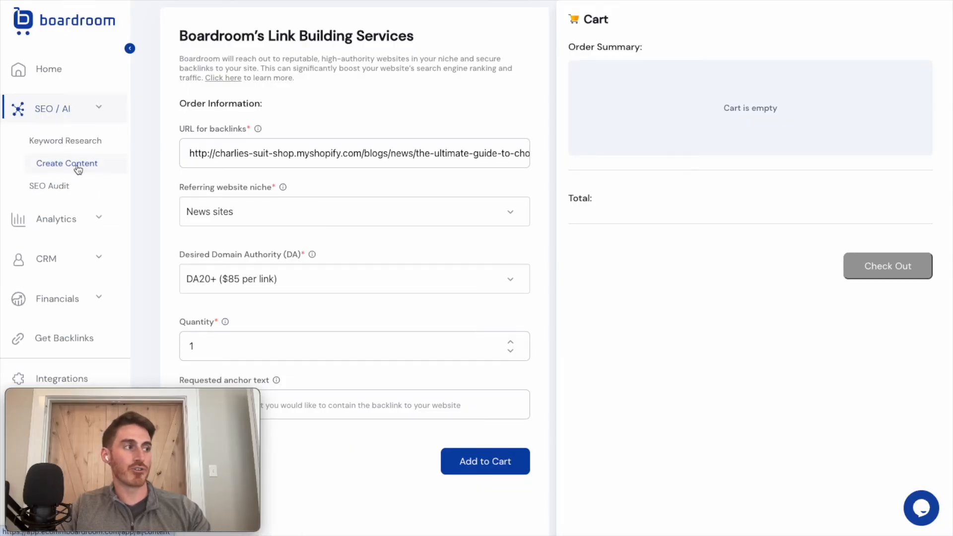
Go to the SEO / AI content templates and start the AI product photos tool.
left_click(67, 163)
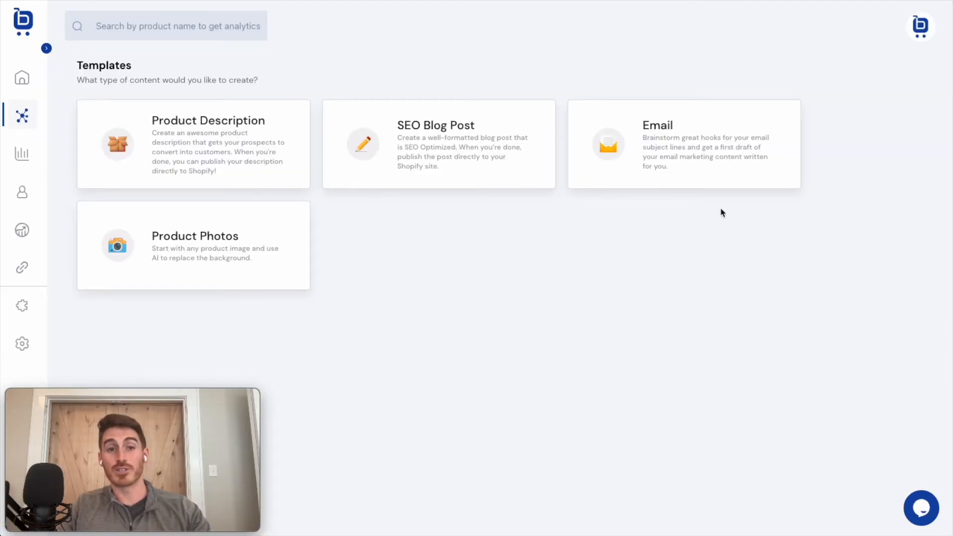
mouse_move(435, 246)
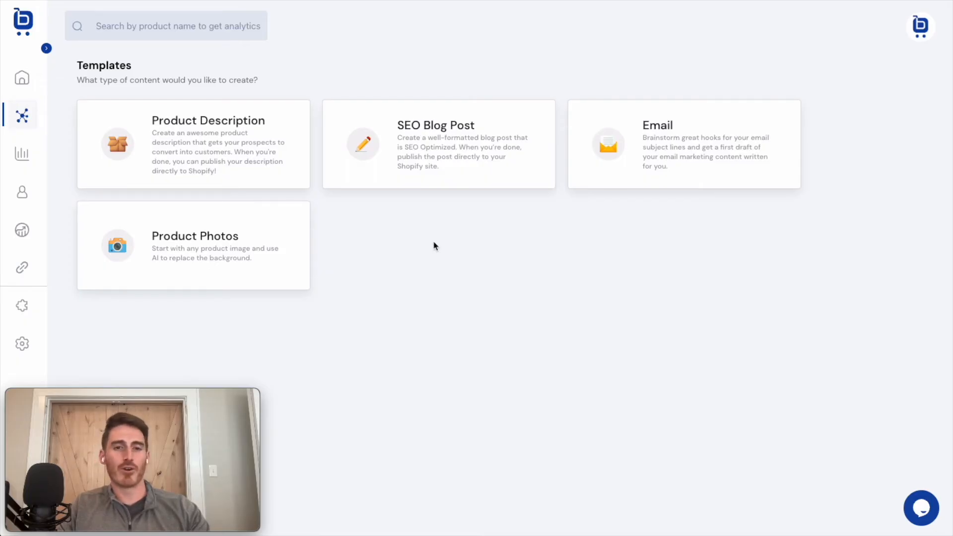
mouse_move(255, 274)
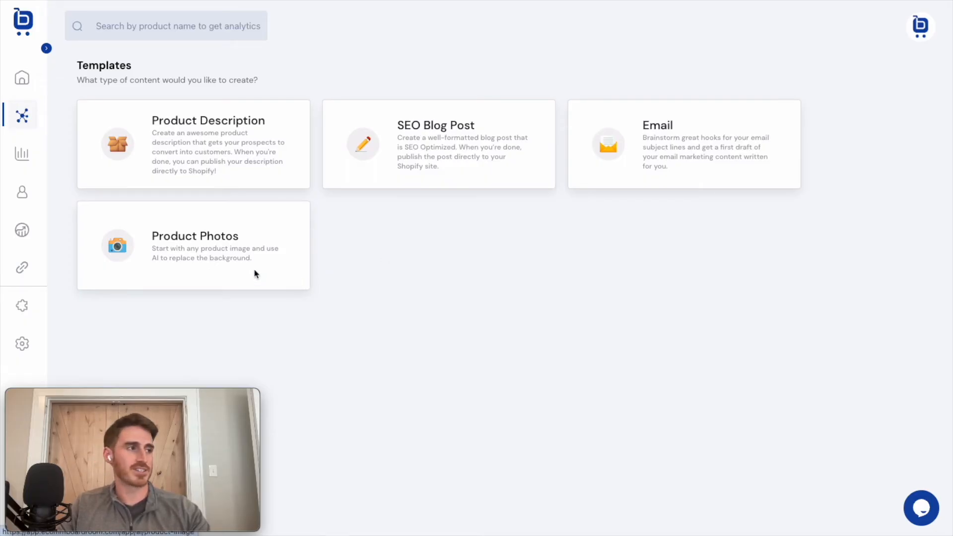
left_click(194, 245)
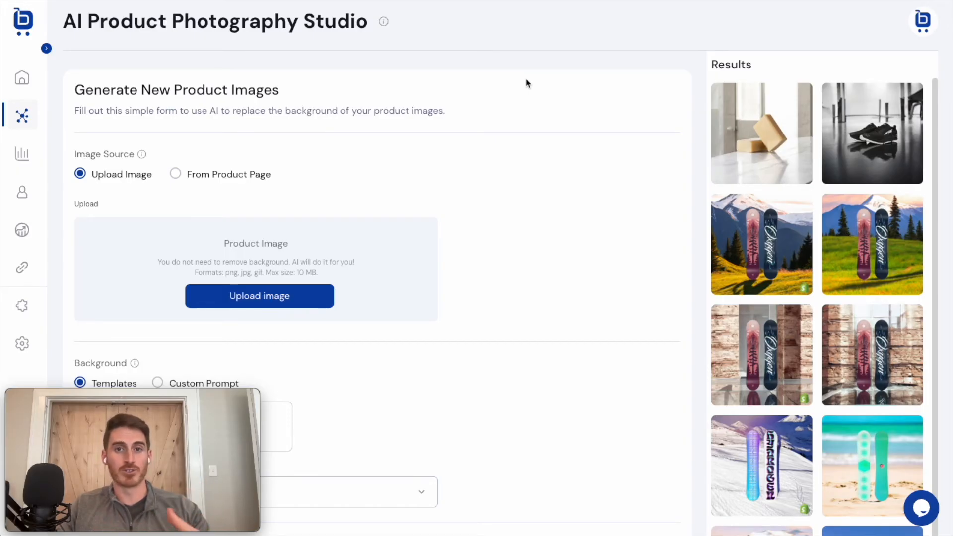
mouse_move(367, 128)
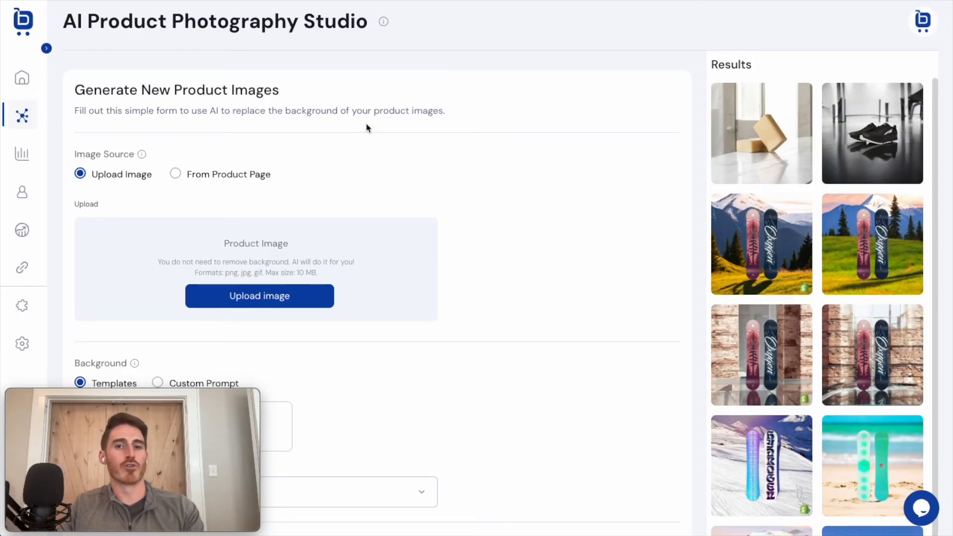
mouse_move(176, 176)
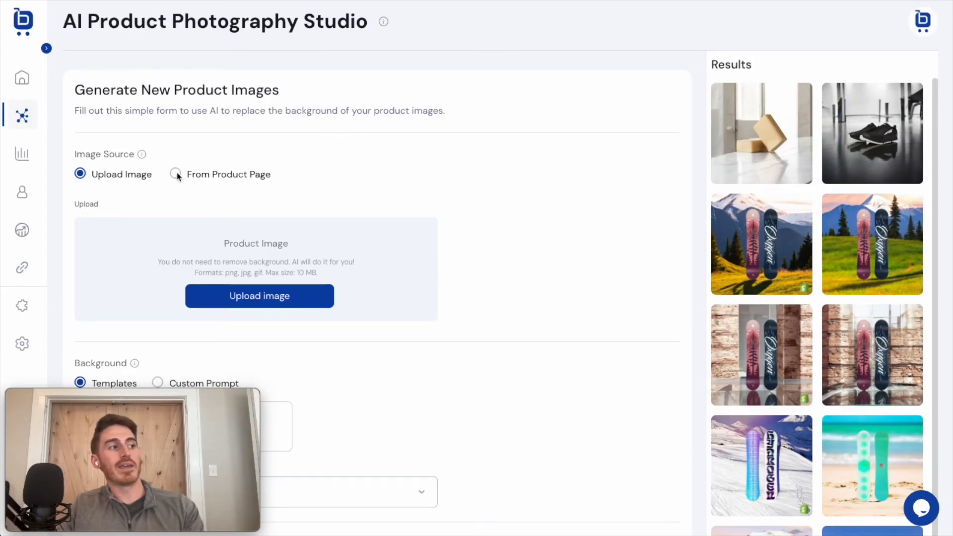
Pick the Liquid snowboard from the store catalogue as the product image source.
left_click(175, 174)
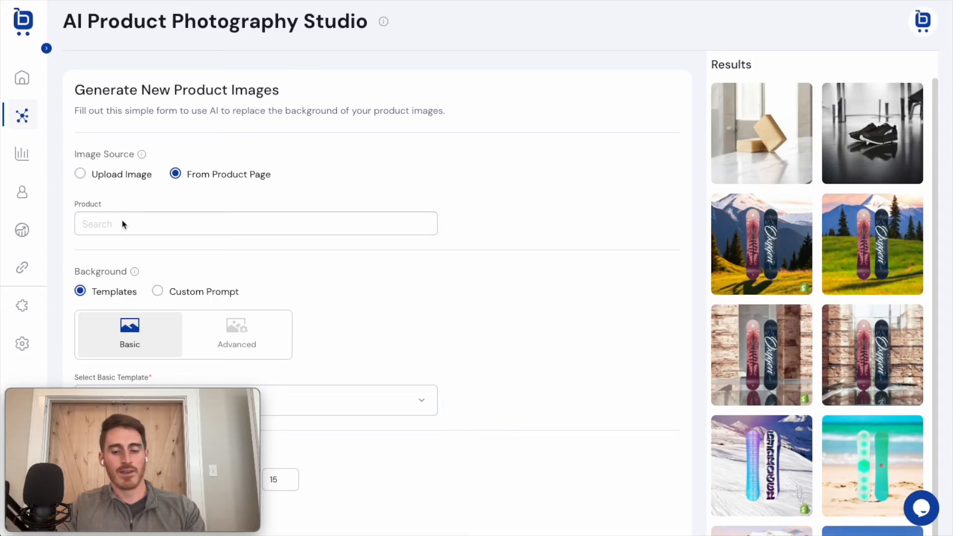
type("snow")
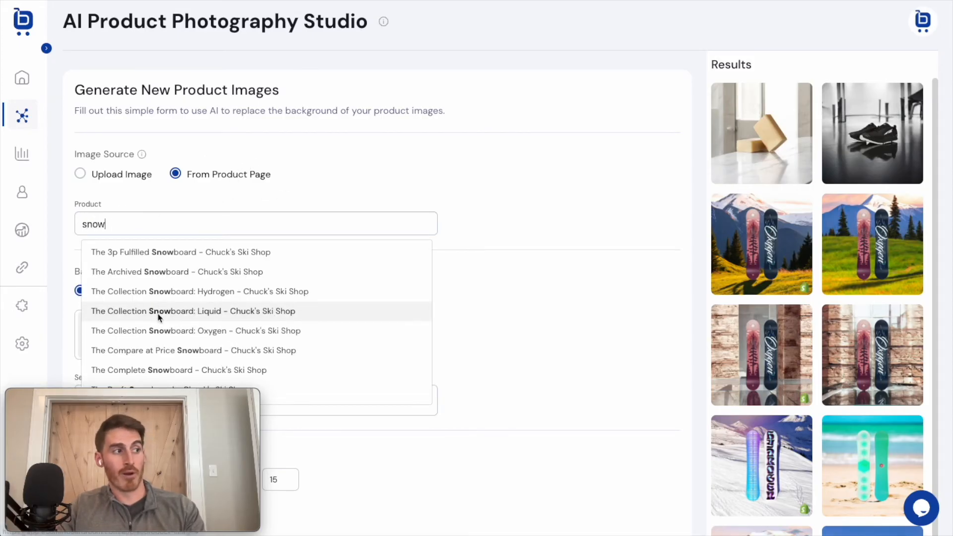
left_click(191, 310)
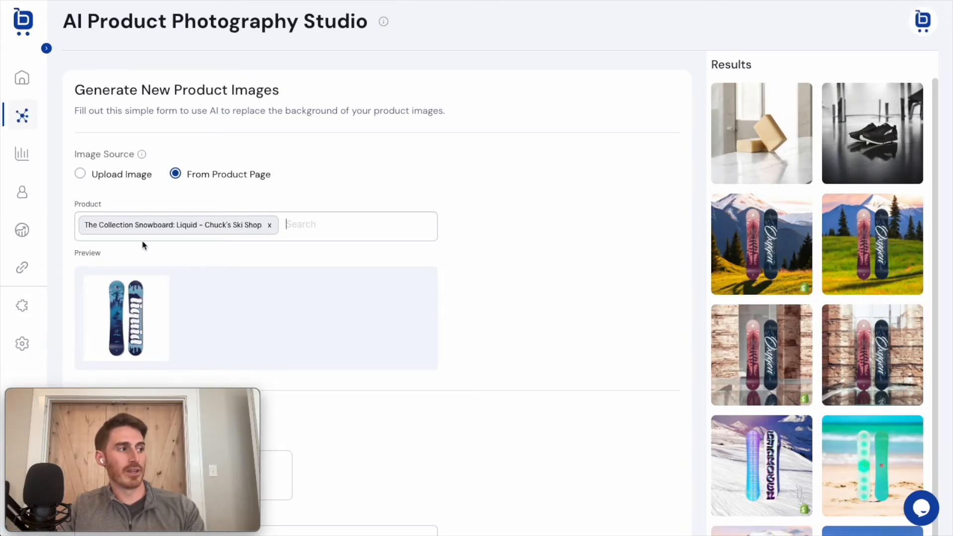
mouse_move(172, 271)
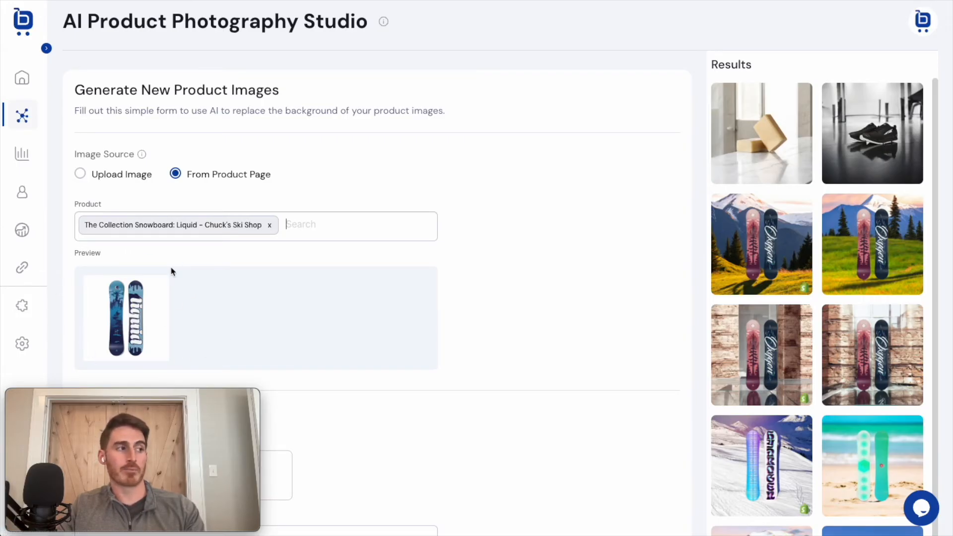
Choose Snowcapped mountains as the basic background template.
scroll("down", 3)
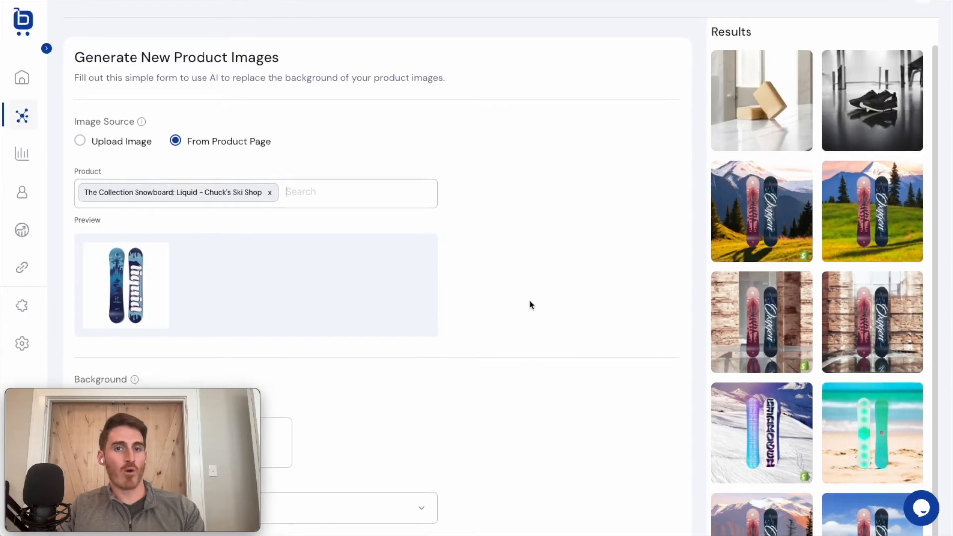
scroll("down", 3)
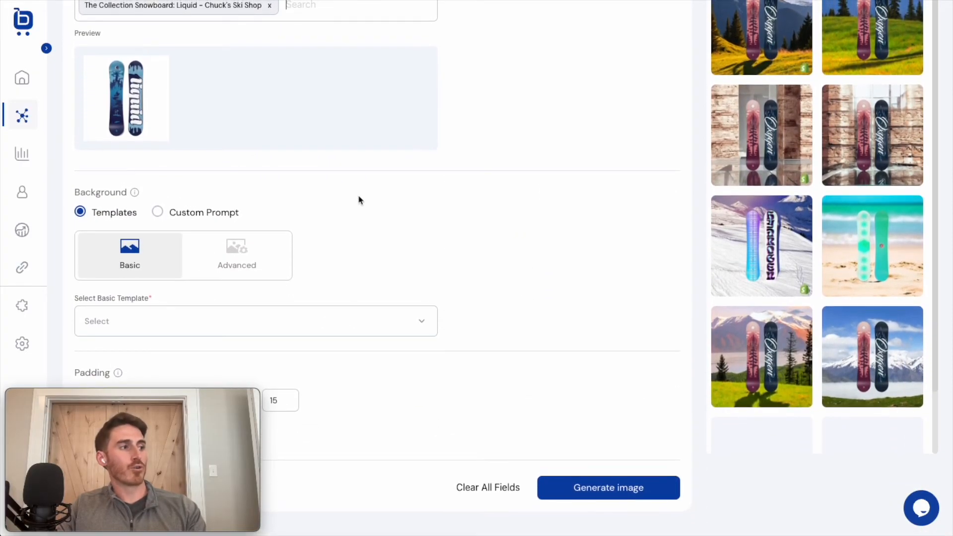
mouse_move(96, 216)
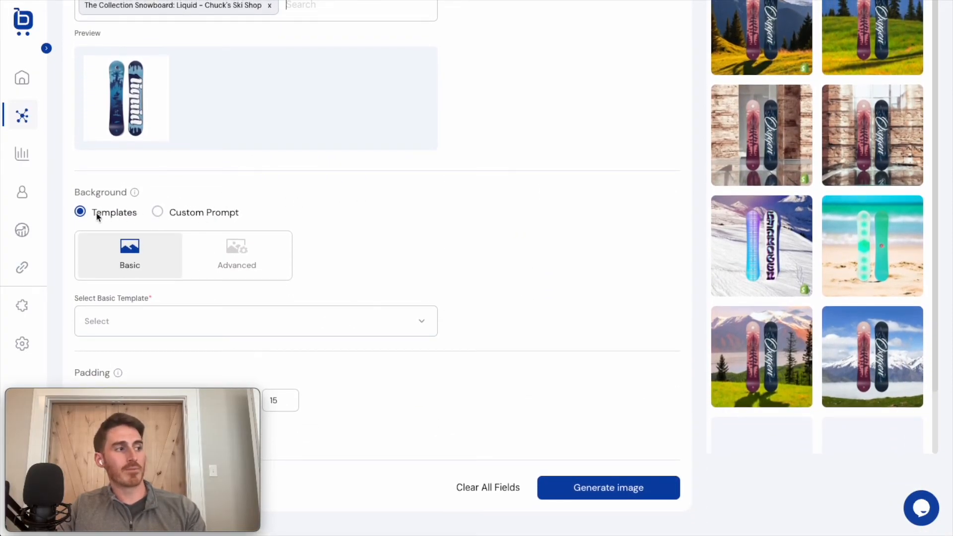
left_click(255, 321)
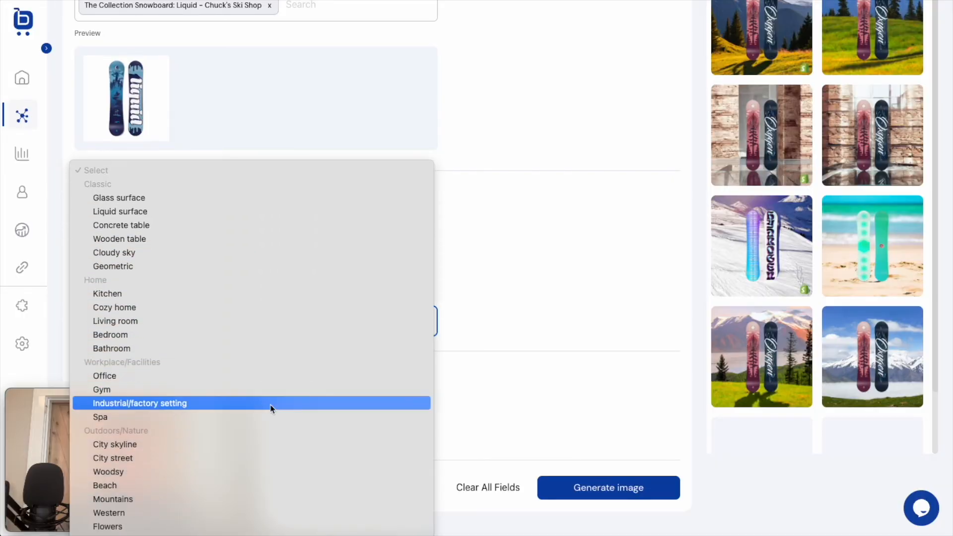
scroll("down", 3)
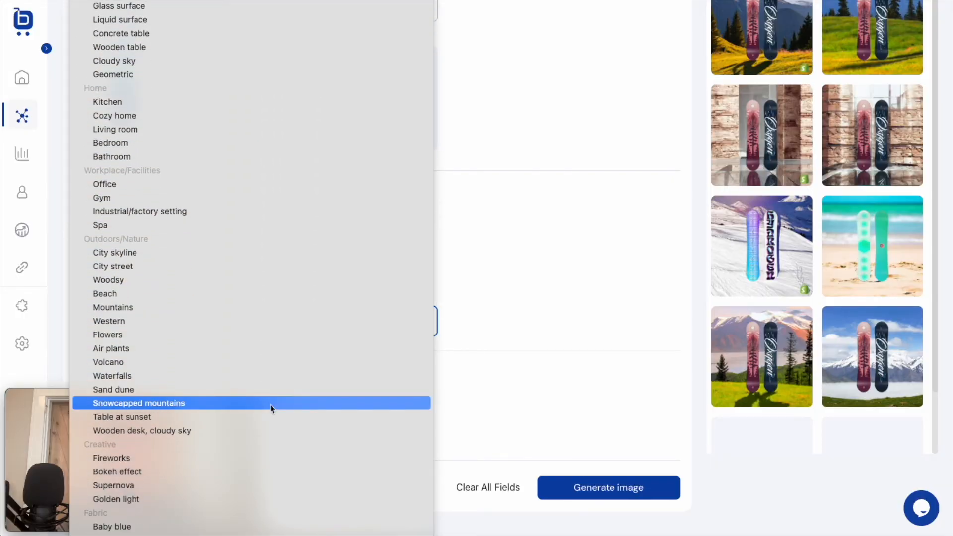
mouse_move(159, 408)
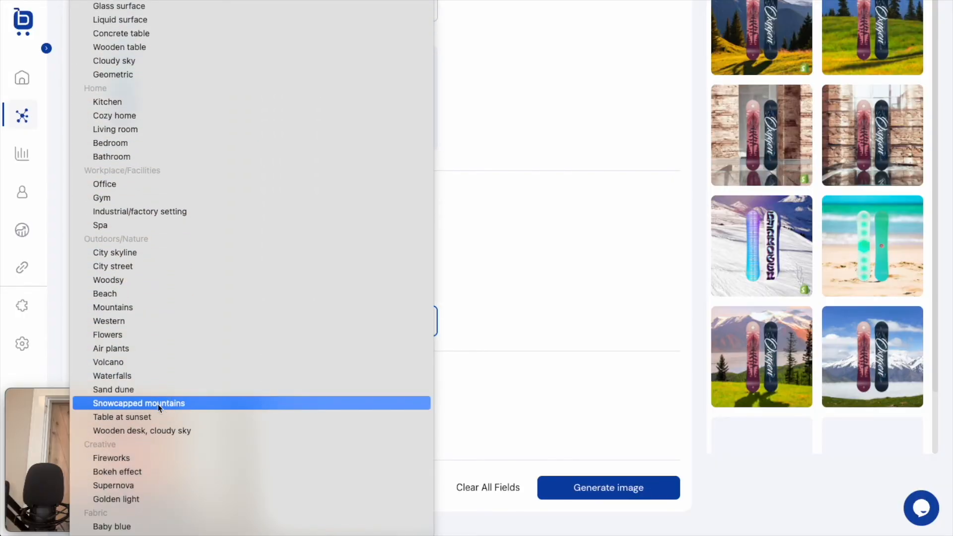
left_click(139, 403)
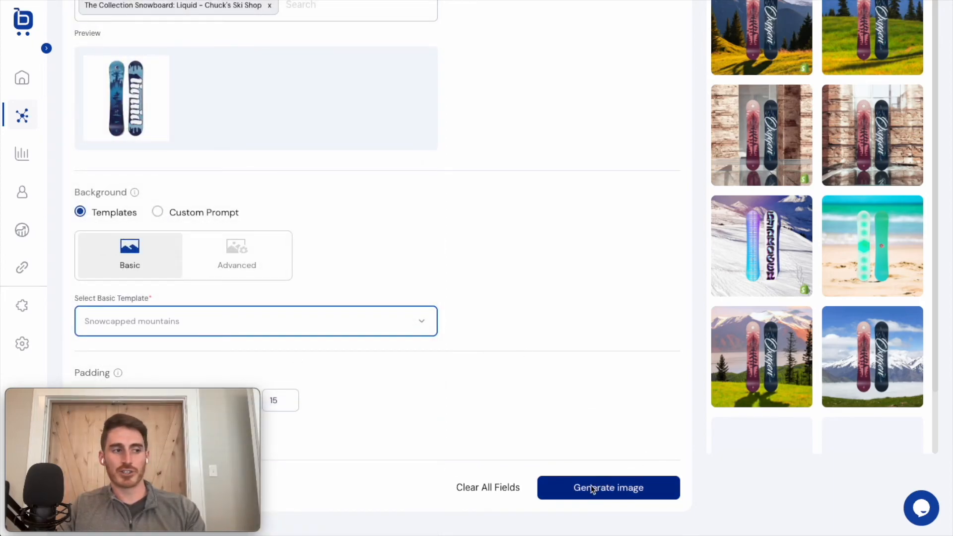
Generate the new Liquid snowboard image on the mountain background.
left_click(608, 488)
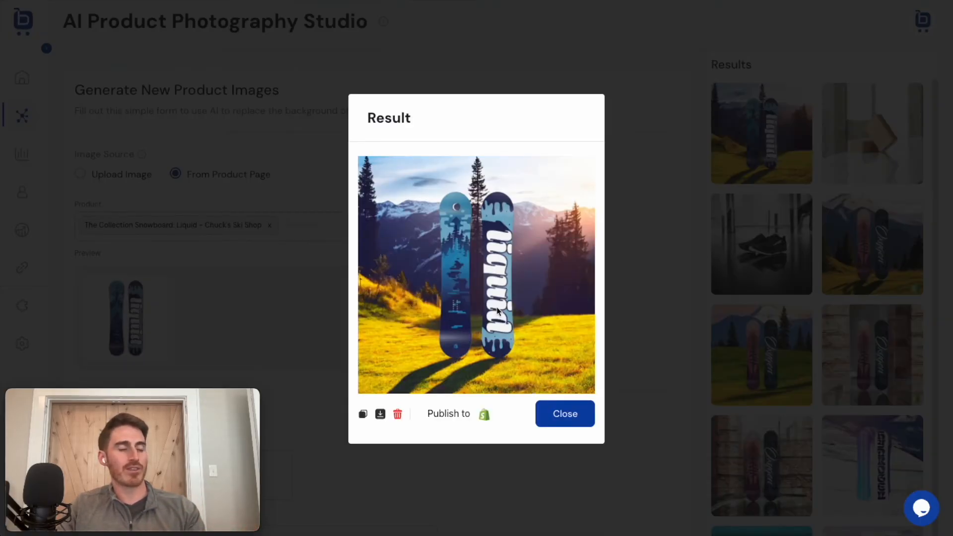
mouse_move(542, 305)
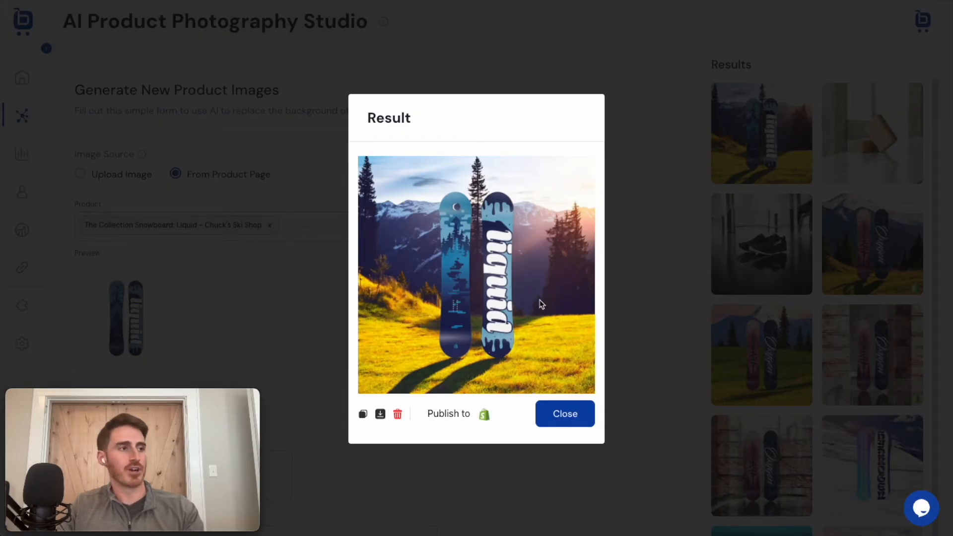
mouse_move(565, 258)
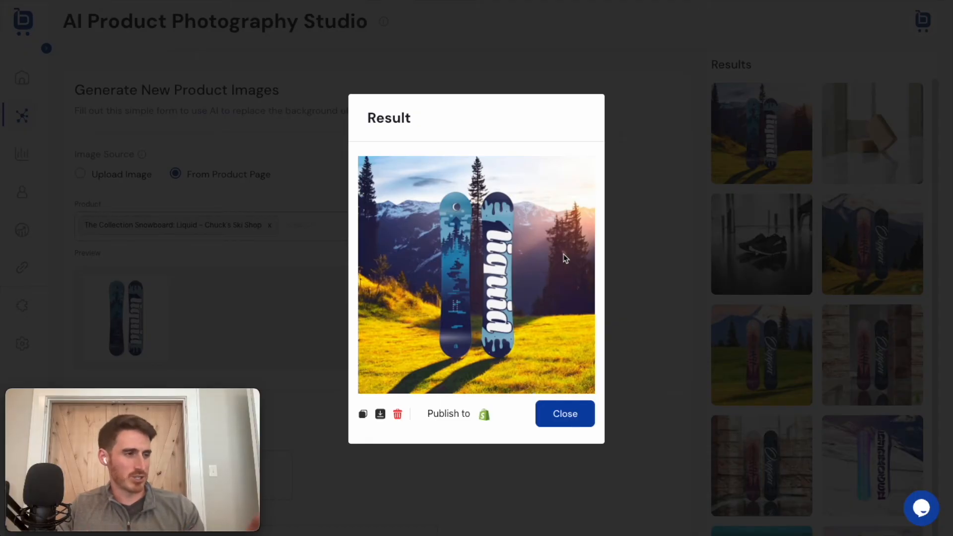
mouse_move(521, 253)
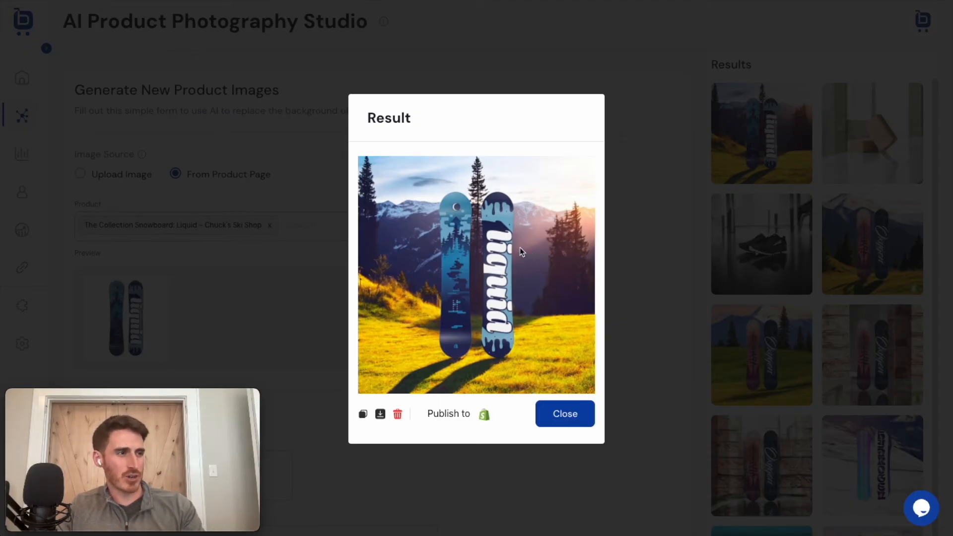
mouse_move(552, 274)
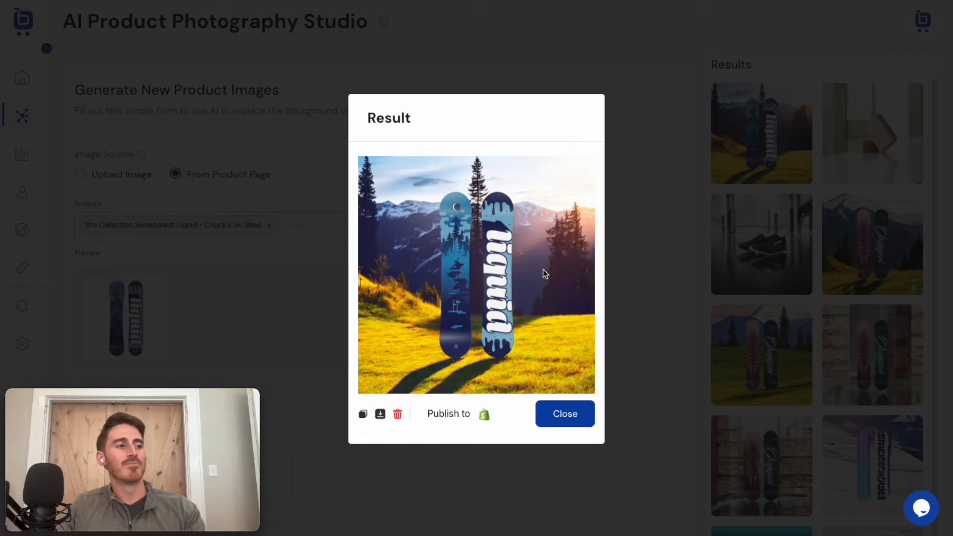
mouse_move(501, 363)
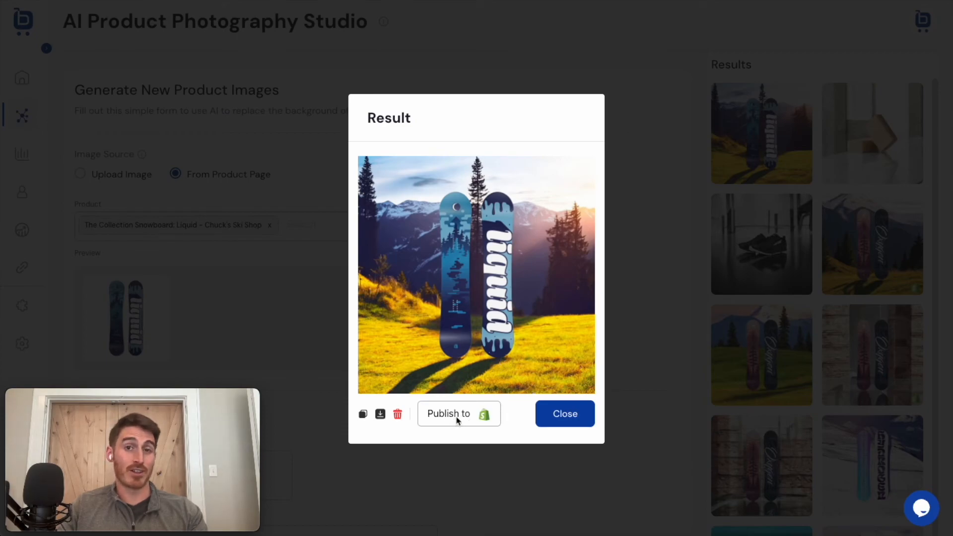
Start publishing the generated image to the Liquid snowboard's product page.
left_click(459, 413)
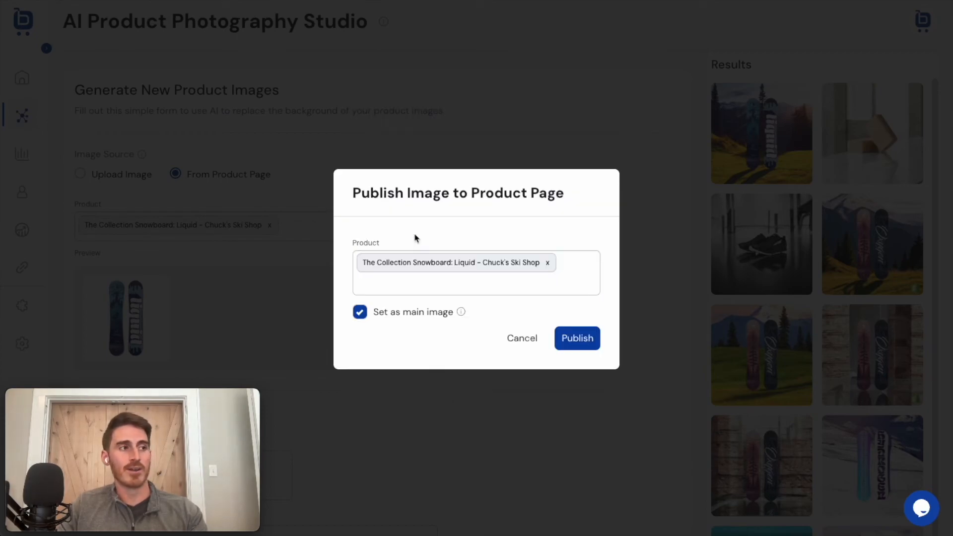
mouse_move(430, 169)
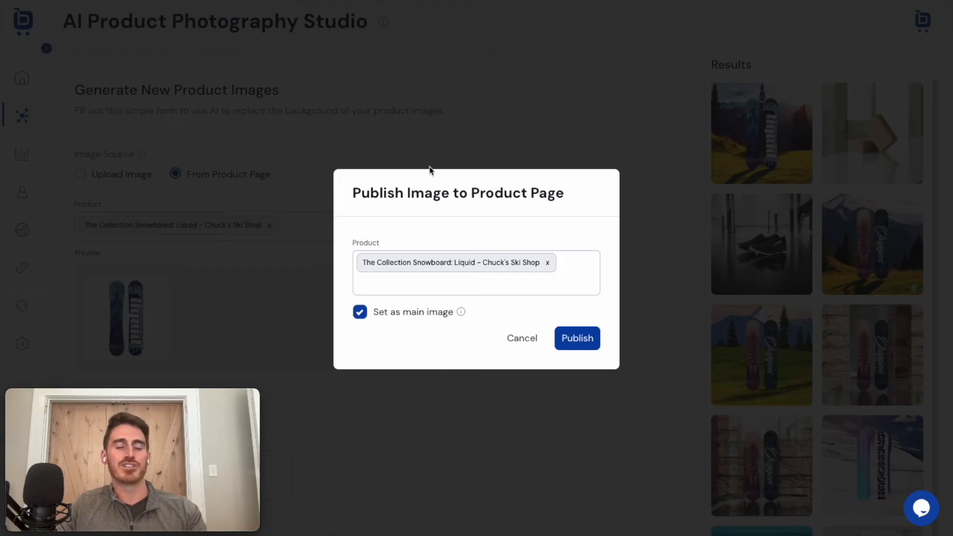
mouse_move(393, 338)
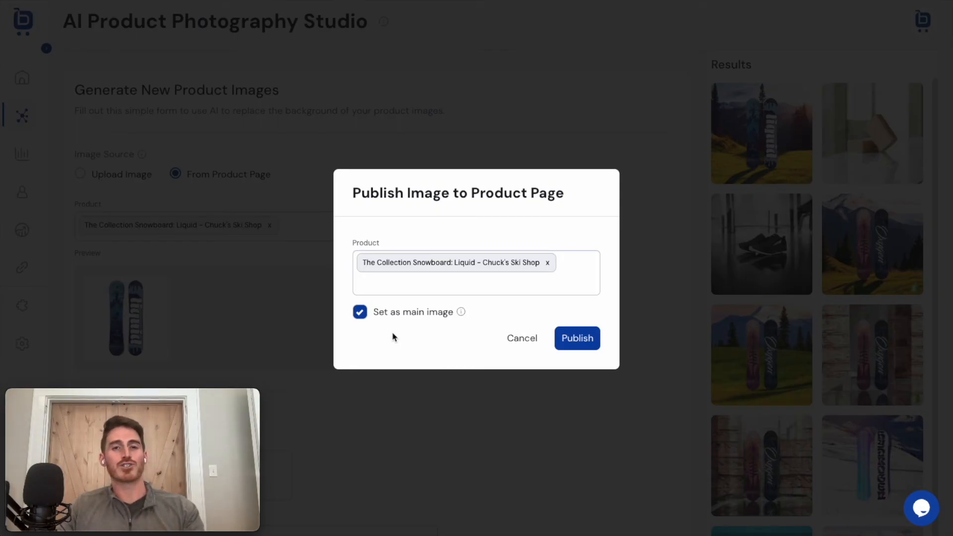
mouse_move(453, 337)
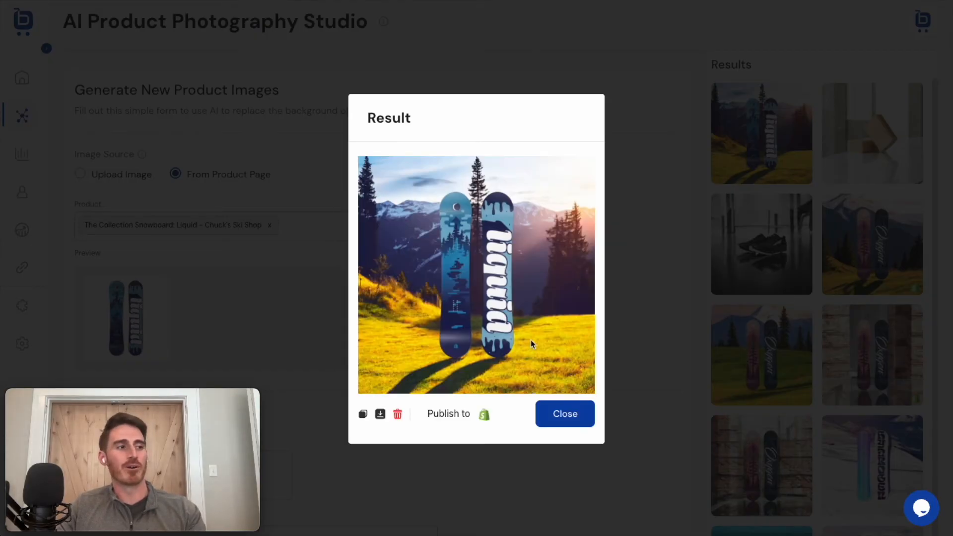
Close the result preview and head to Analytics > Overview.
left_click(564, 413)
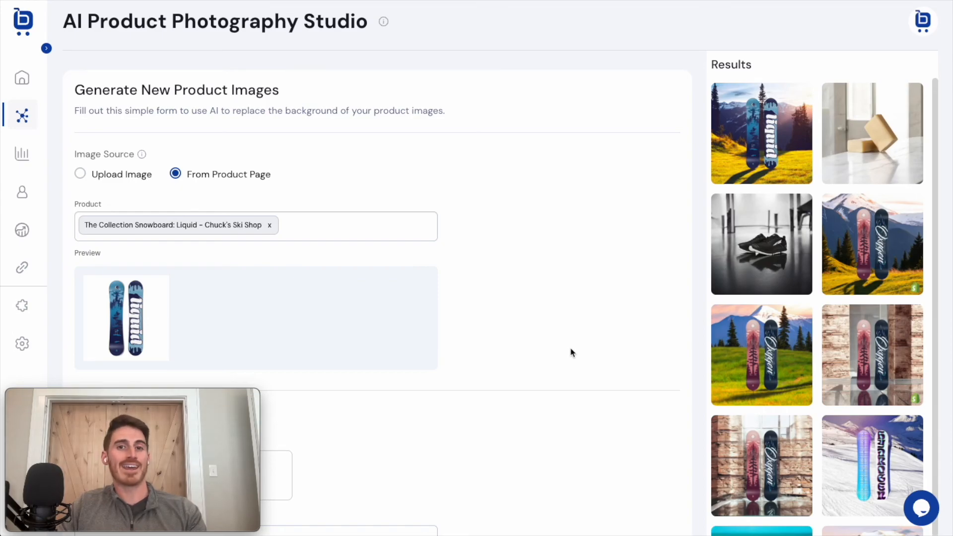
mouse_move(350, 257)
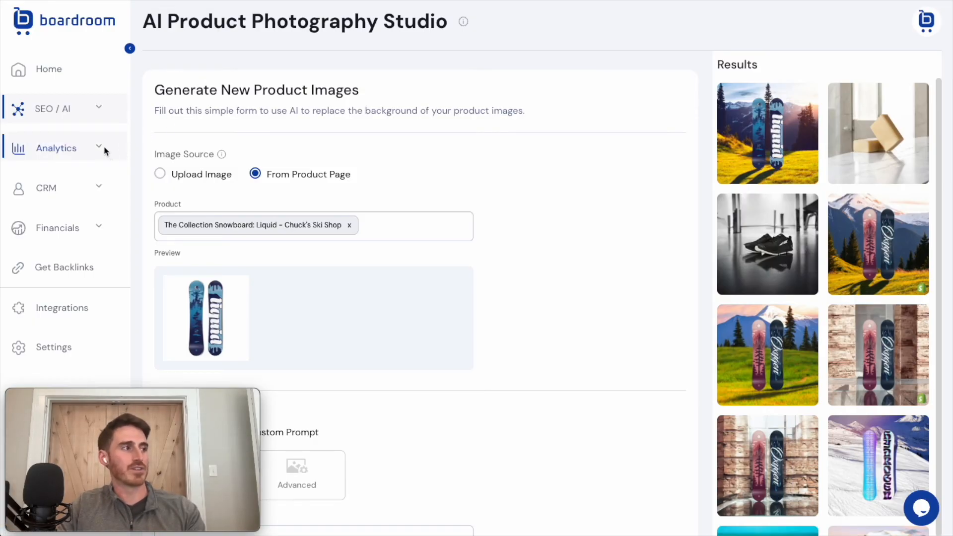
left_click(54, 181)
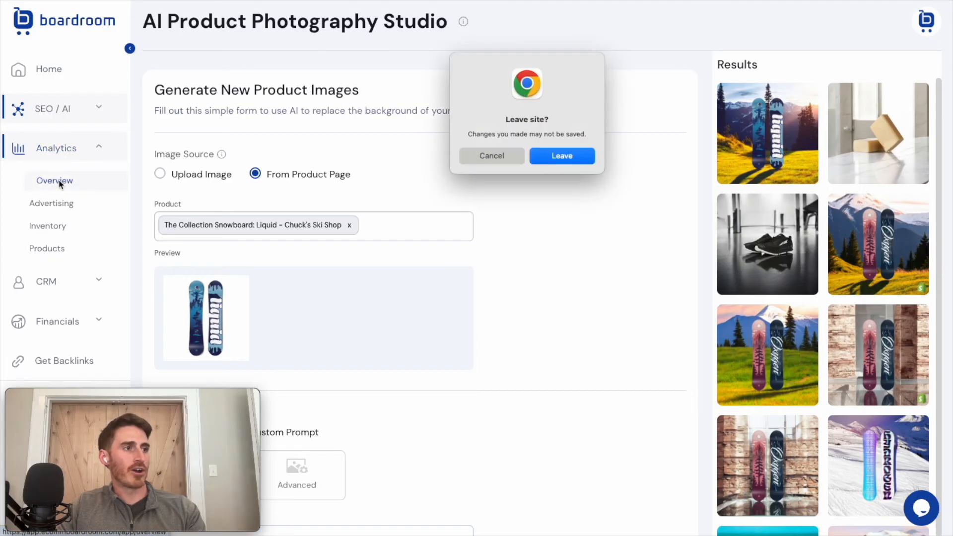
Confirm leaving the image studio to load the Trend Hive analytics overview.
left_click(561, 156)
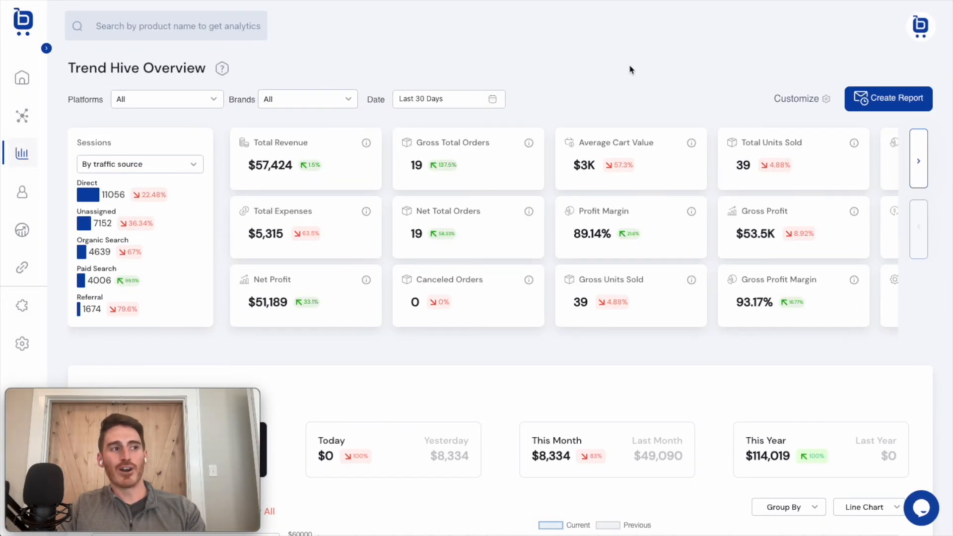
mouse_move(574, 63)
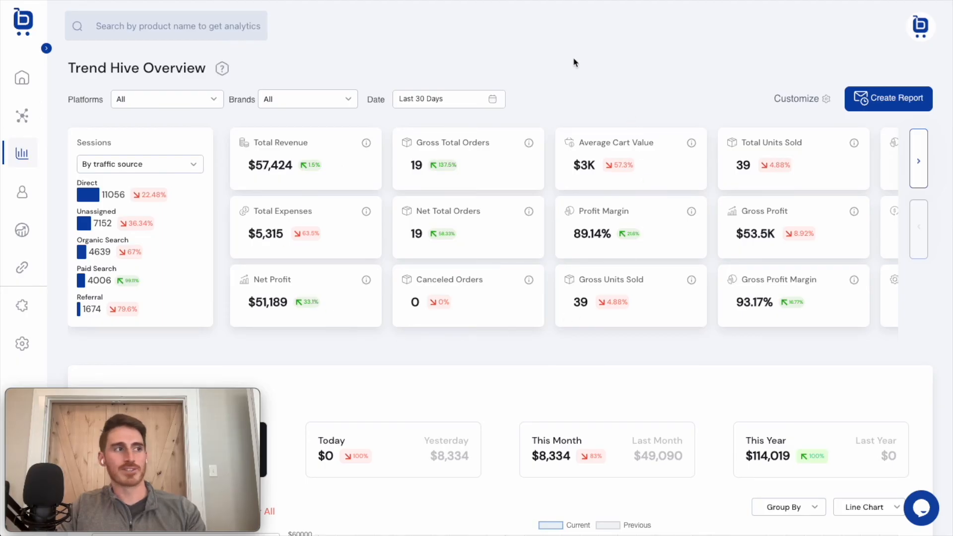
mouse_move(529, 142)
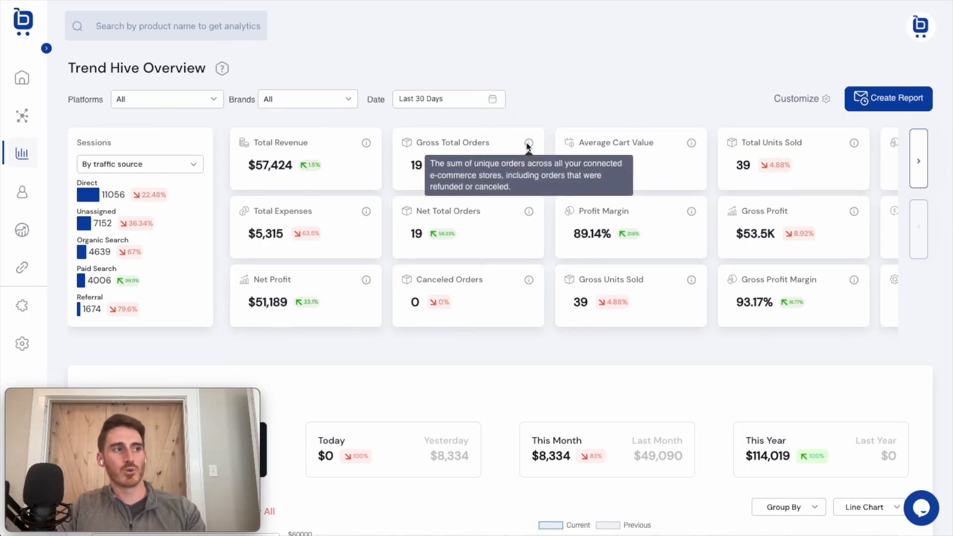
mouse_move(691, 212)
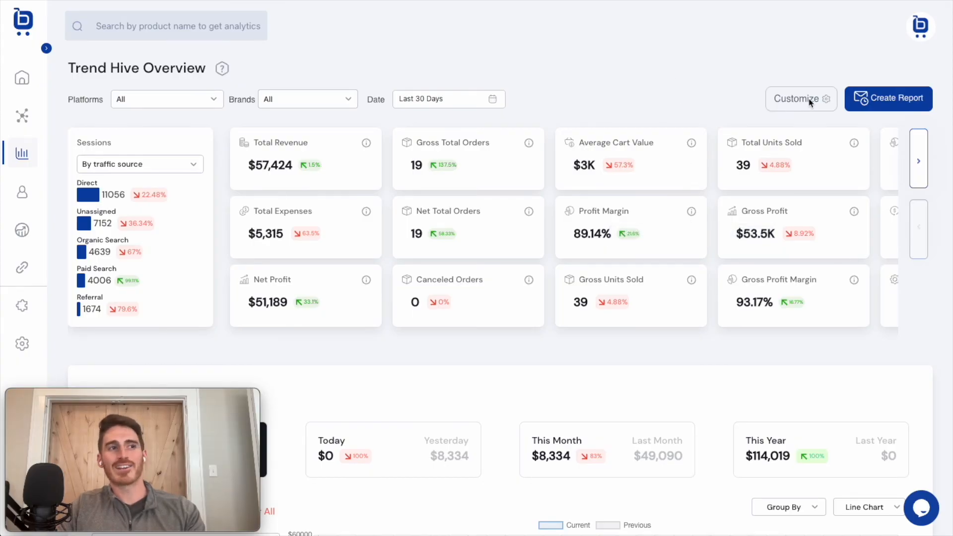
left_click(801, 99)
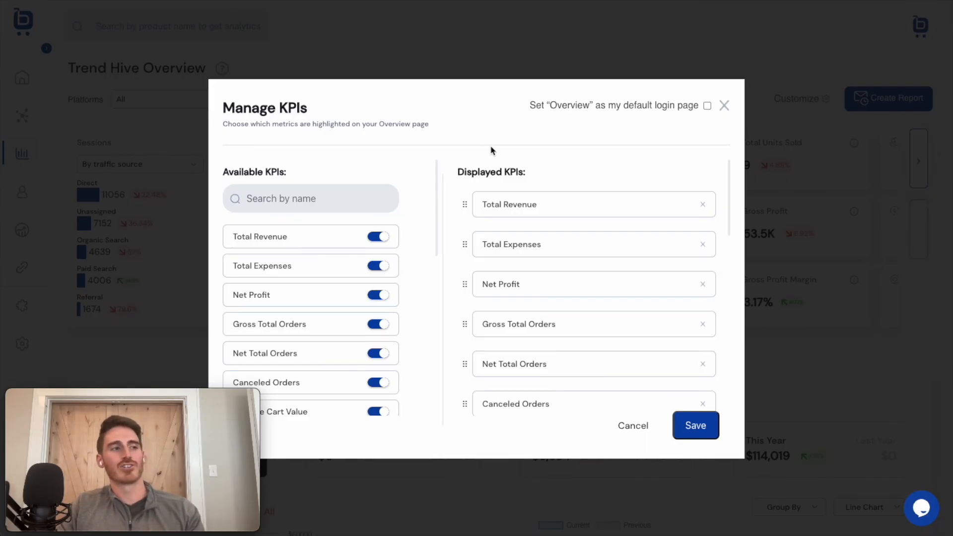
mouse_move(705, 172)
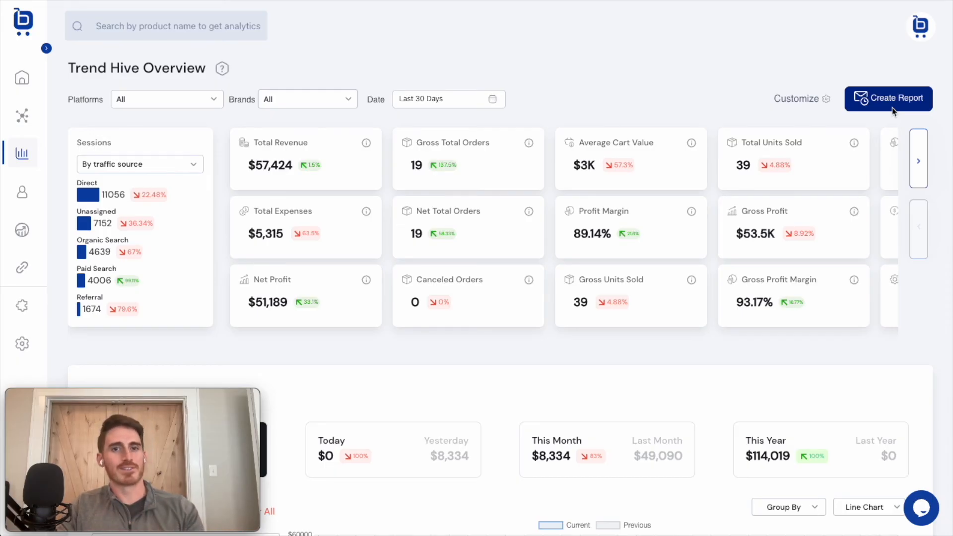
mouse_move(751, 63)
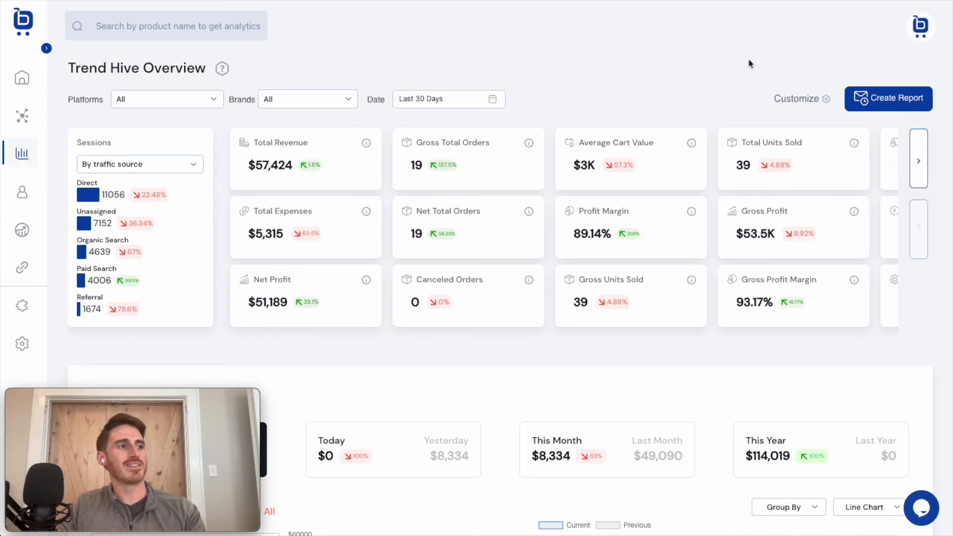
mouse_move(652, 63)
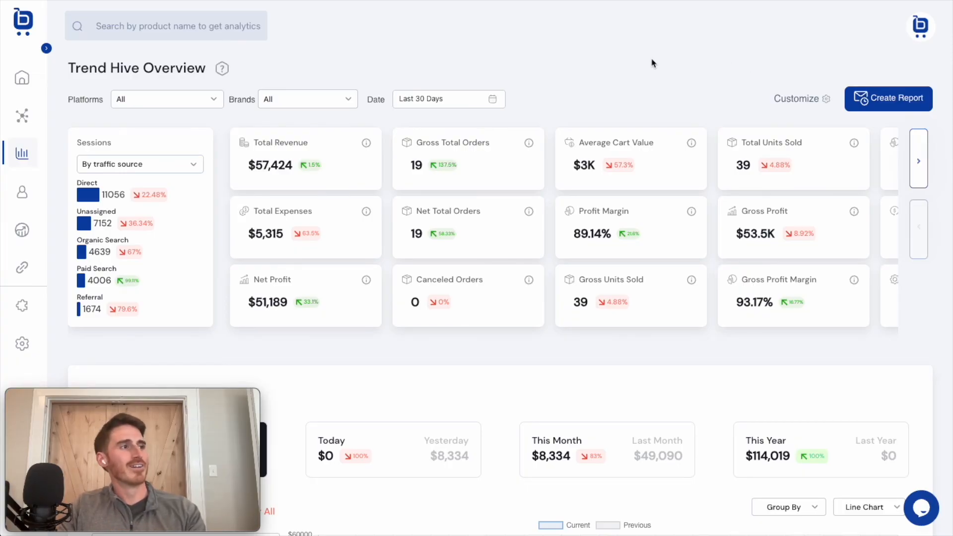
Expand the sidebar's CRM section to show Customer List, Segments and Heat Map.
scroll("down", 3)
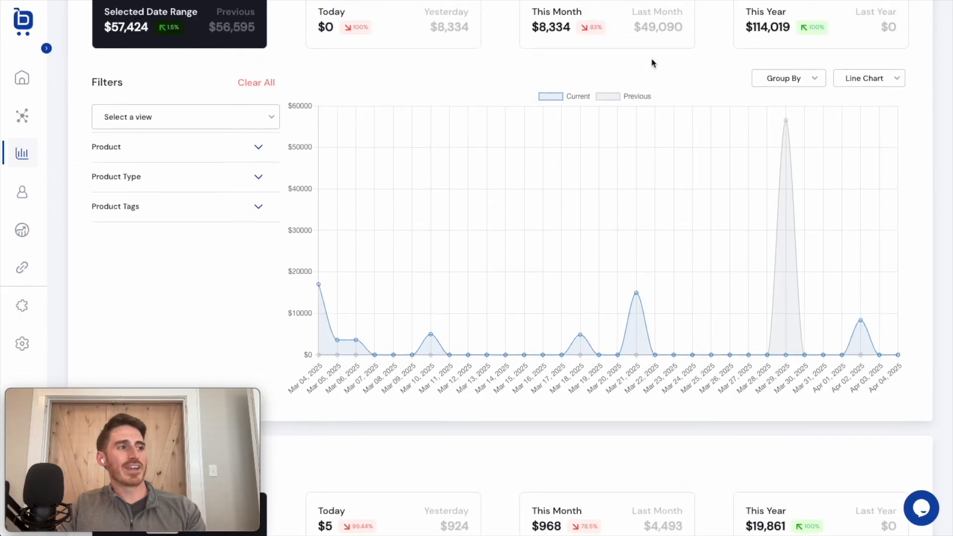
scroll("up", 3)
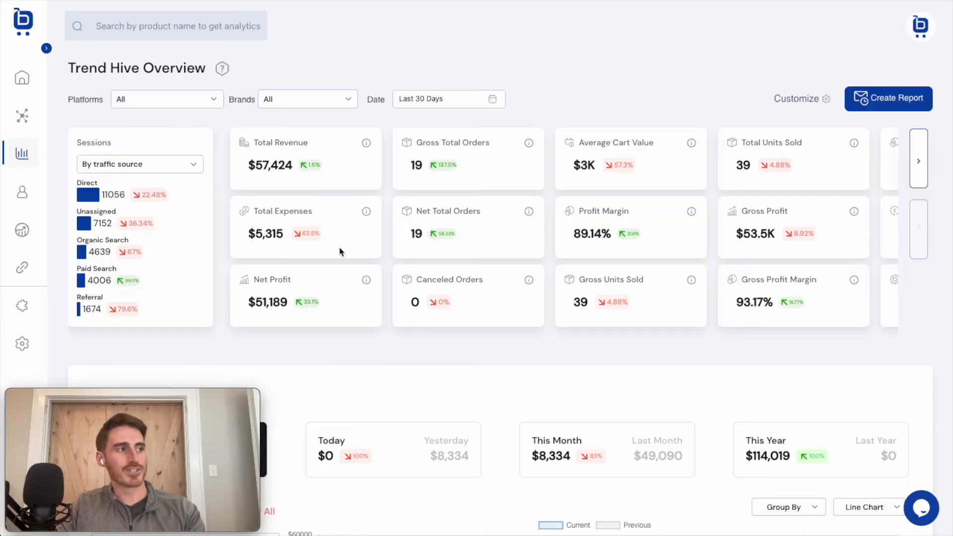
mouse_move(415, 349)
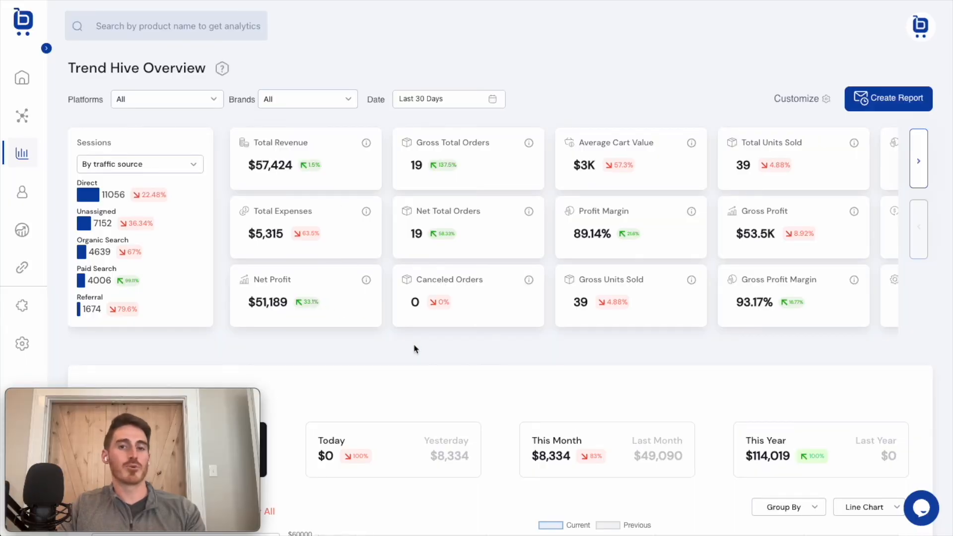
mouse_move(255, 226)
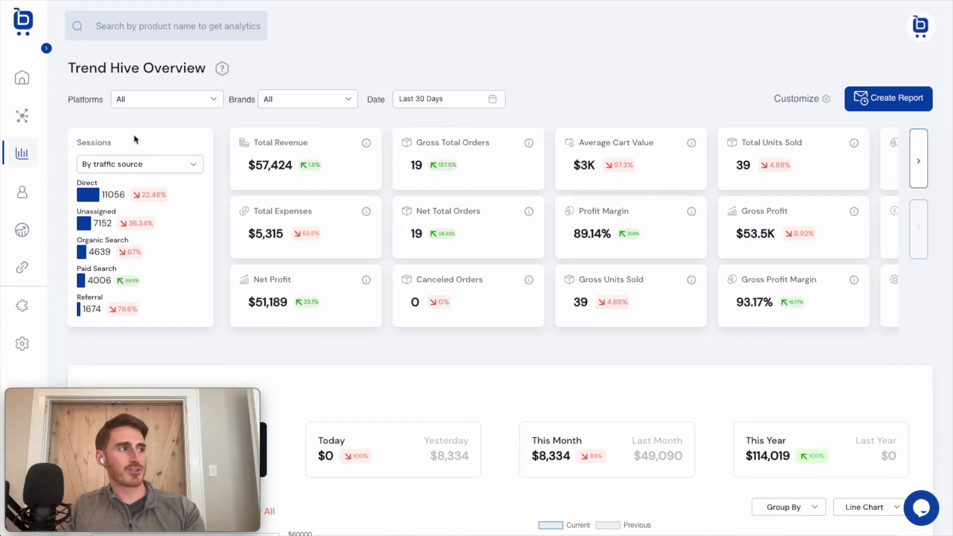
left_click(46, 48)
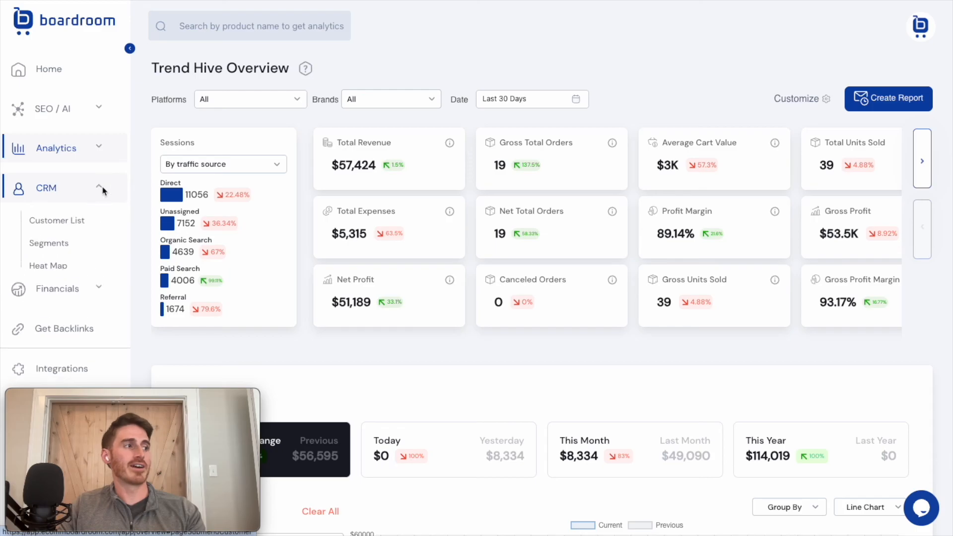
Show the Customers page with lifetime value KPIs and the Customer List grid.
left_click(57, 220)
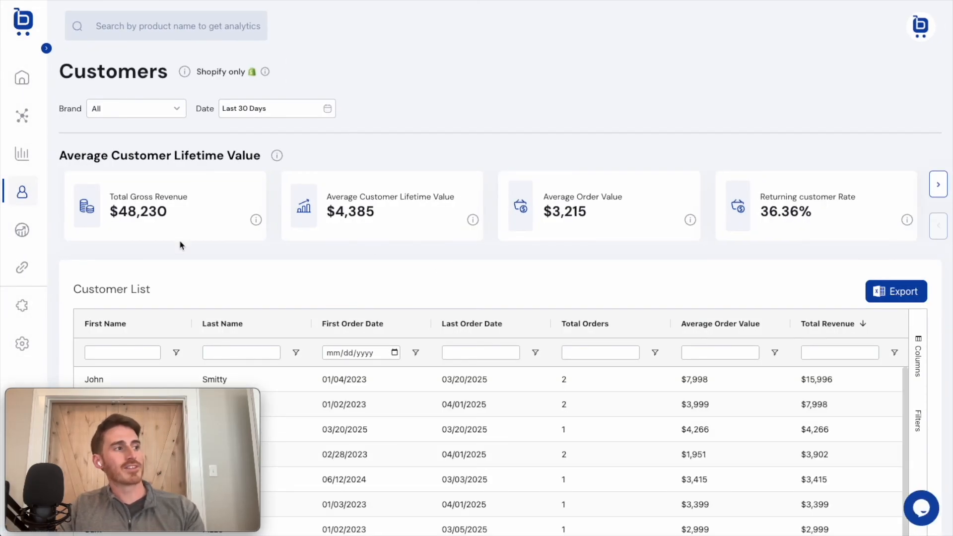
mouse_move(315, 131)
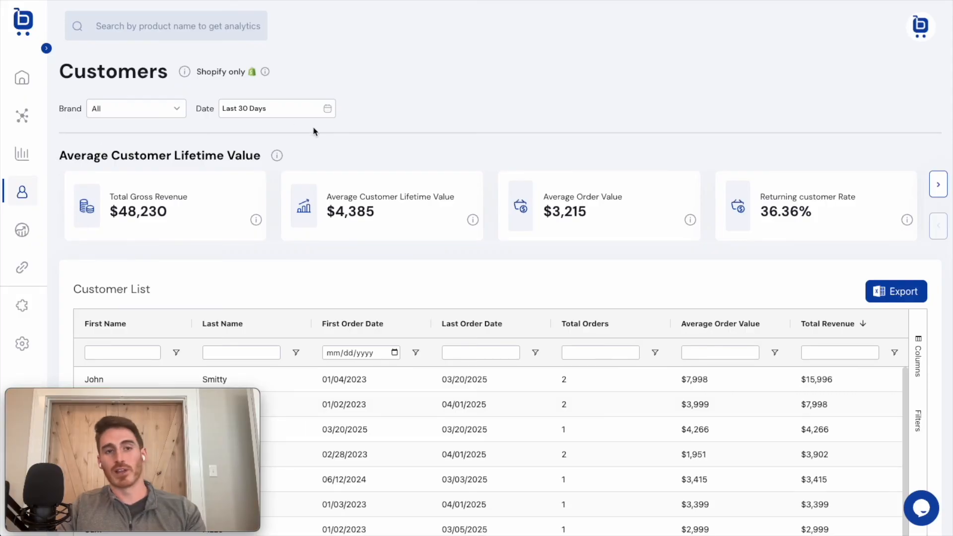
mouse_move(580, 236)
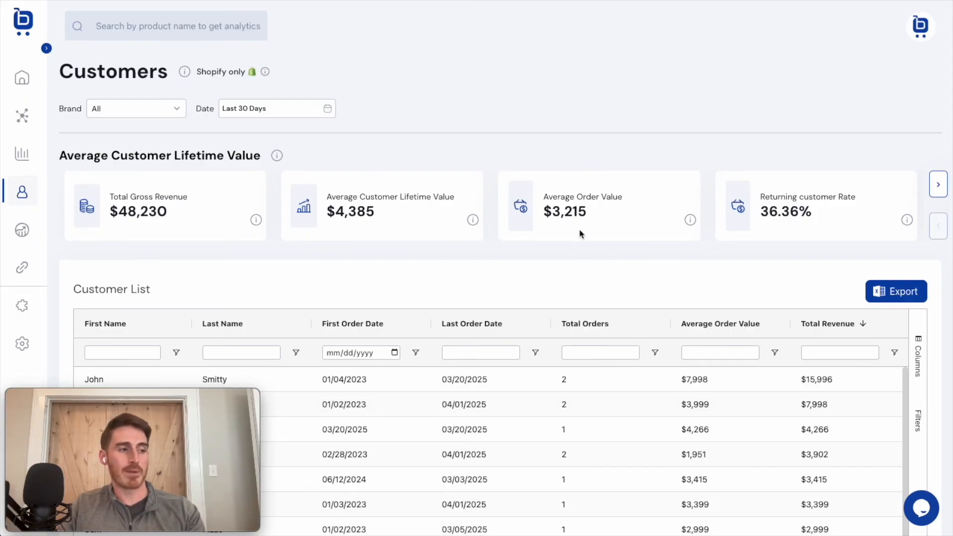
scroll("down", 3)
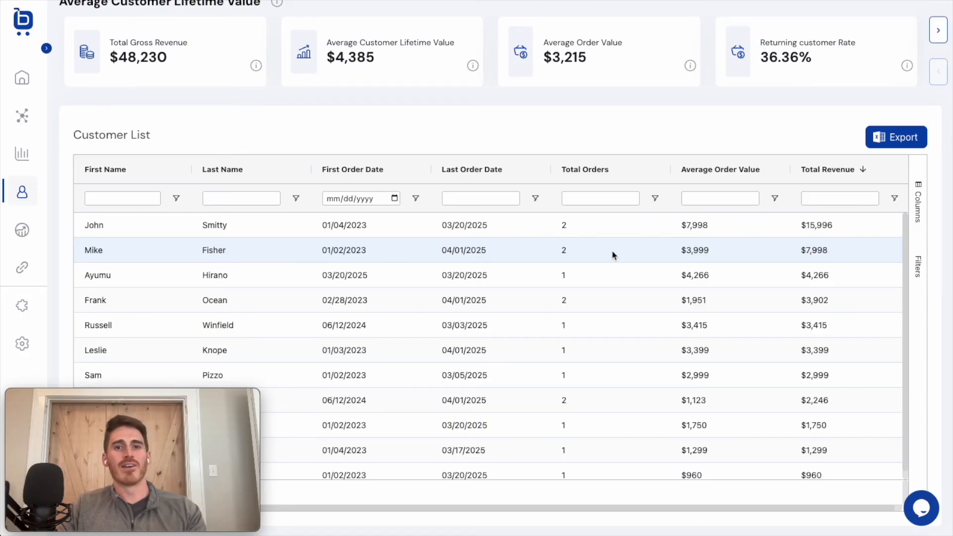
mouse_move(778, 232)
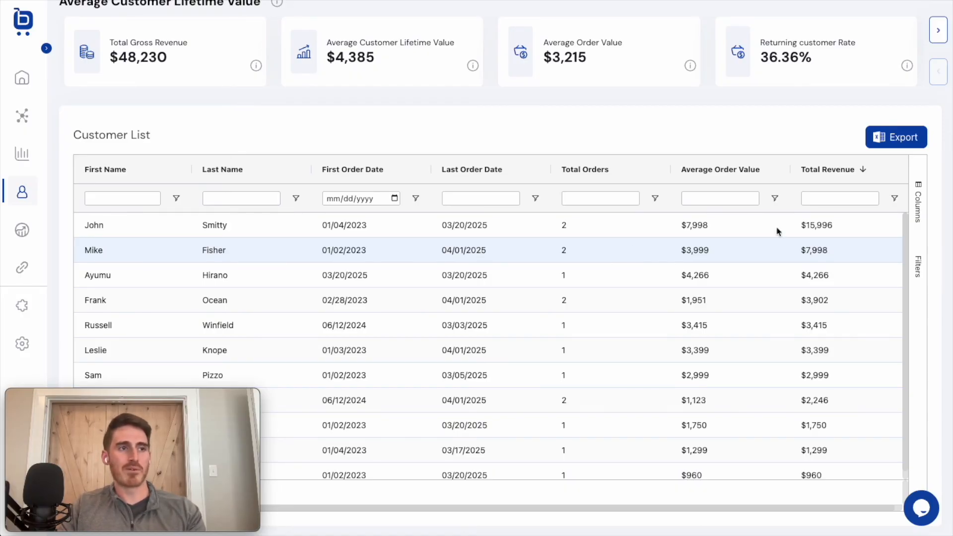
Scroll the Customer List grid right to its Gross Margin, Platform, Segments and Tags columns.
left_click(918, 189)
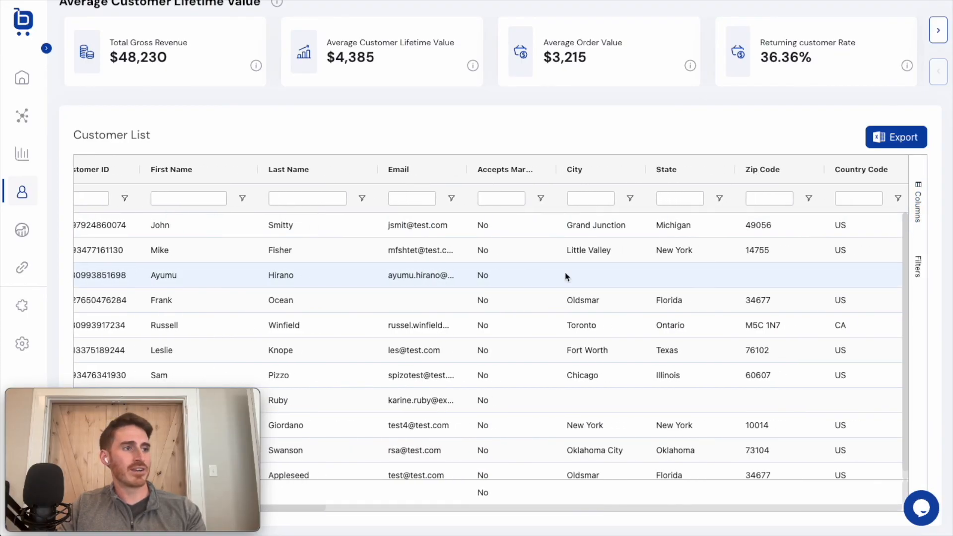
scroll("right", 3)
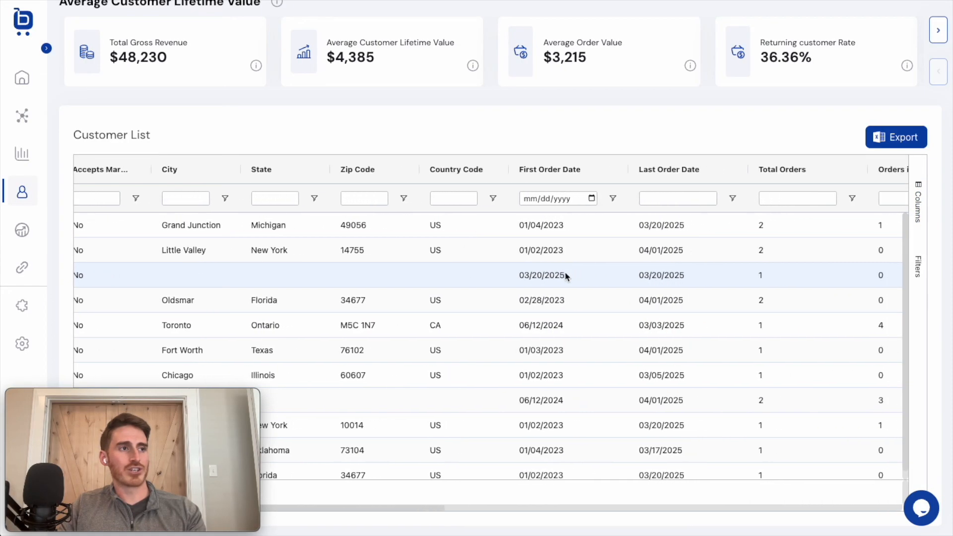
scroll("right", 3)
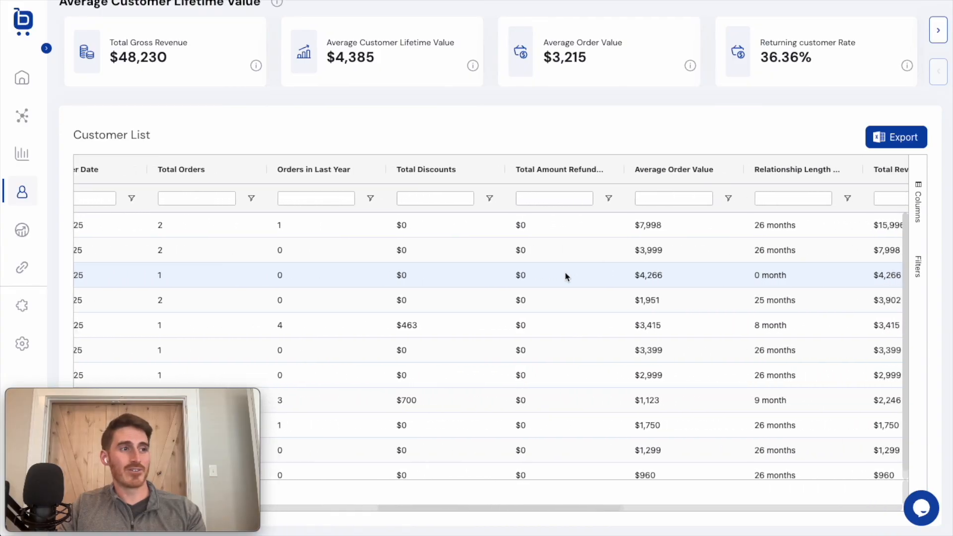
scroll("right", 3)
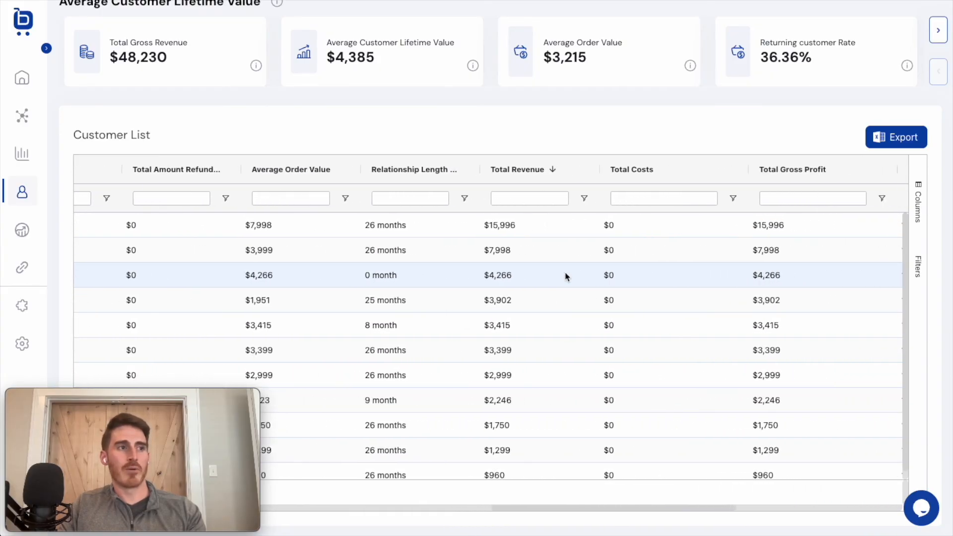
scroll("right", 3)
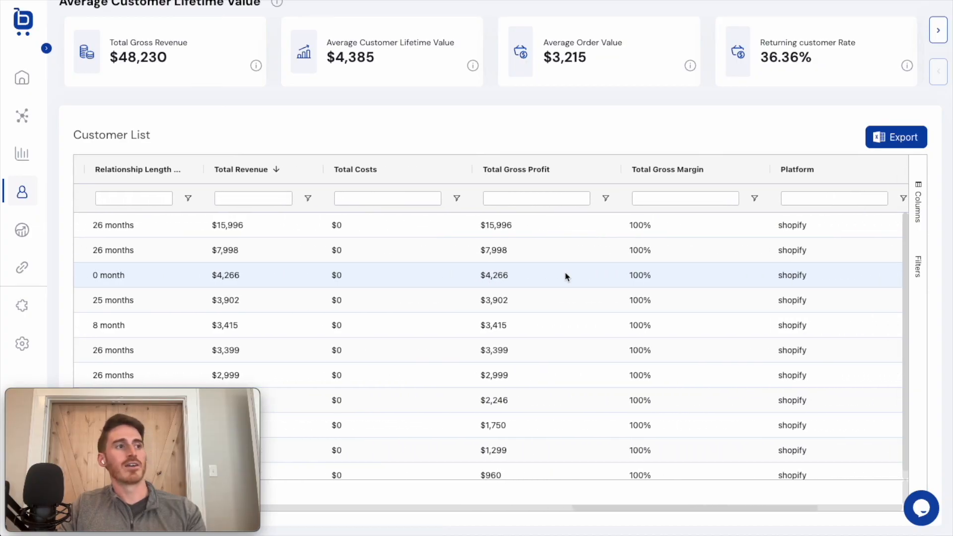
scroll("right", 3)
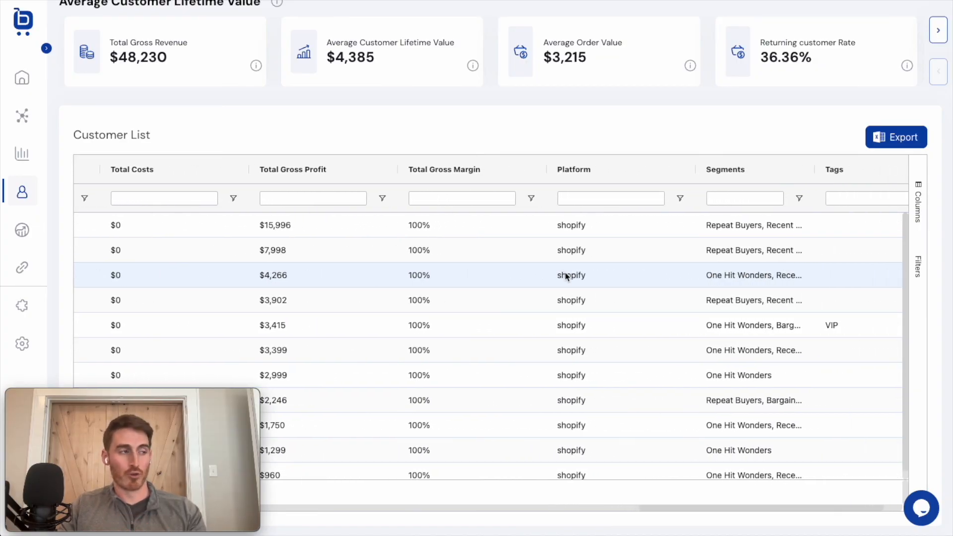
mouse_move(442, 267)
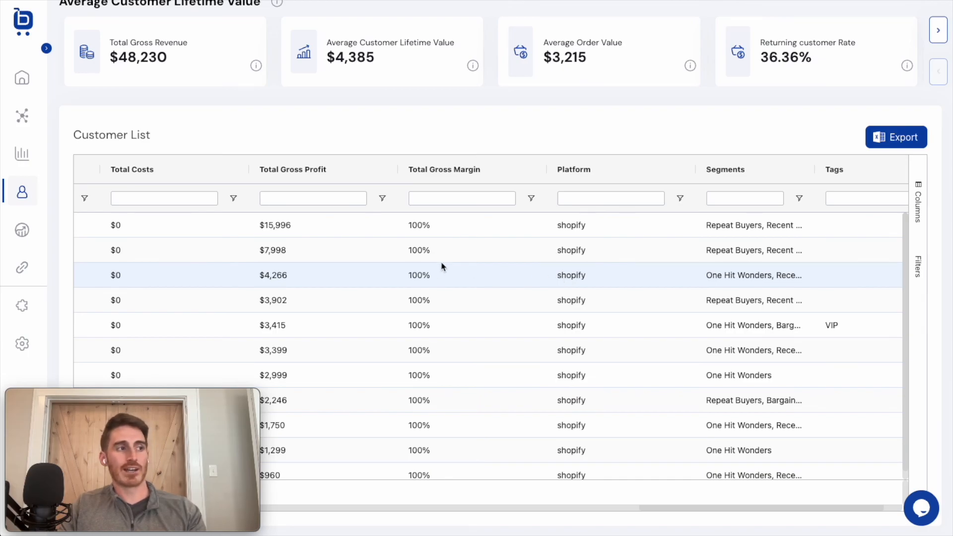
mouse_move(365, 251)
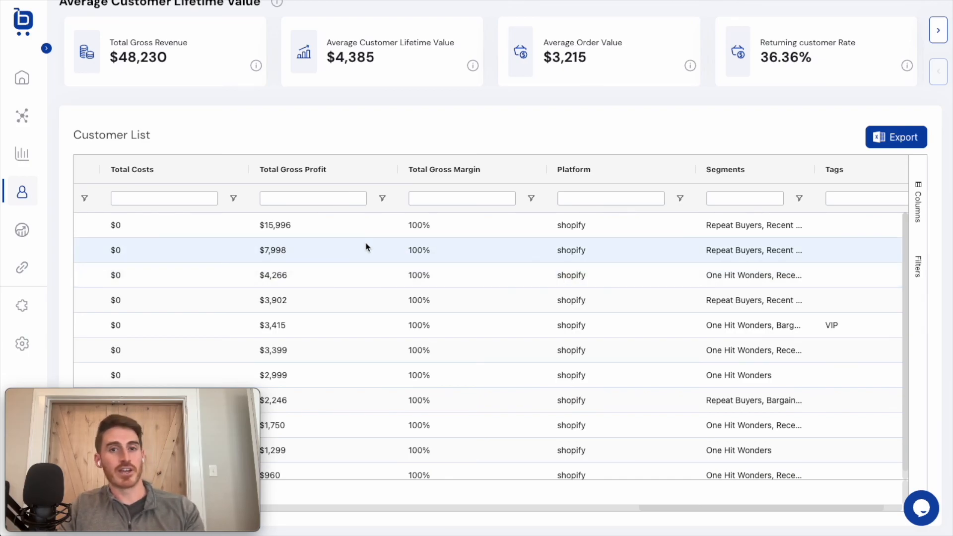
Sort customers by Total Gross Profit ascending and move the Segments column beside it.
left_click(292, 169)
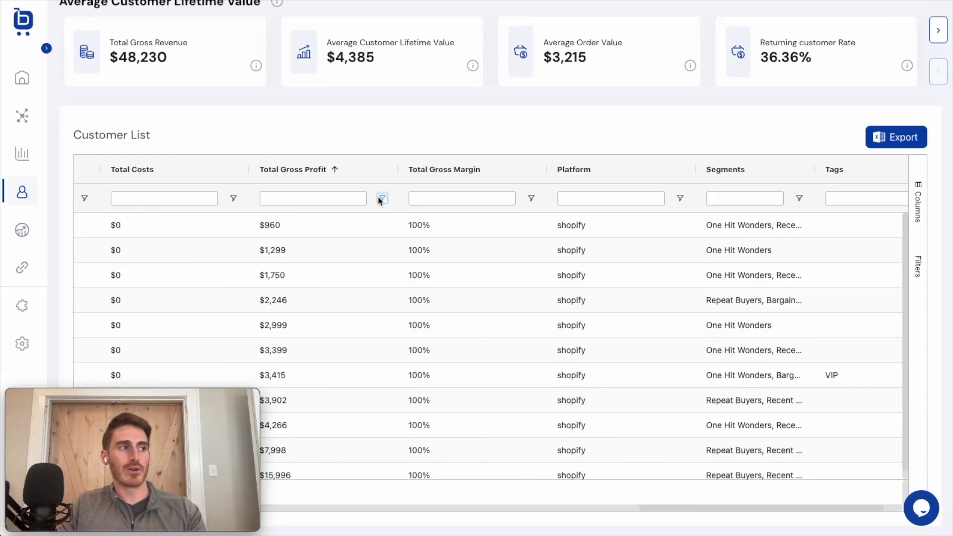
left_click(381, 198)
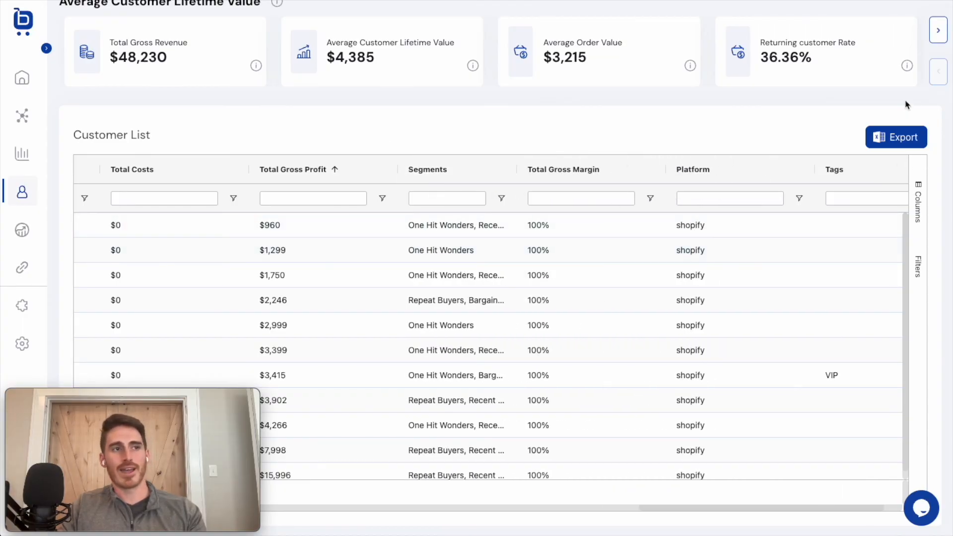
mouse_move(662, 123)
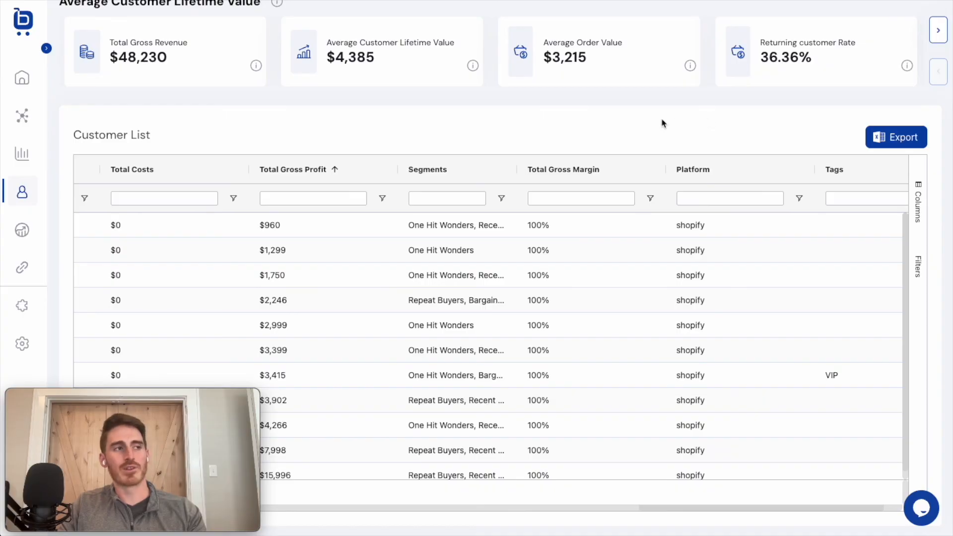
scroll("up", 3)
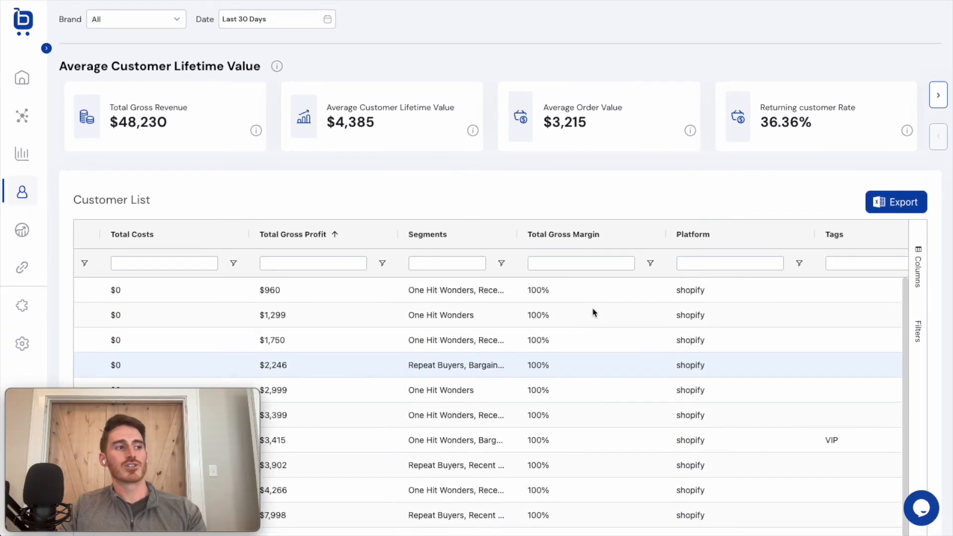
scroll("up", 3)
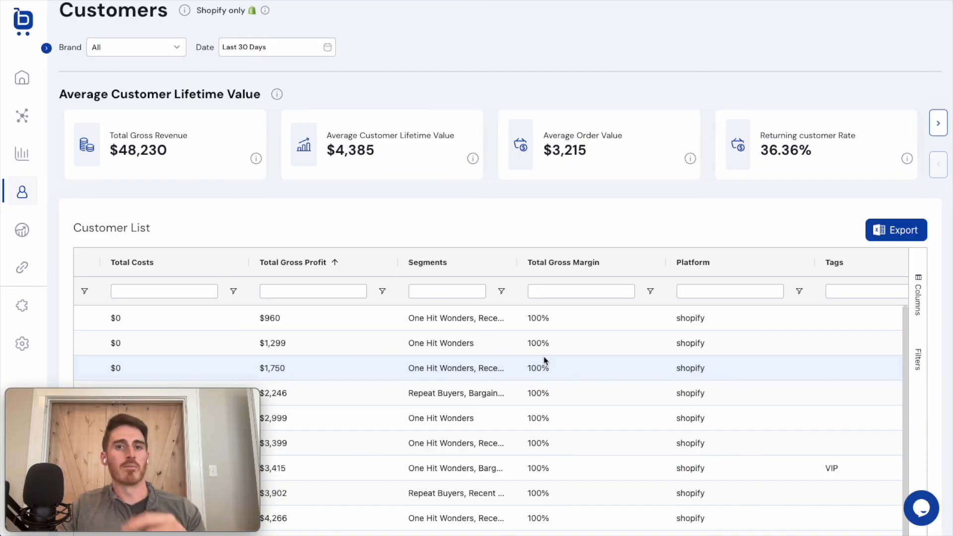
mouse_move(67, 73)
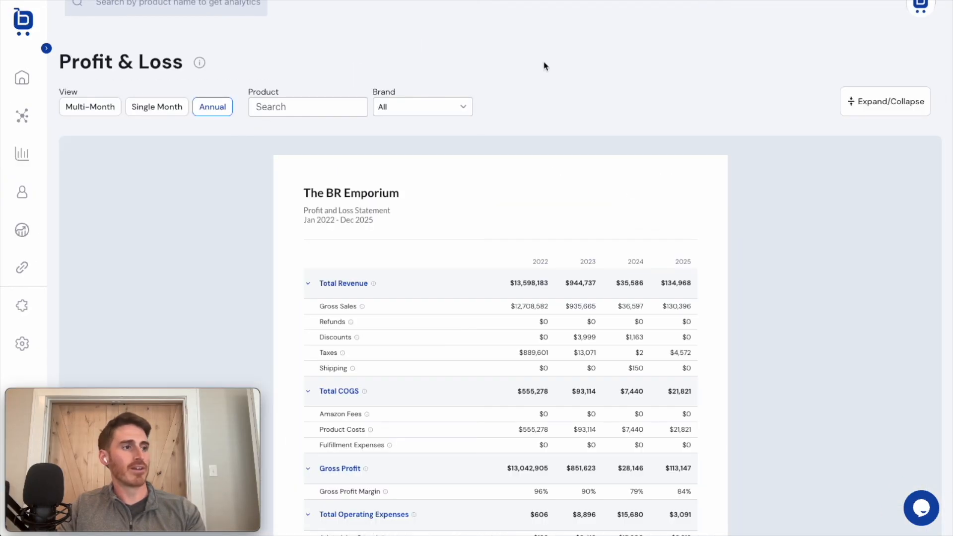
mouse_move(800, 209)
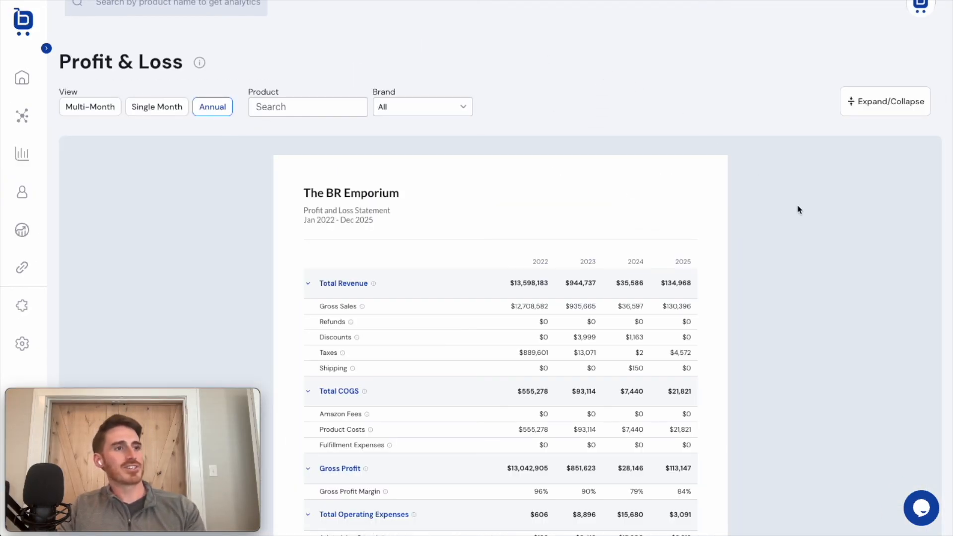
mouse_move(810, 237)
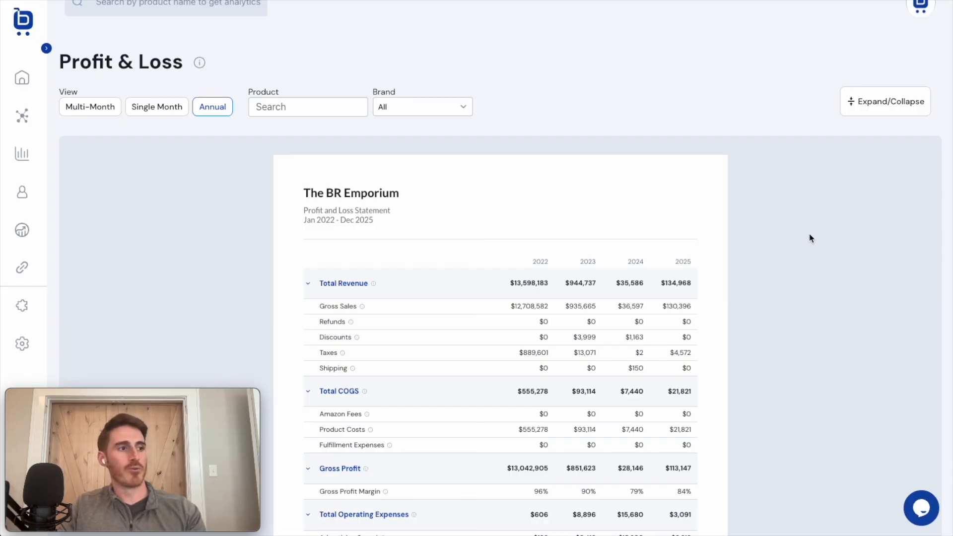
mouse_move(802, 290)
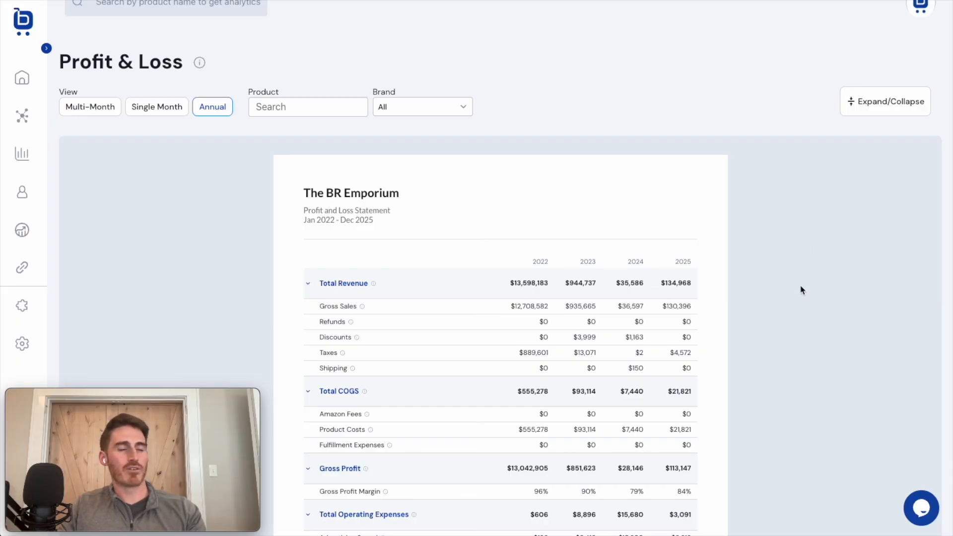
Review The BR Emporium's annual Profit & Loss statement for 2022–2025.
scroll("down", 3)
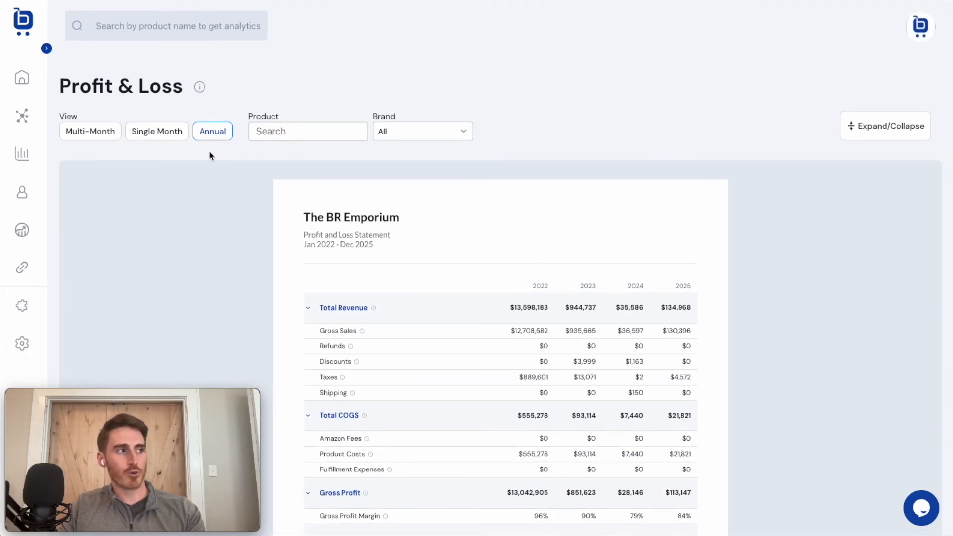
mouse_move(162, 161)
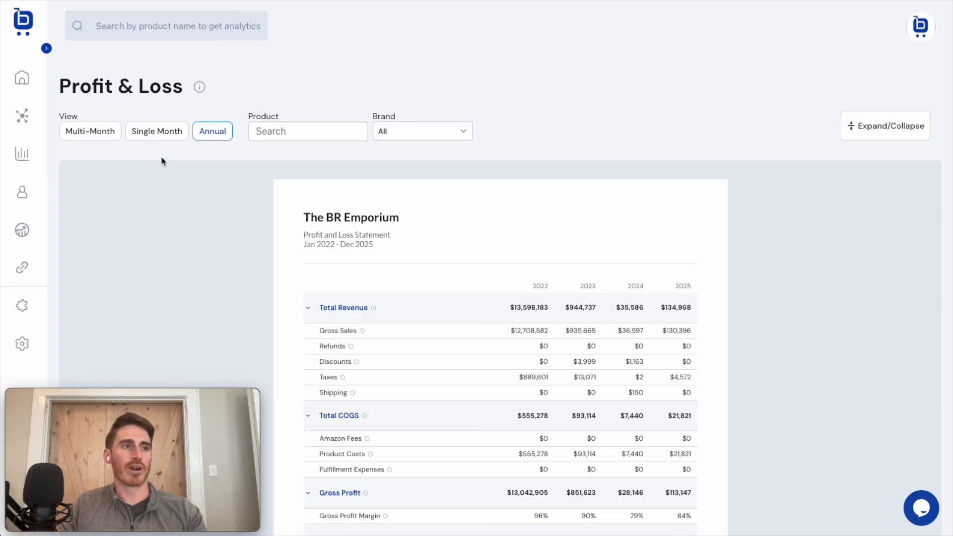
mouse_move(484, 215)
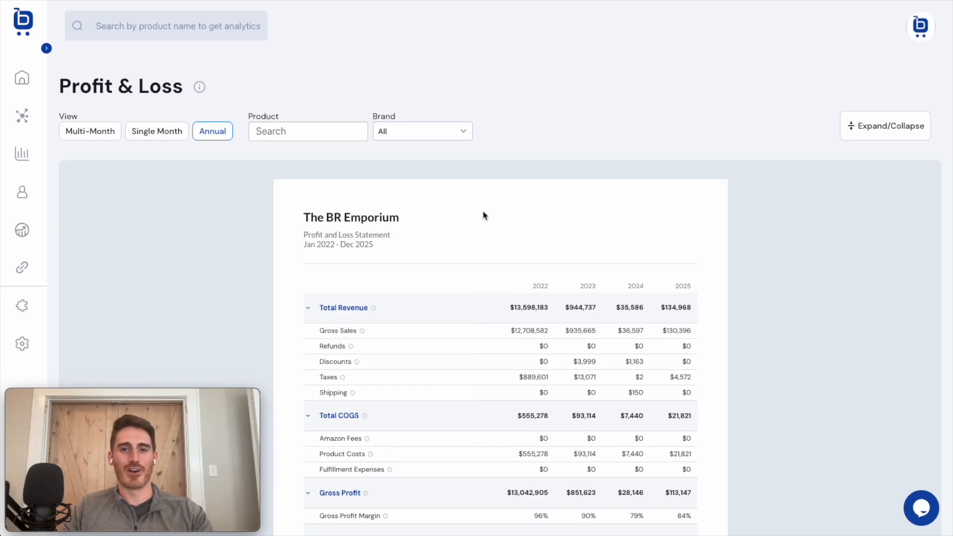
mouse_move(622, 170)
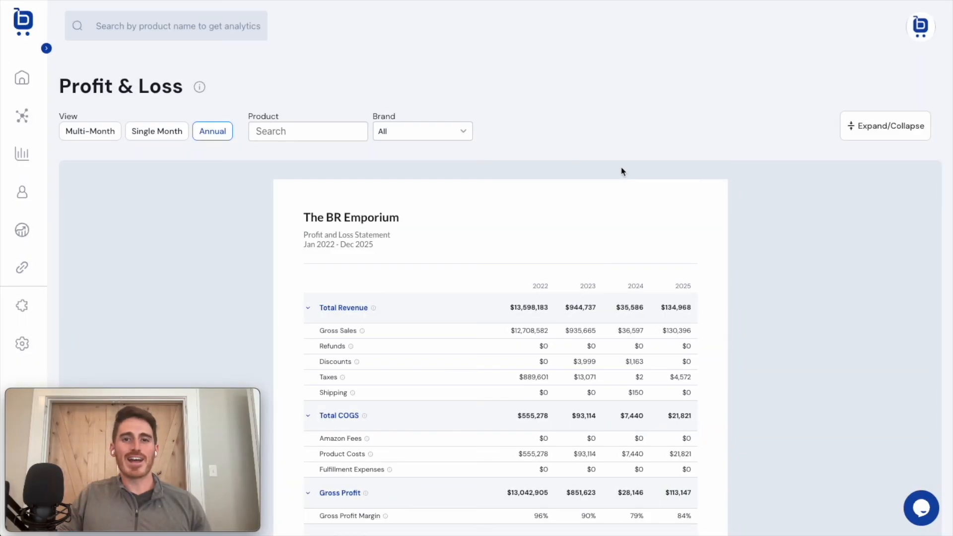